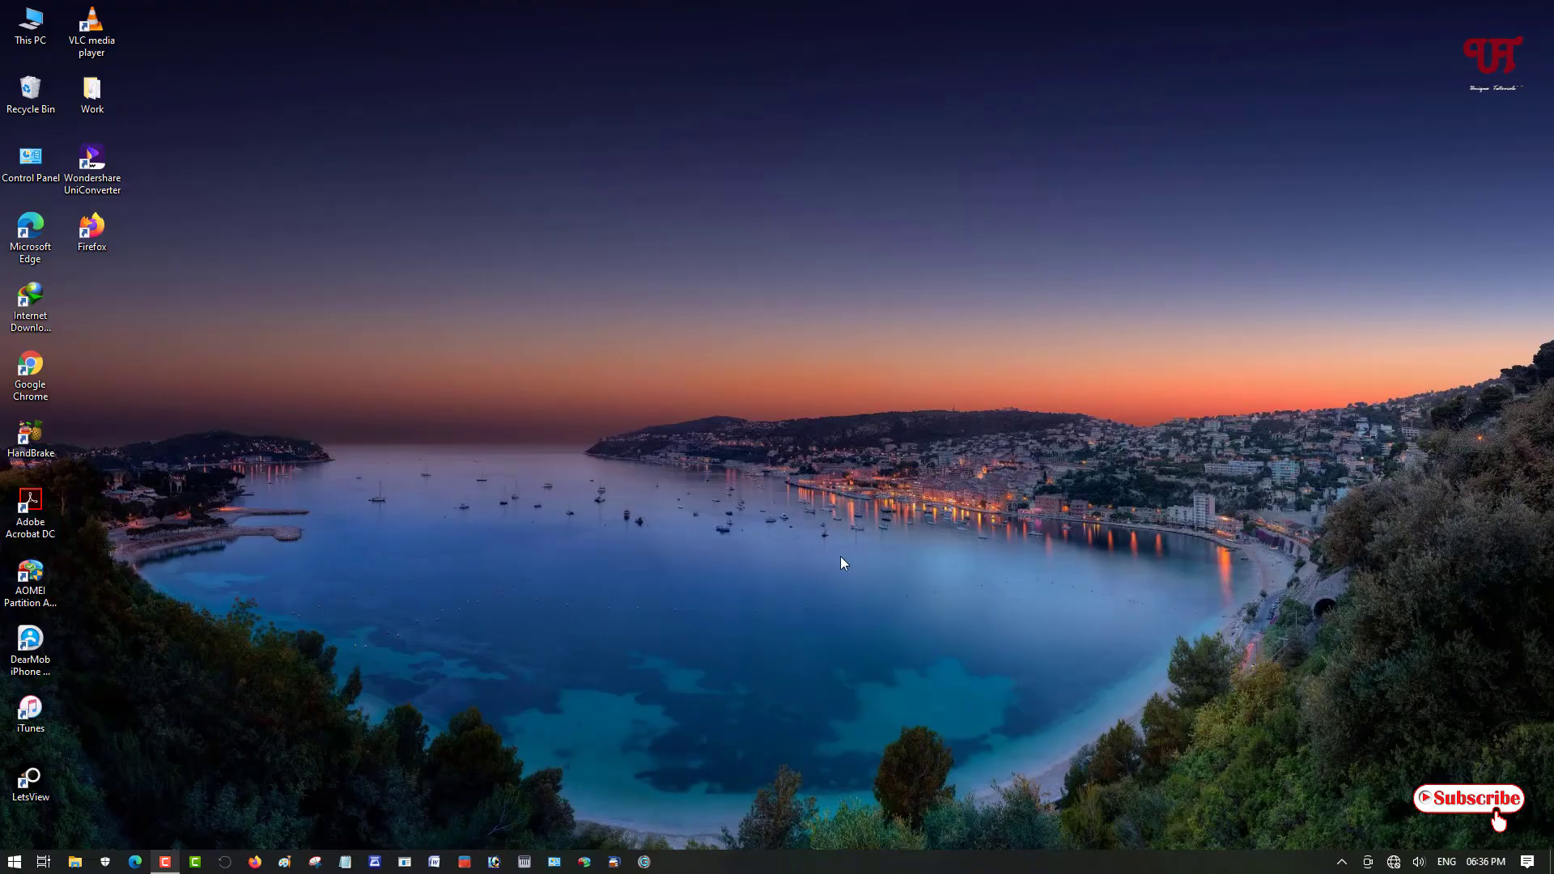
mouse_move(738, 547)
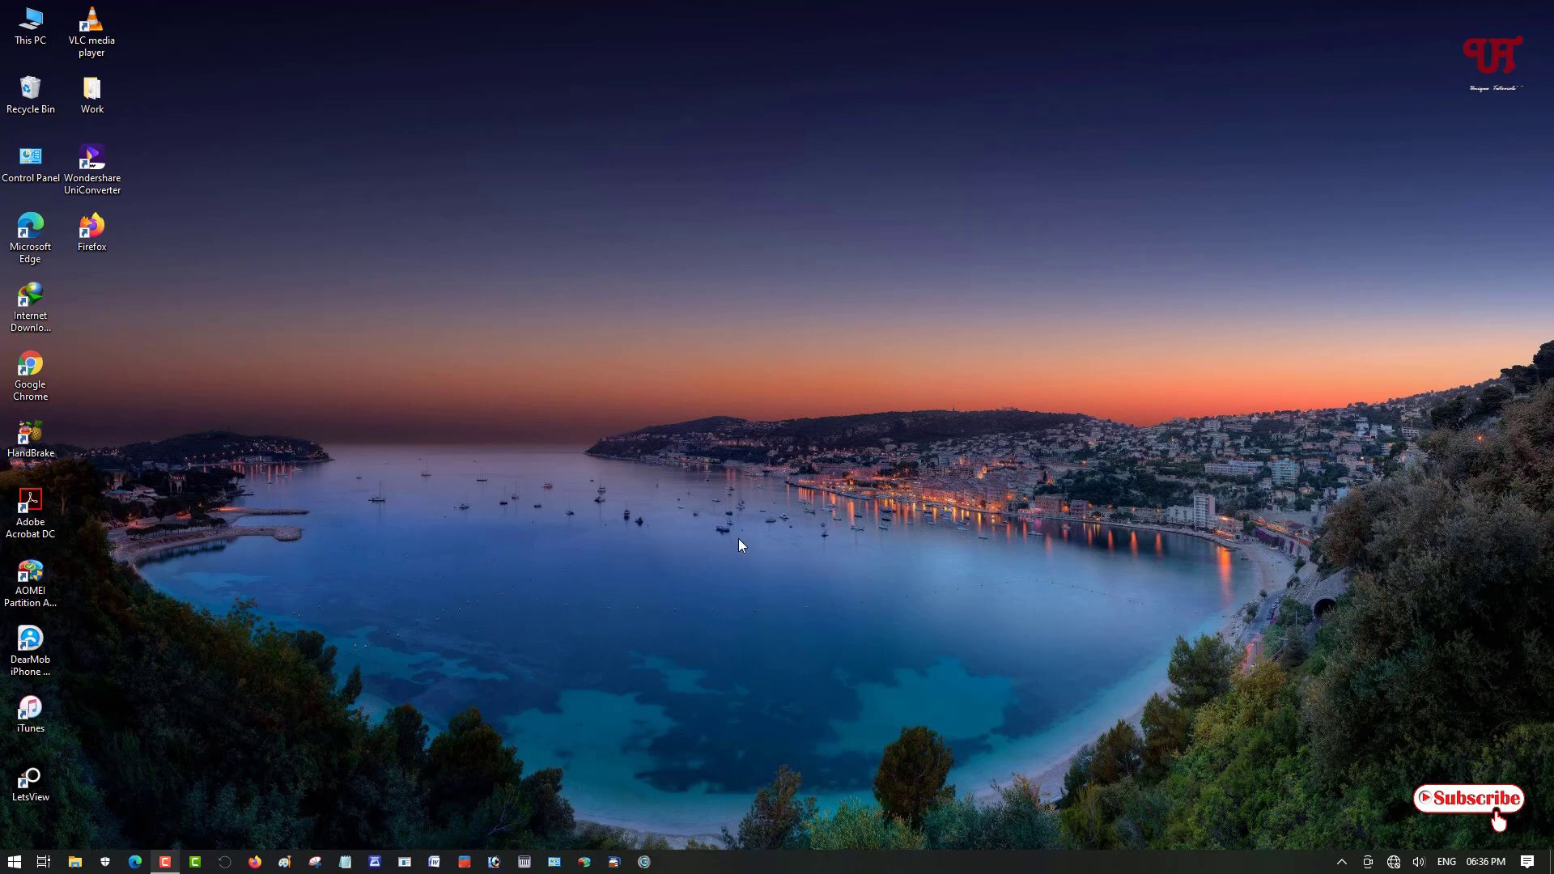
mouse_move(768, 570)
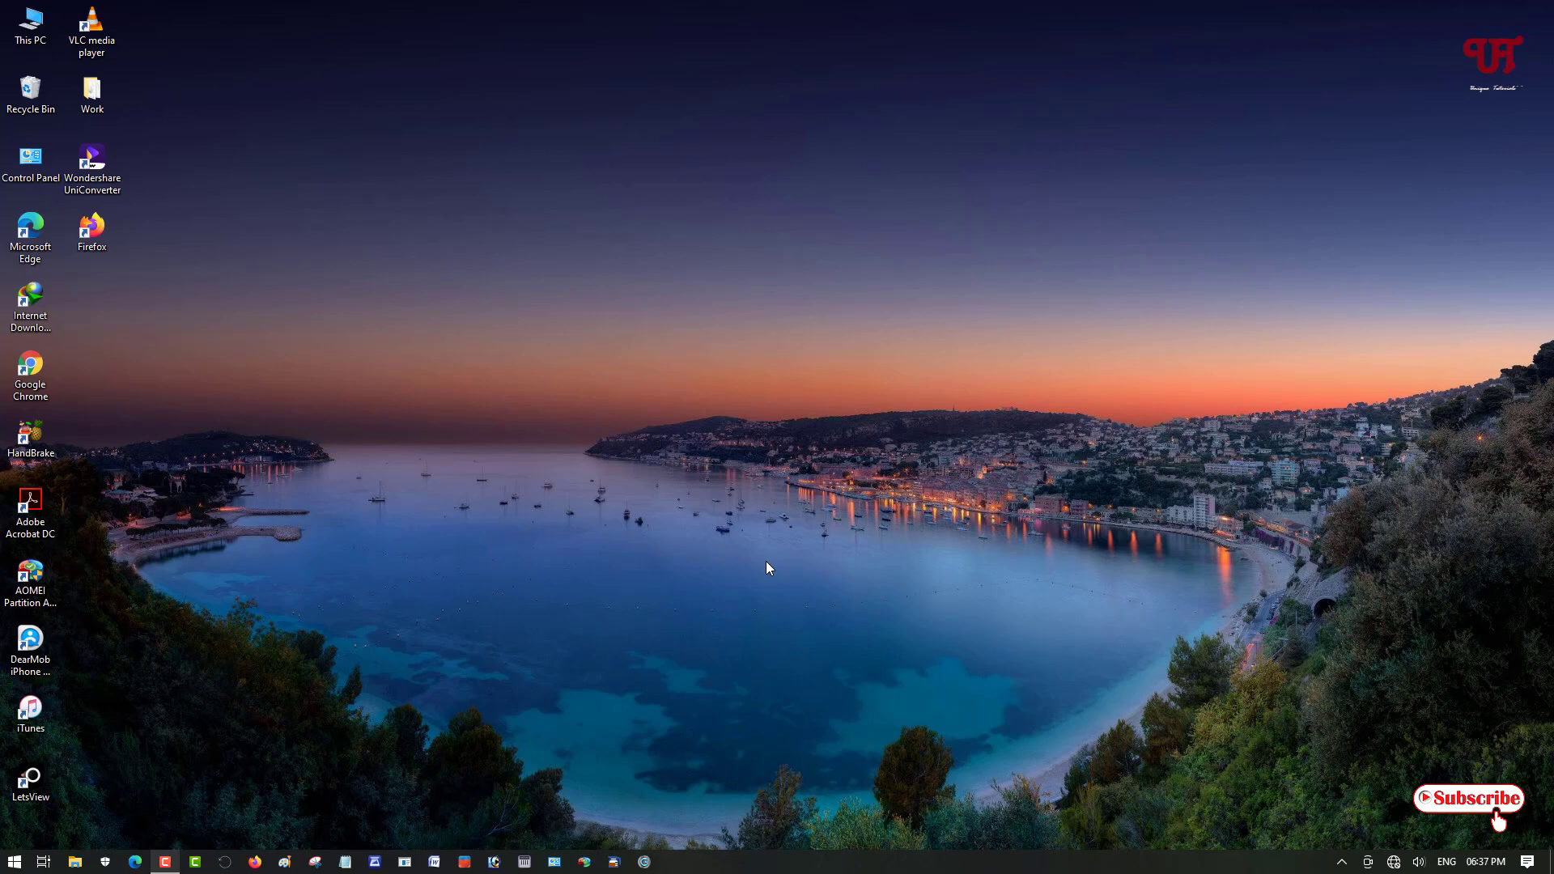
mouse_move(688, 590)
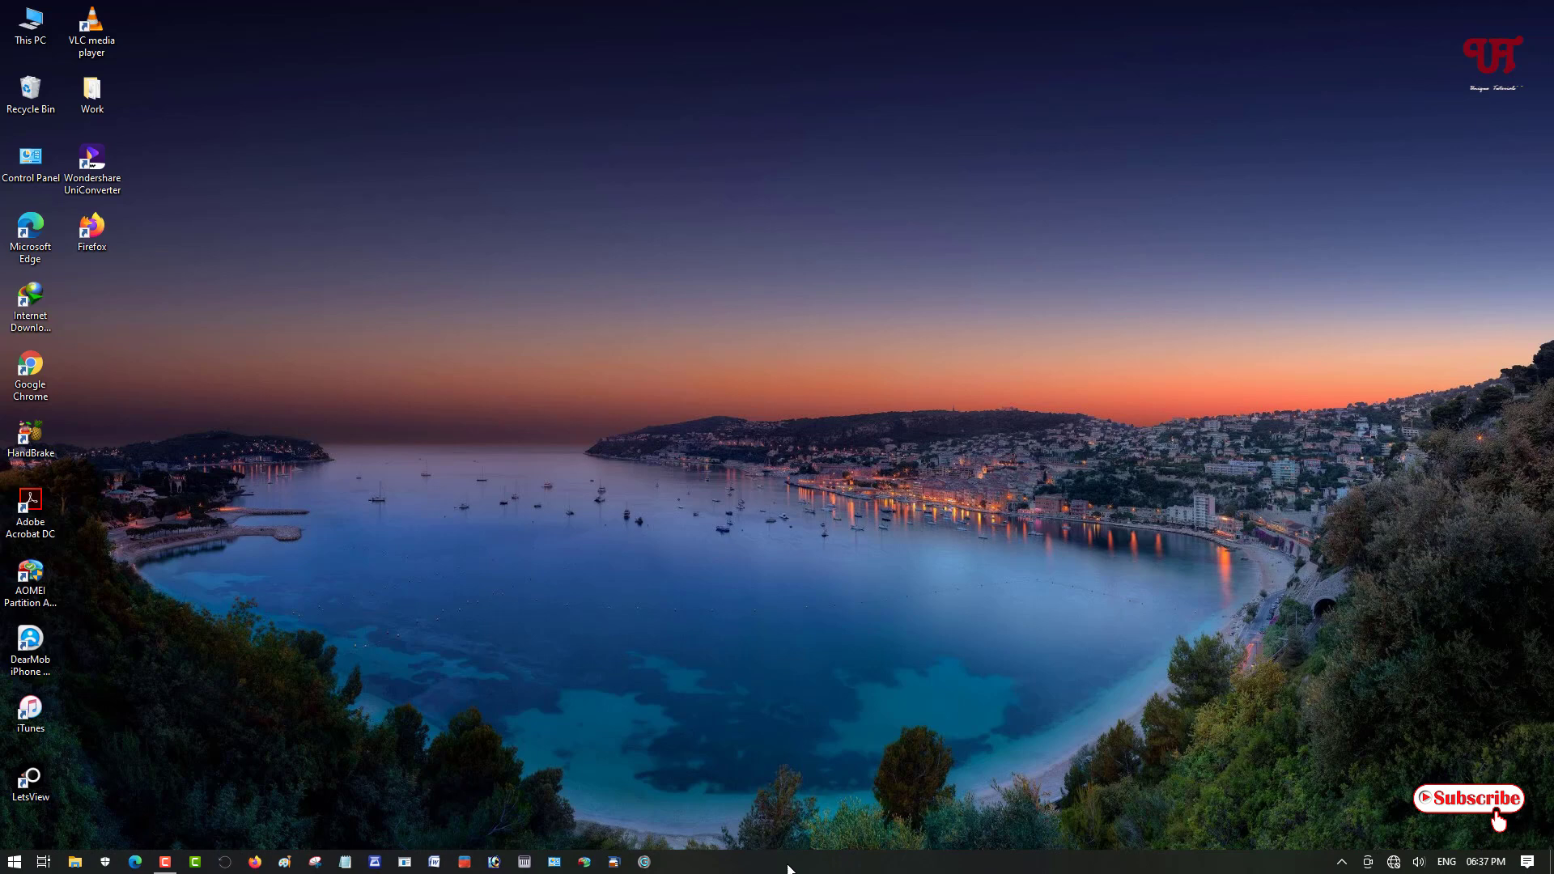
mouse_move(689, 831)
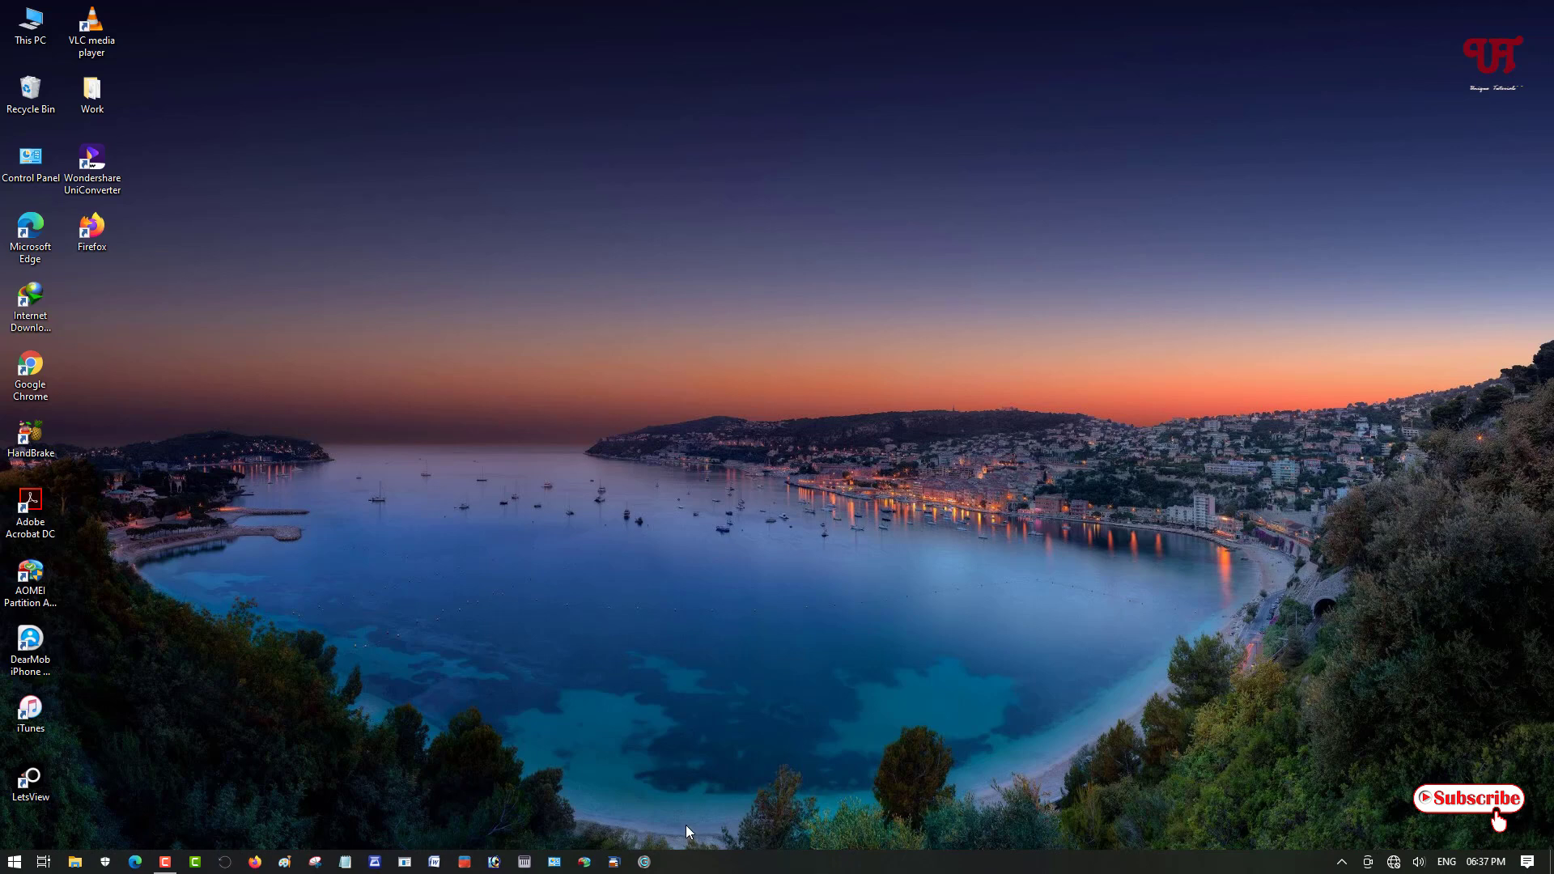
mouse_move(681, 800)
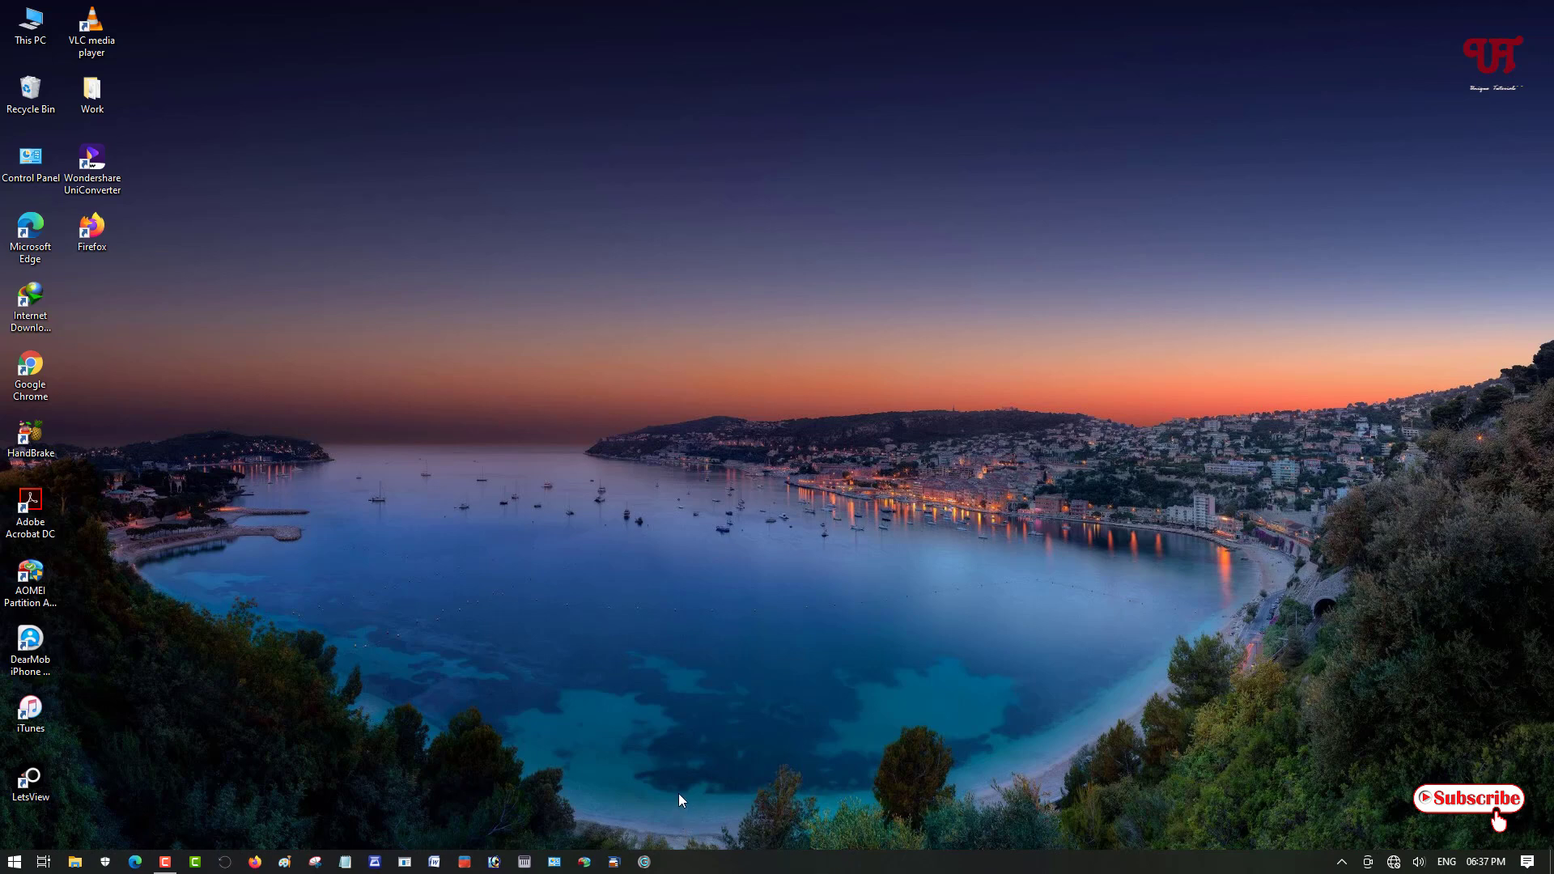
mouse_move(568, 666)
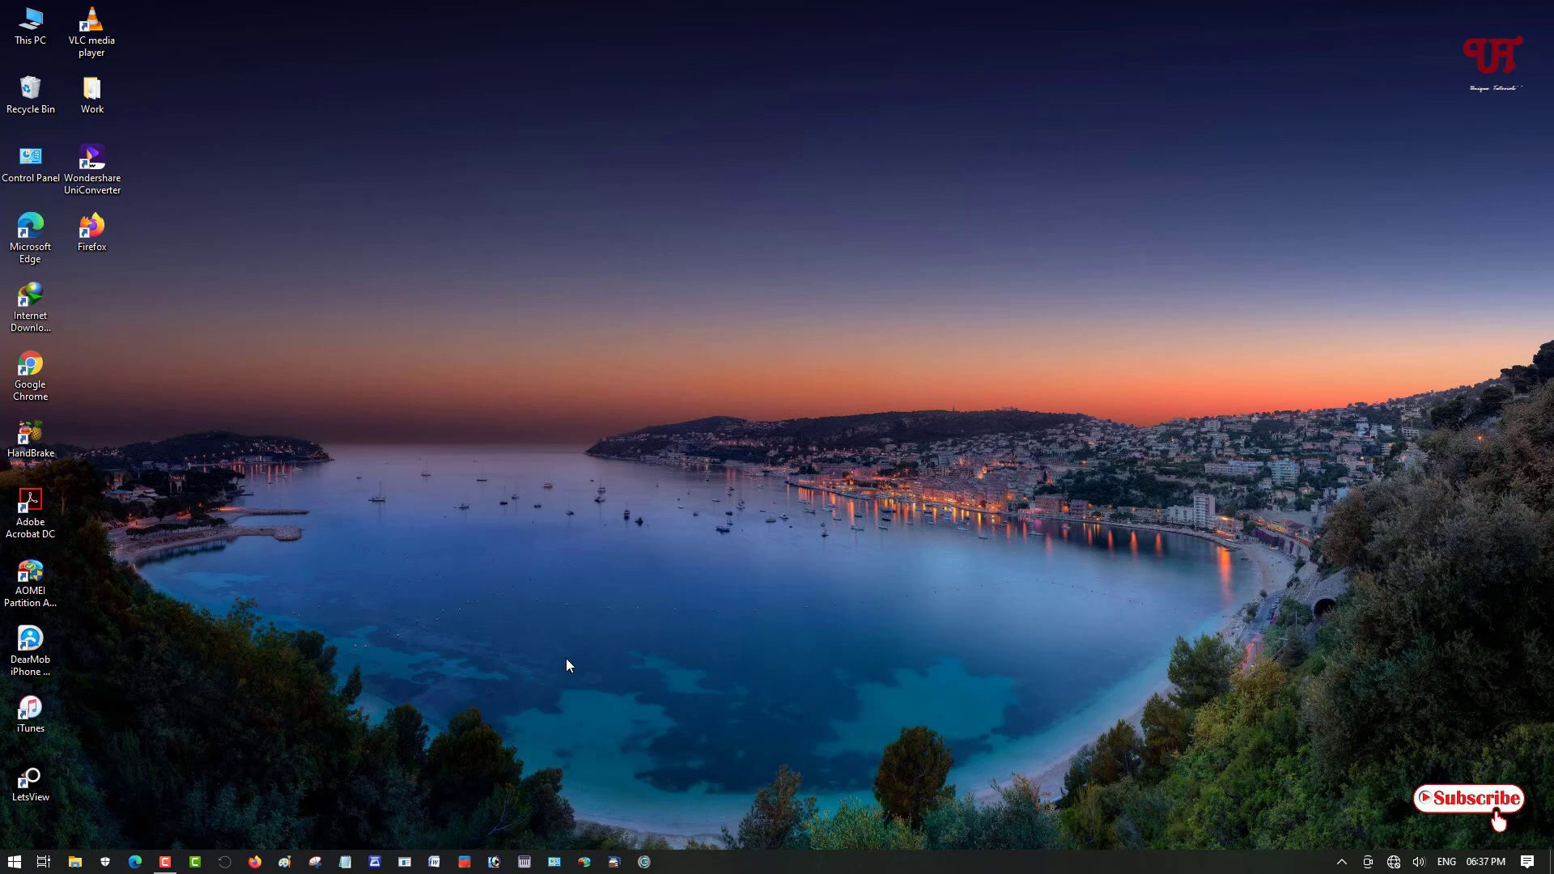
mouse_move(699, 861)
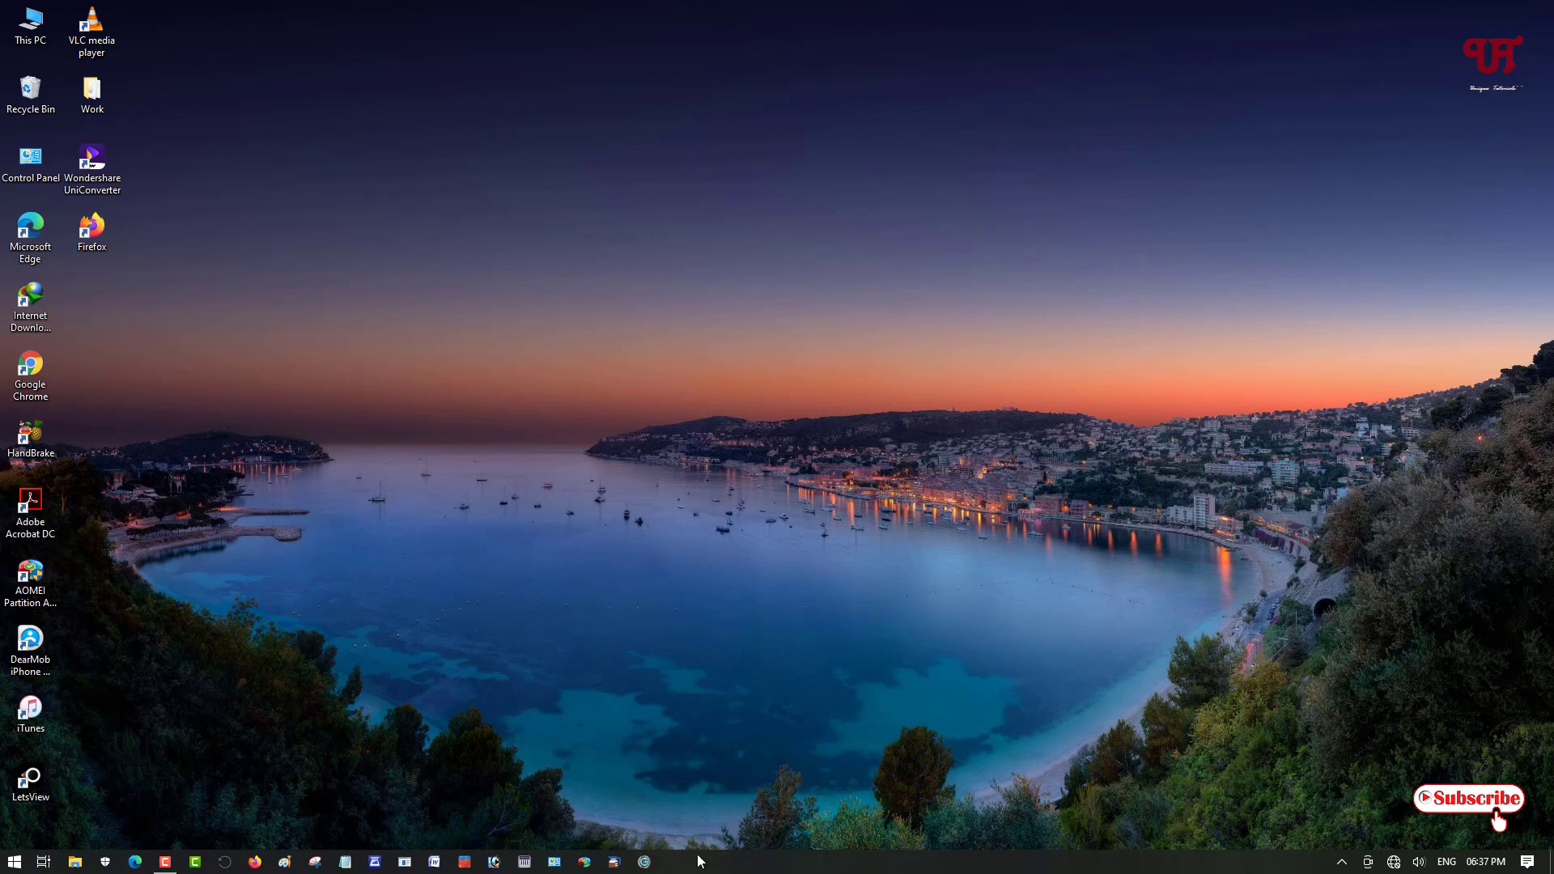
mouse_move(87, 149)
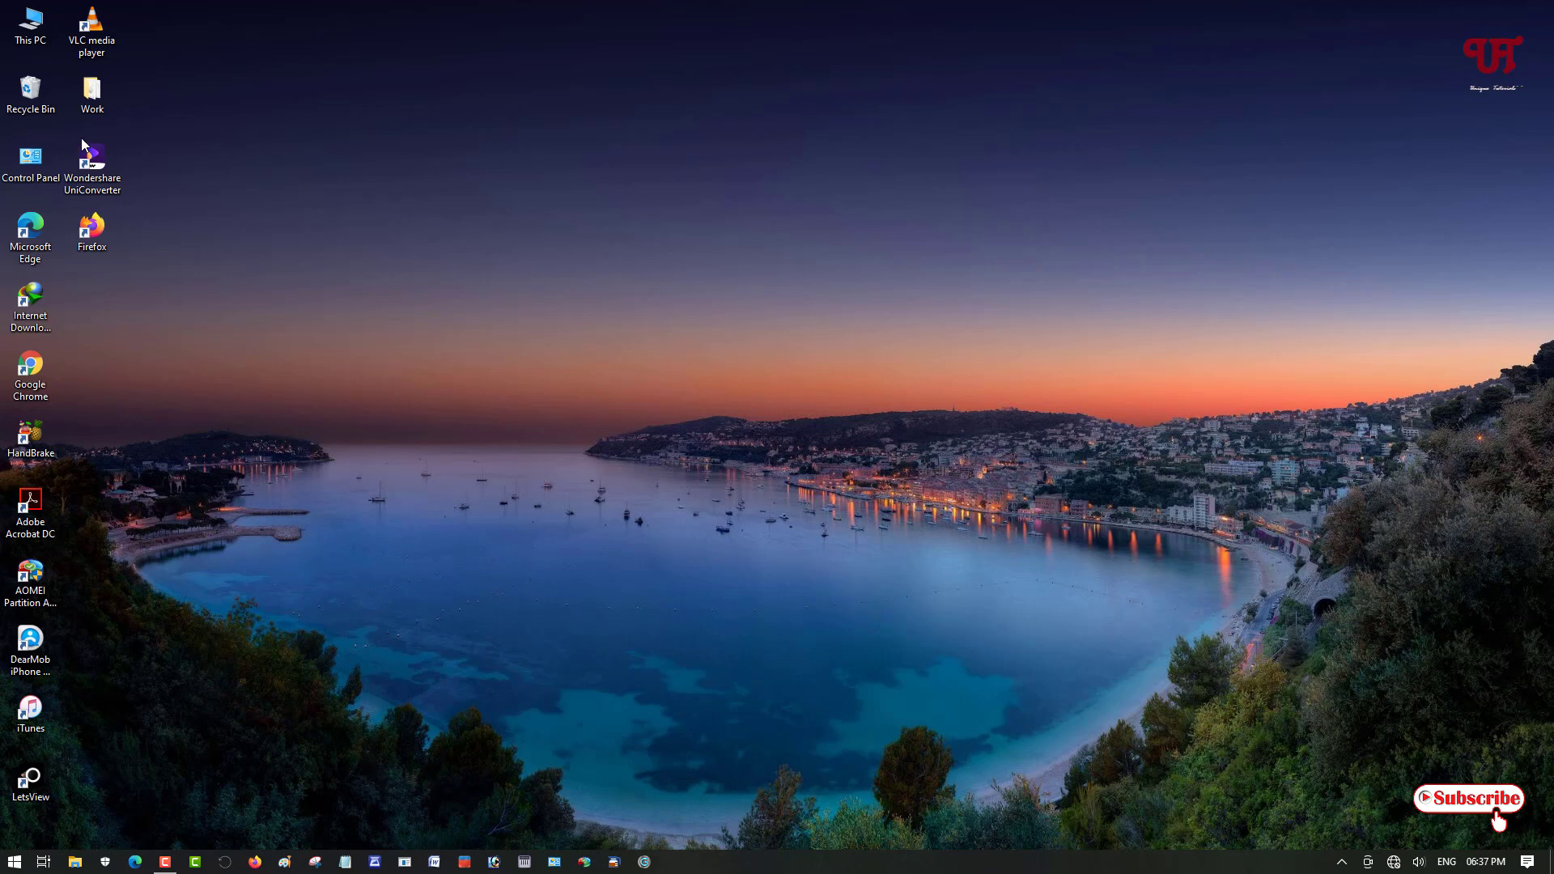
- Browse This PC to Windows (C:) and make a new root folder named 'TaskBar'
click(30, 25)
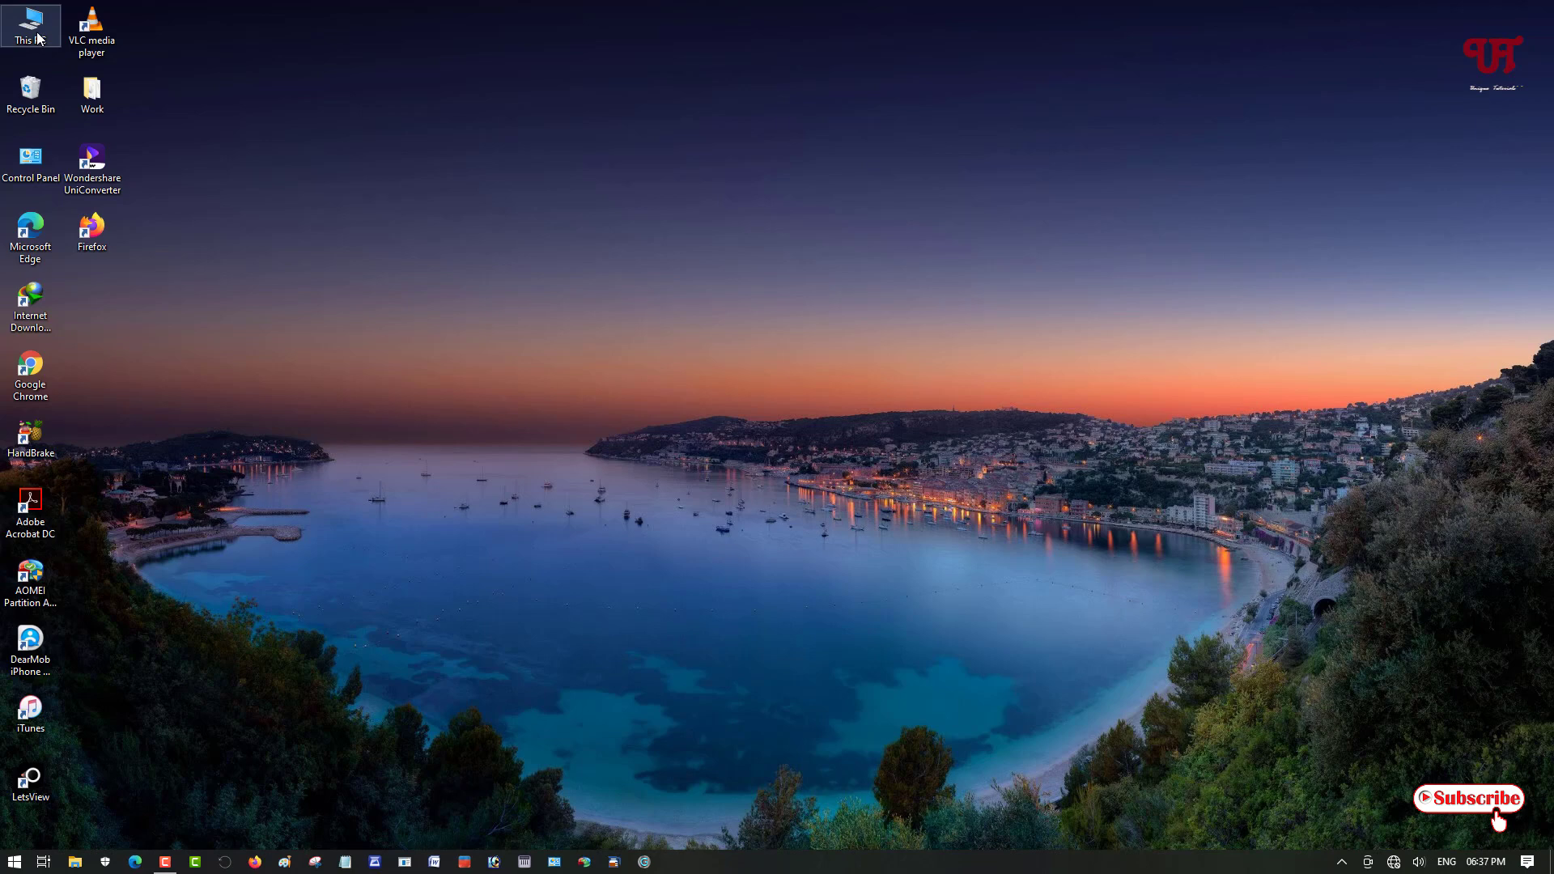
double_click(30, 19)
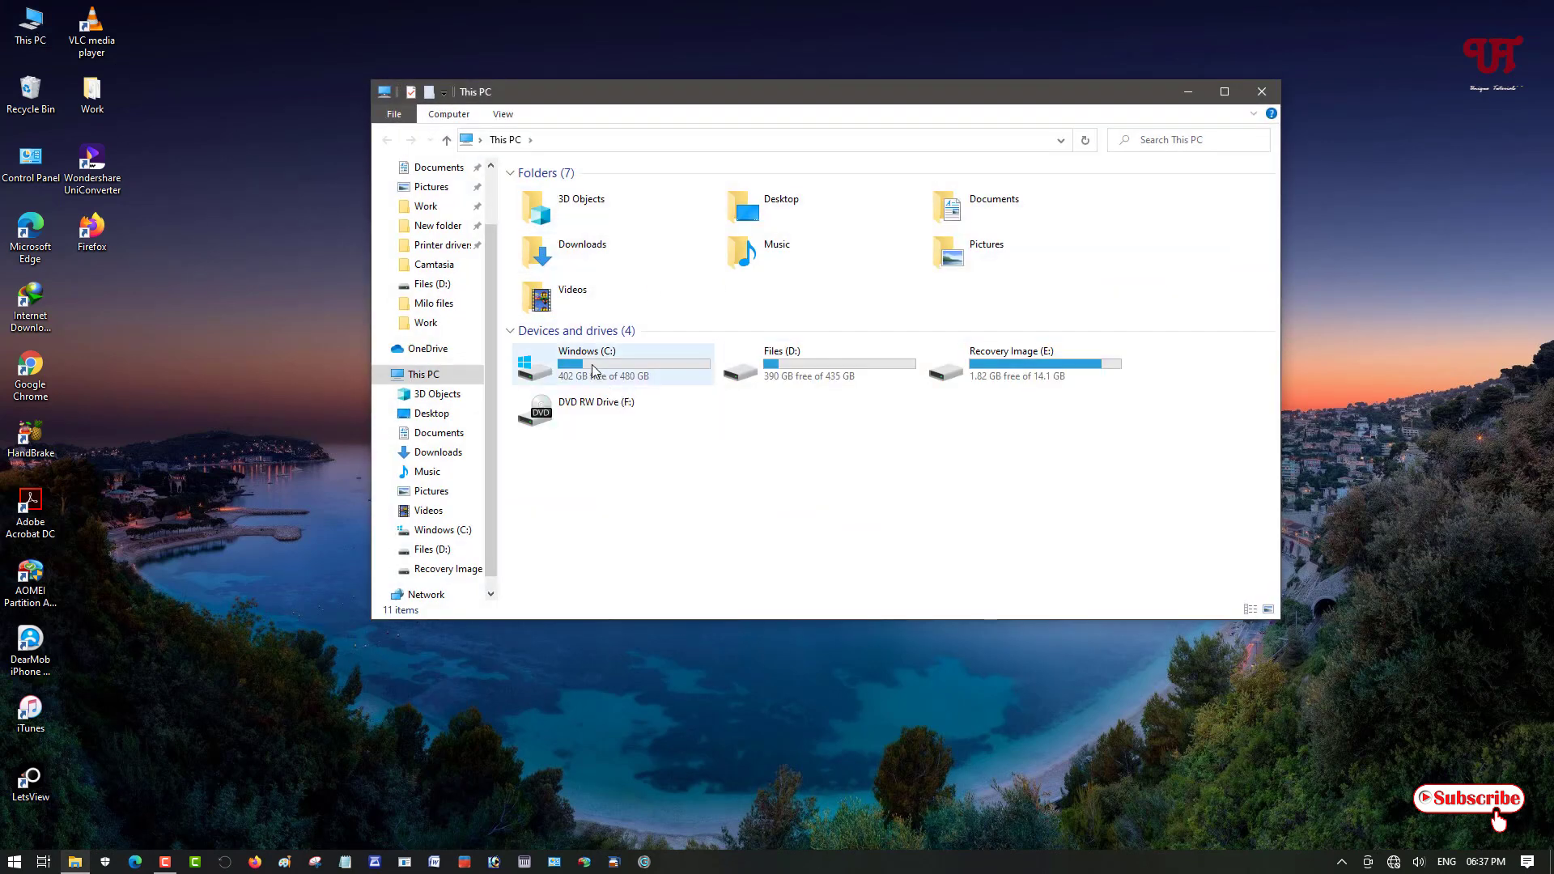
mouse_move(595, 369)
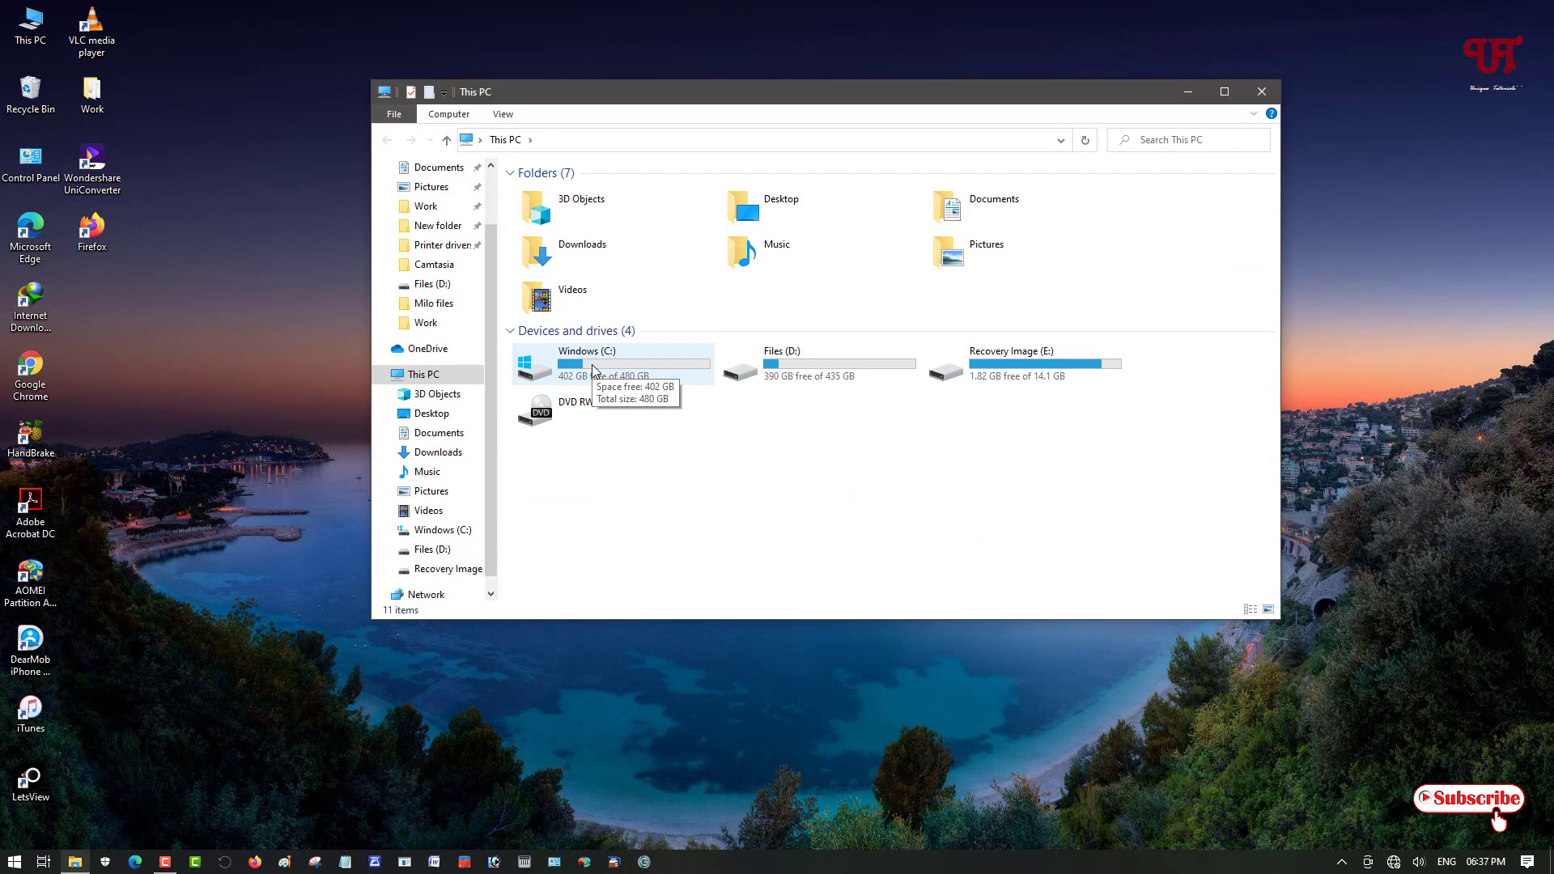
double_click(579, 363)
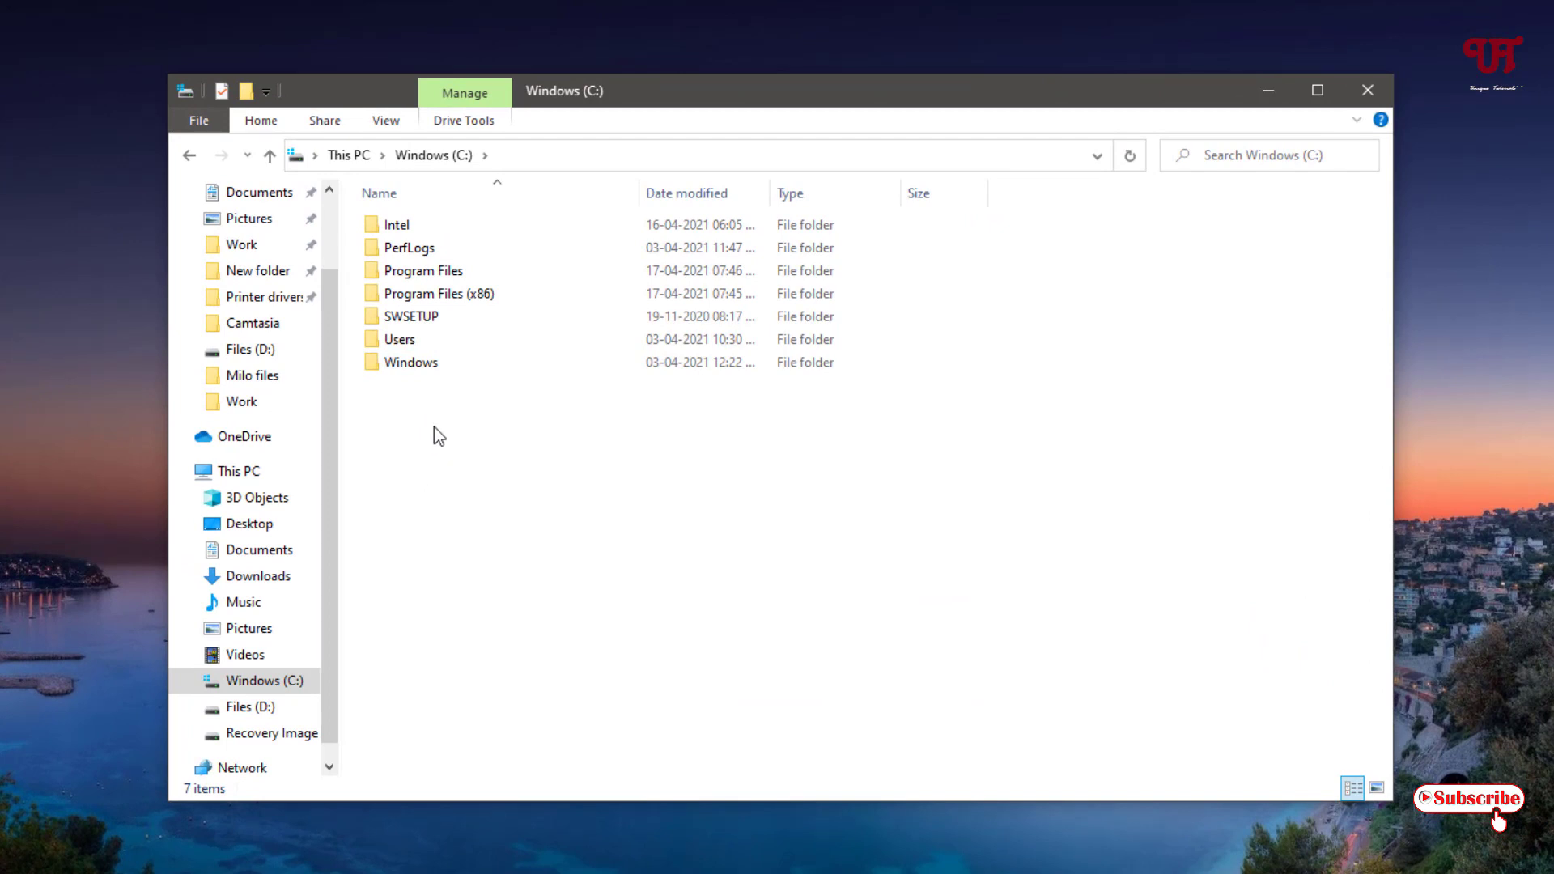
right_click(439, 433)
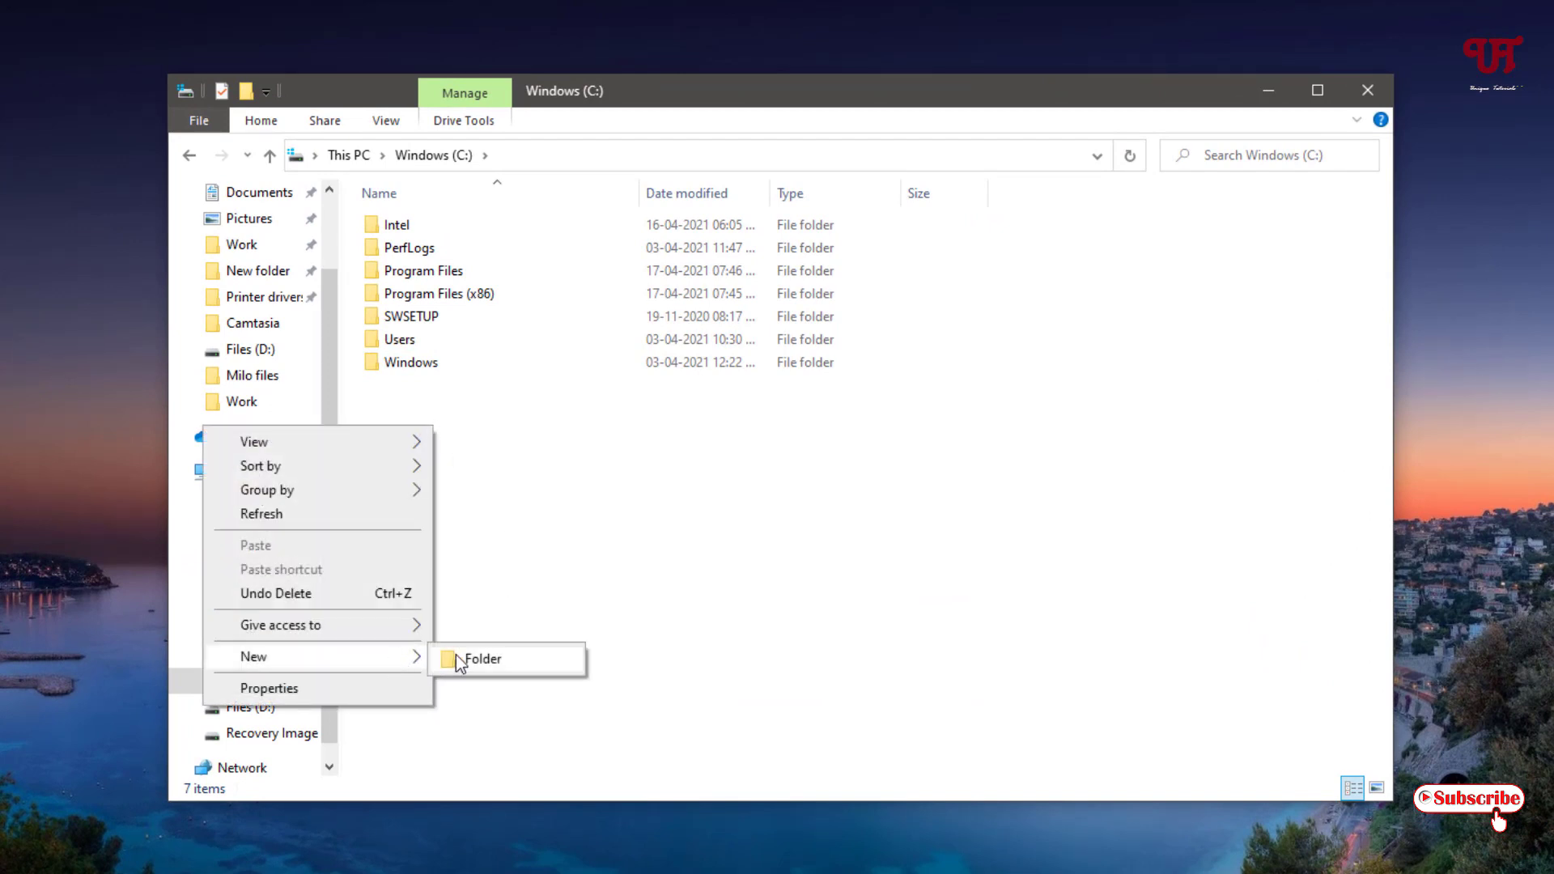
click(481, 659)
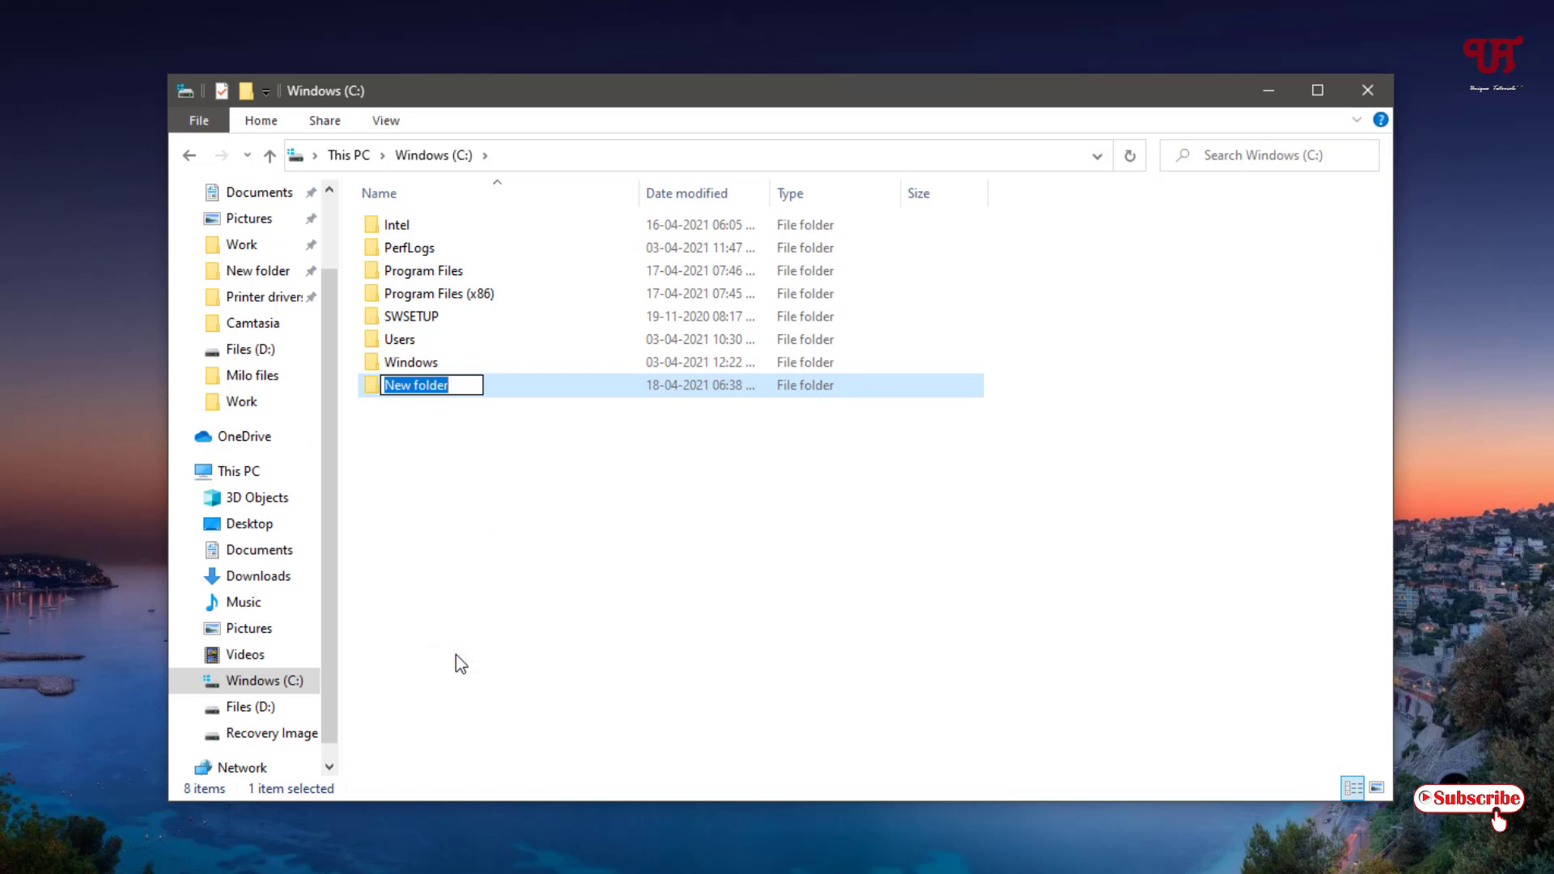
text(T)
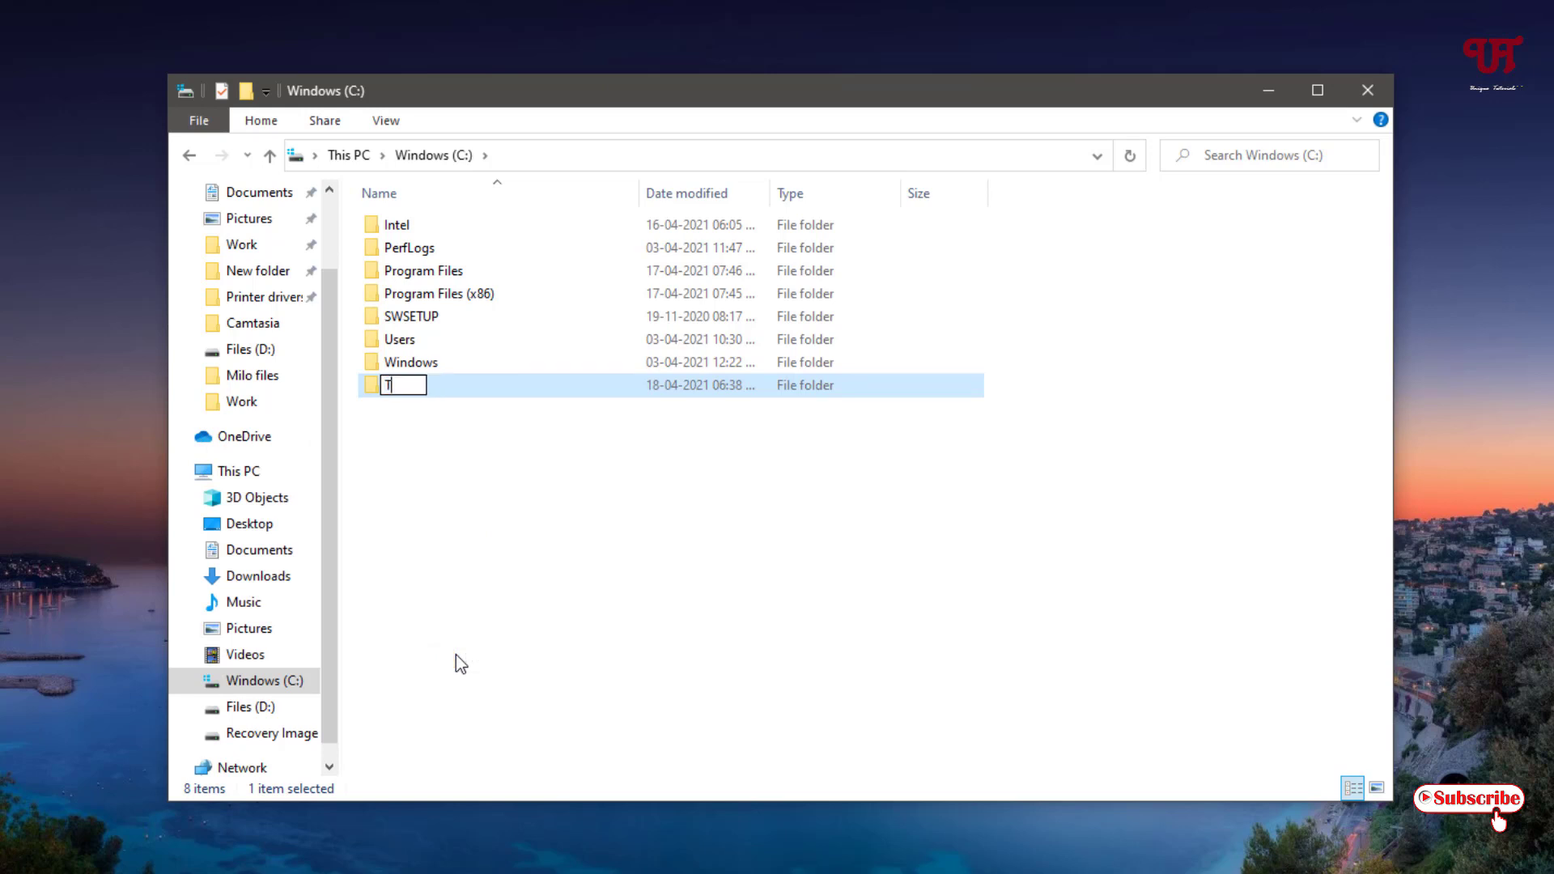
text(ask)
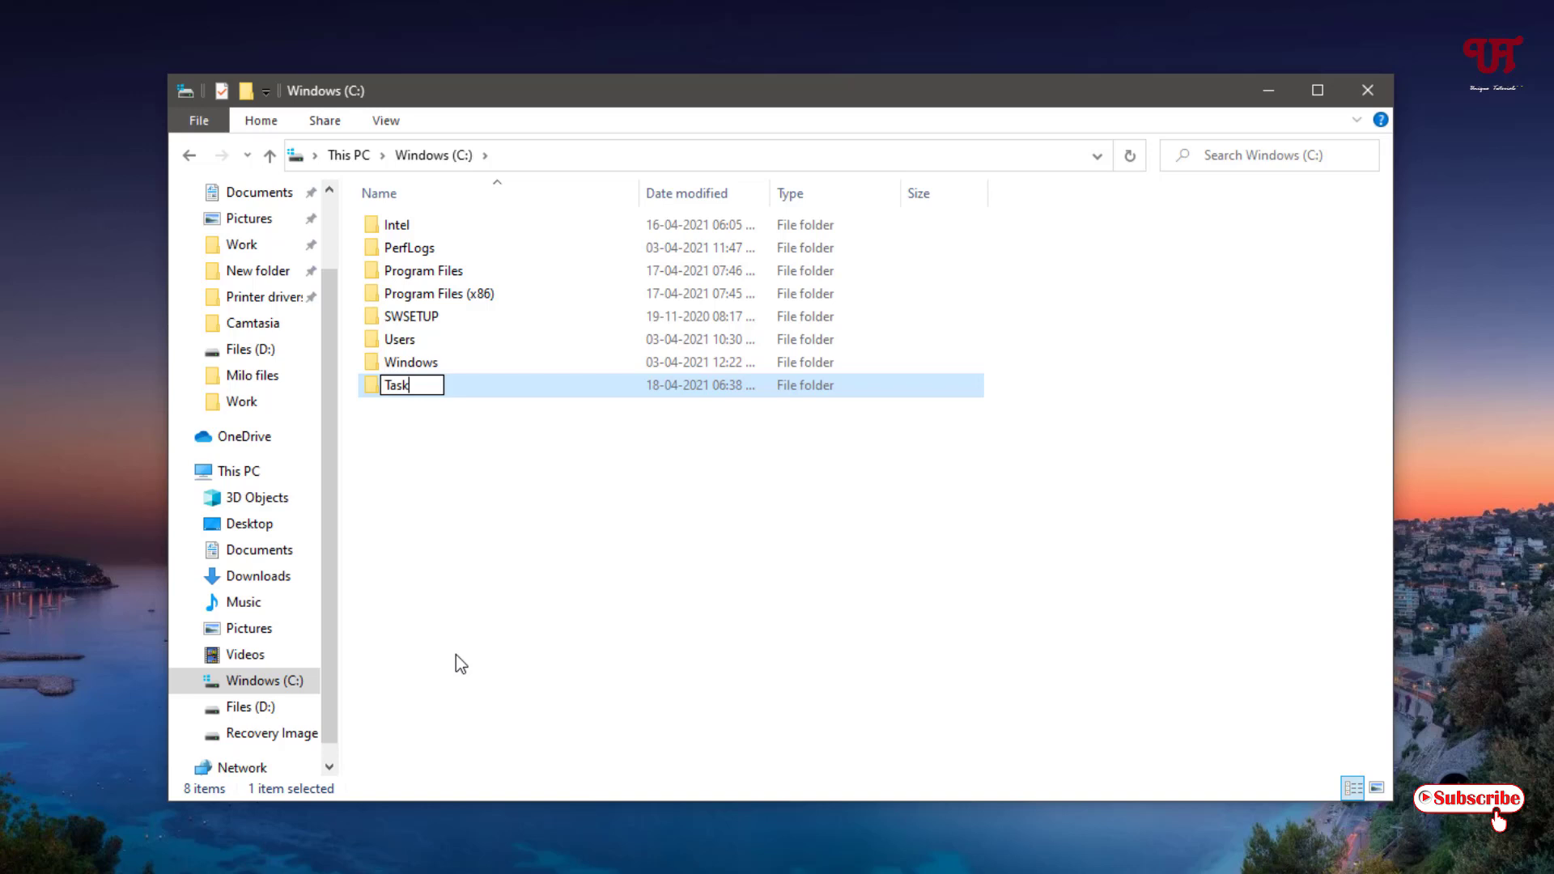
text(Bar)
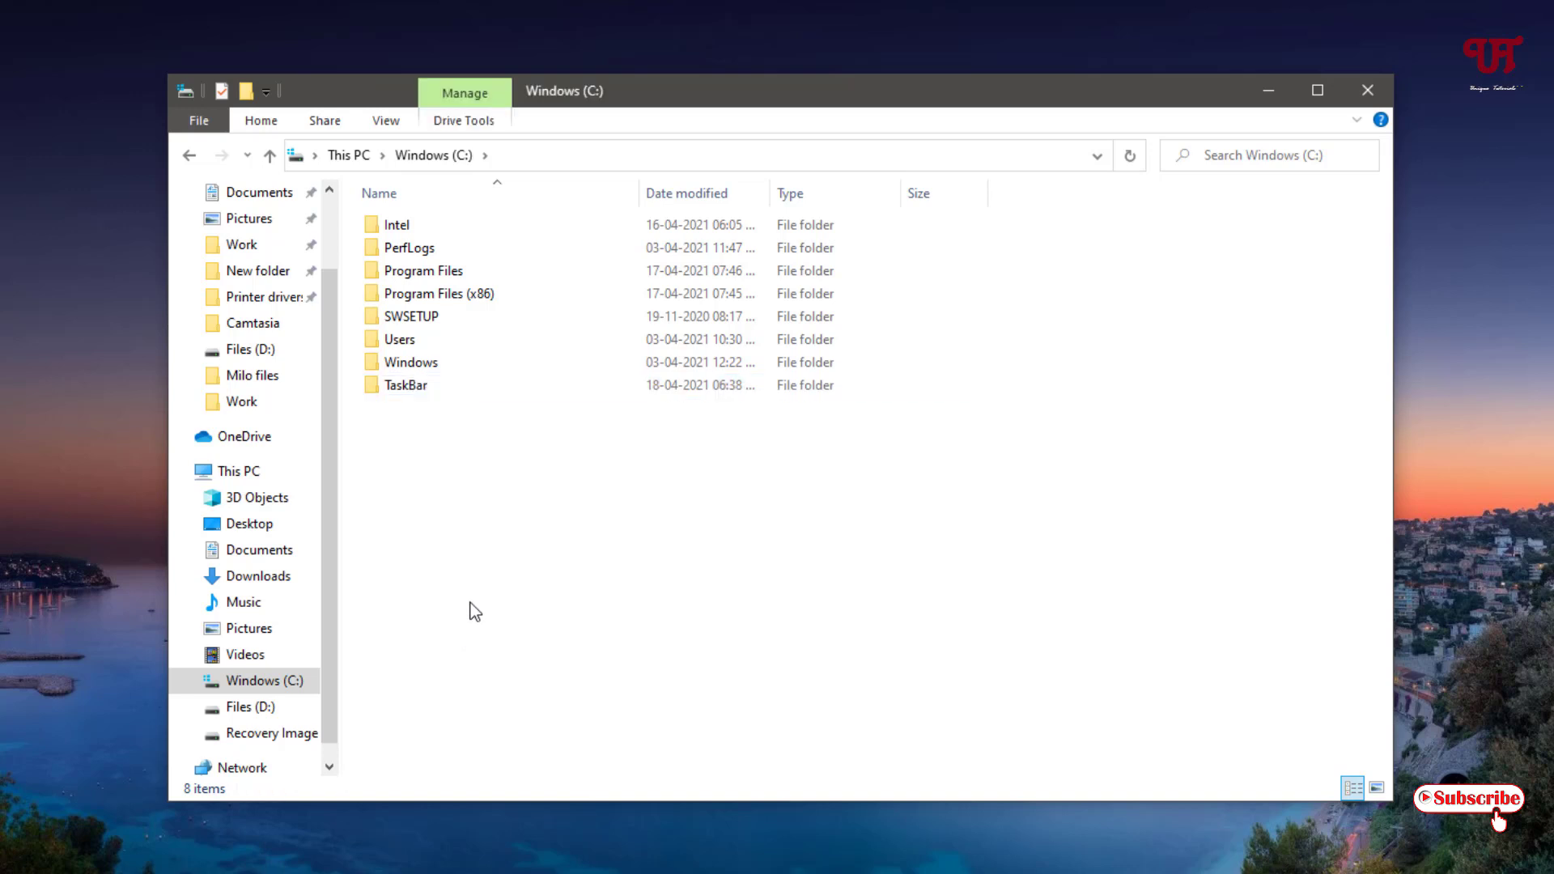
mouse_move(416, 407)
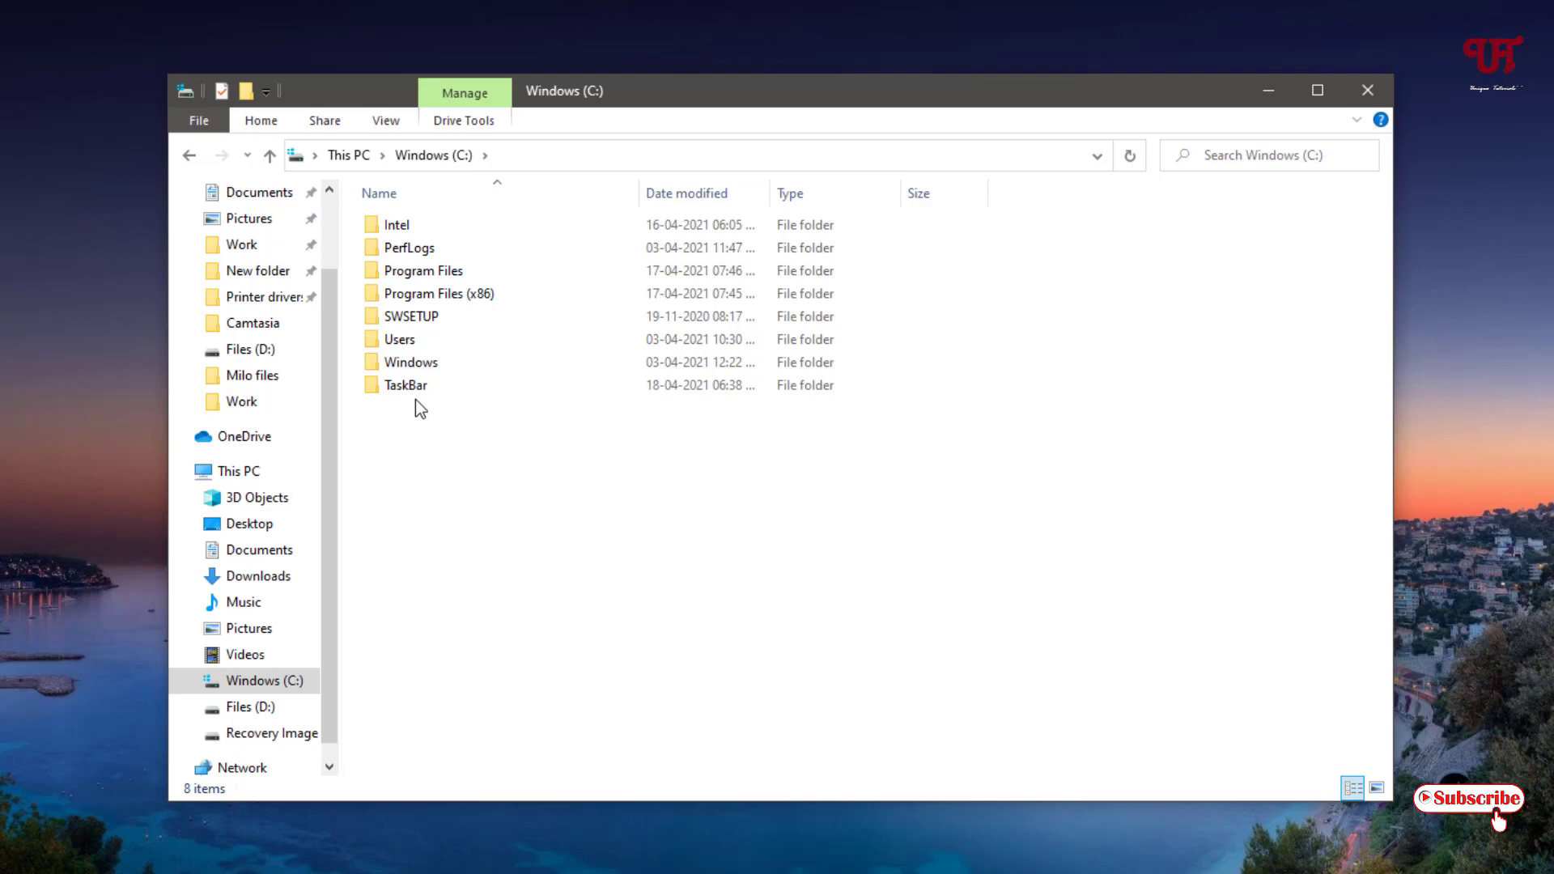
mouse_move(1430, 77)
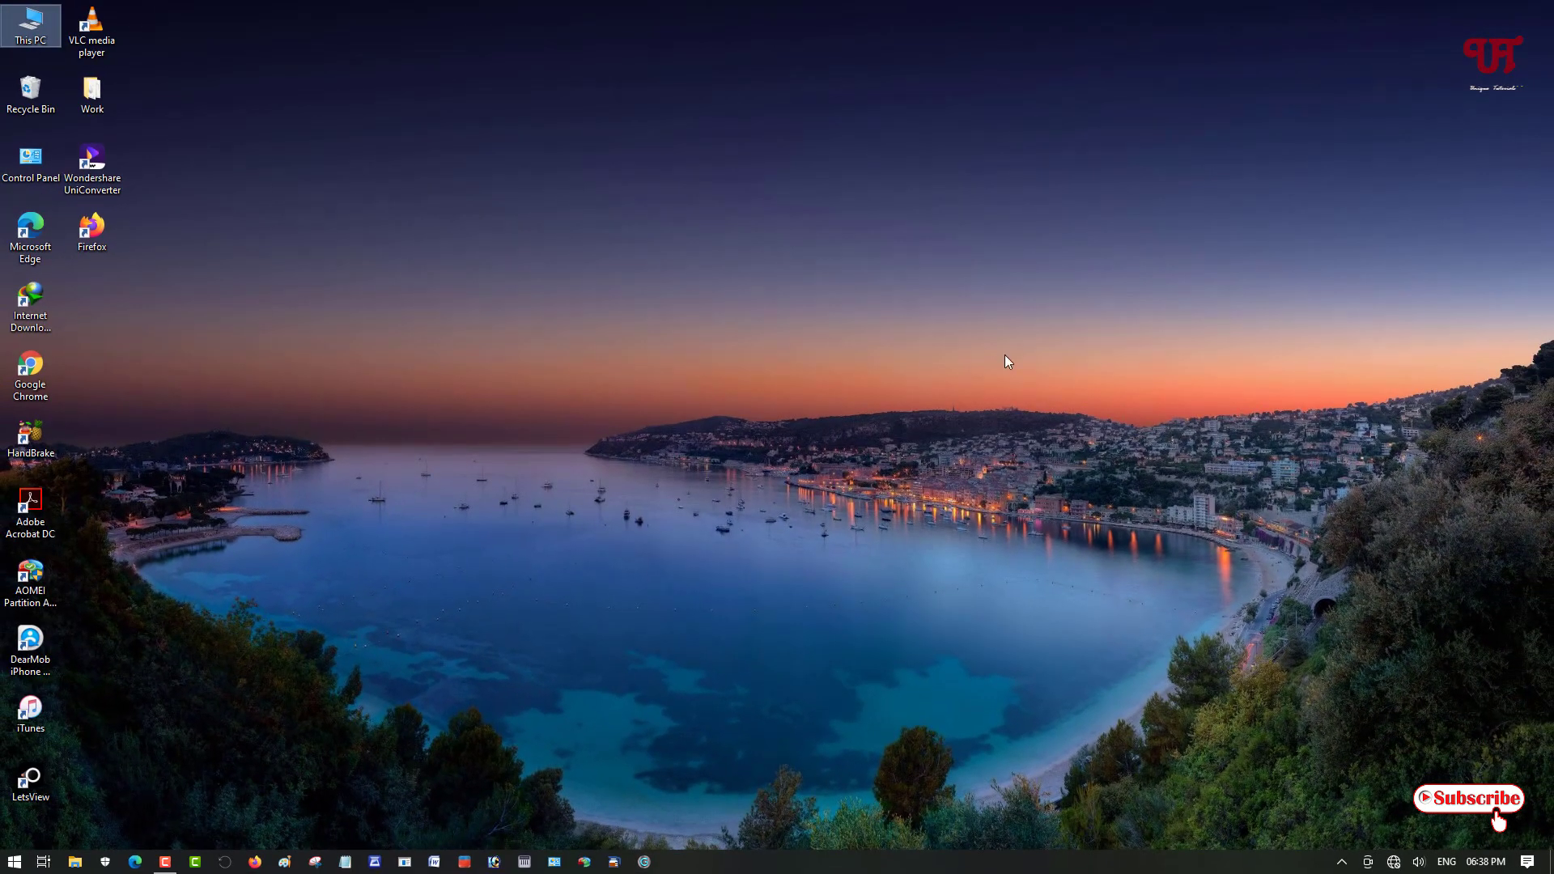
mouse_move(847, 550)
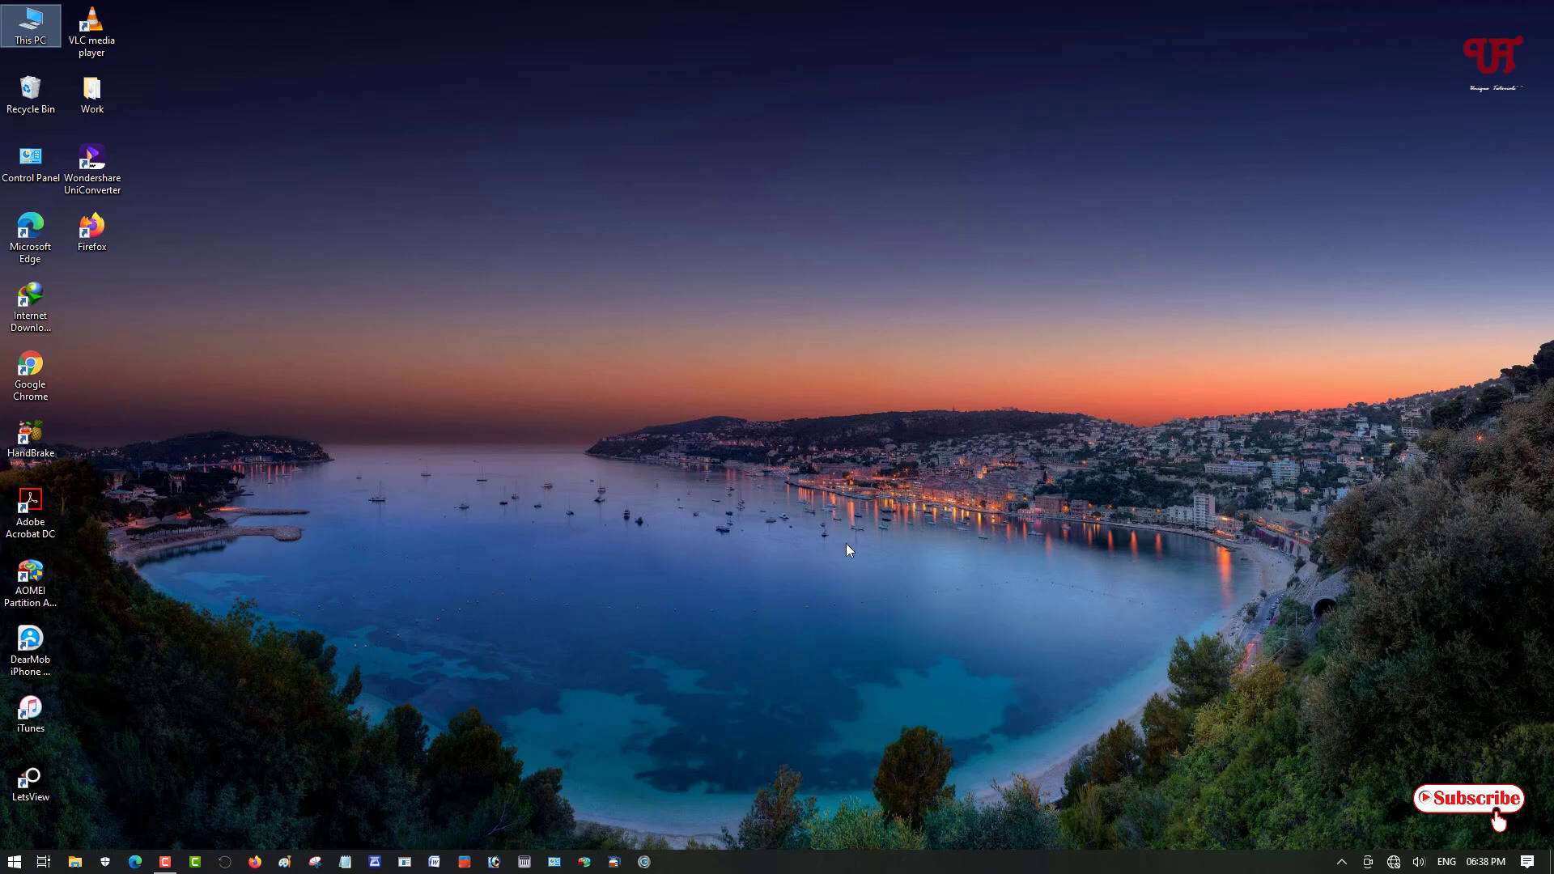
mouse_move(839, 862)
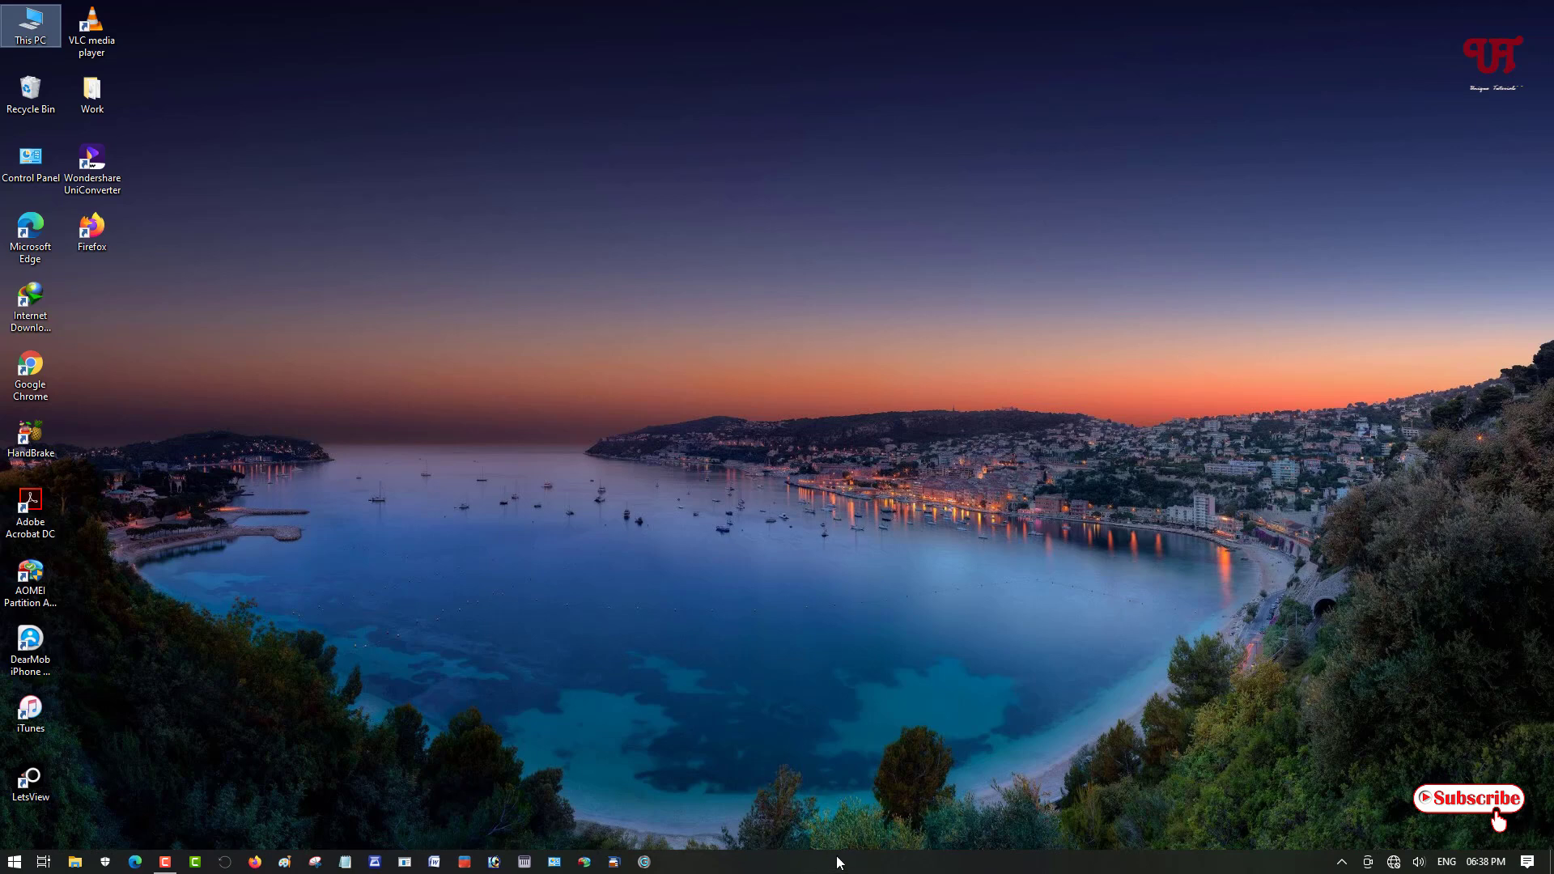
right_click(838, 861)
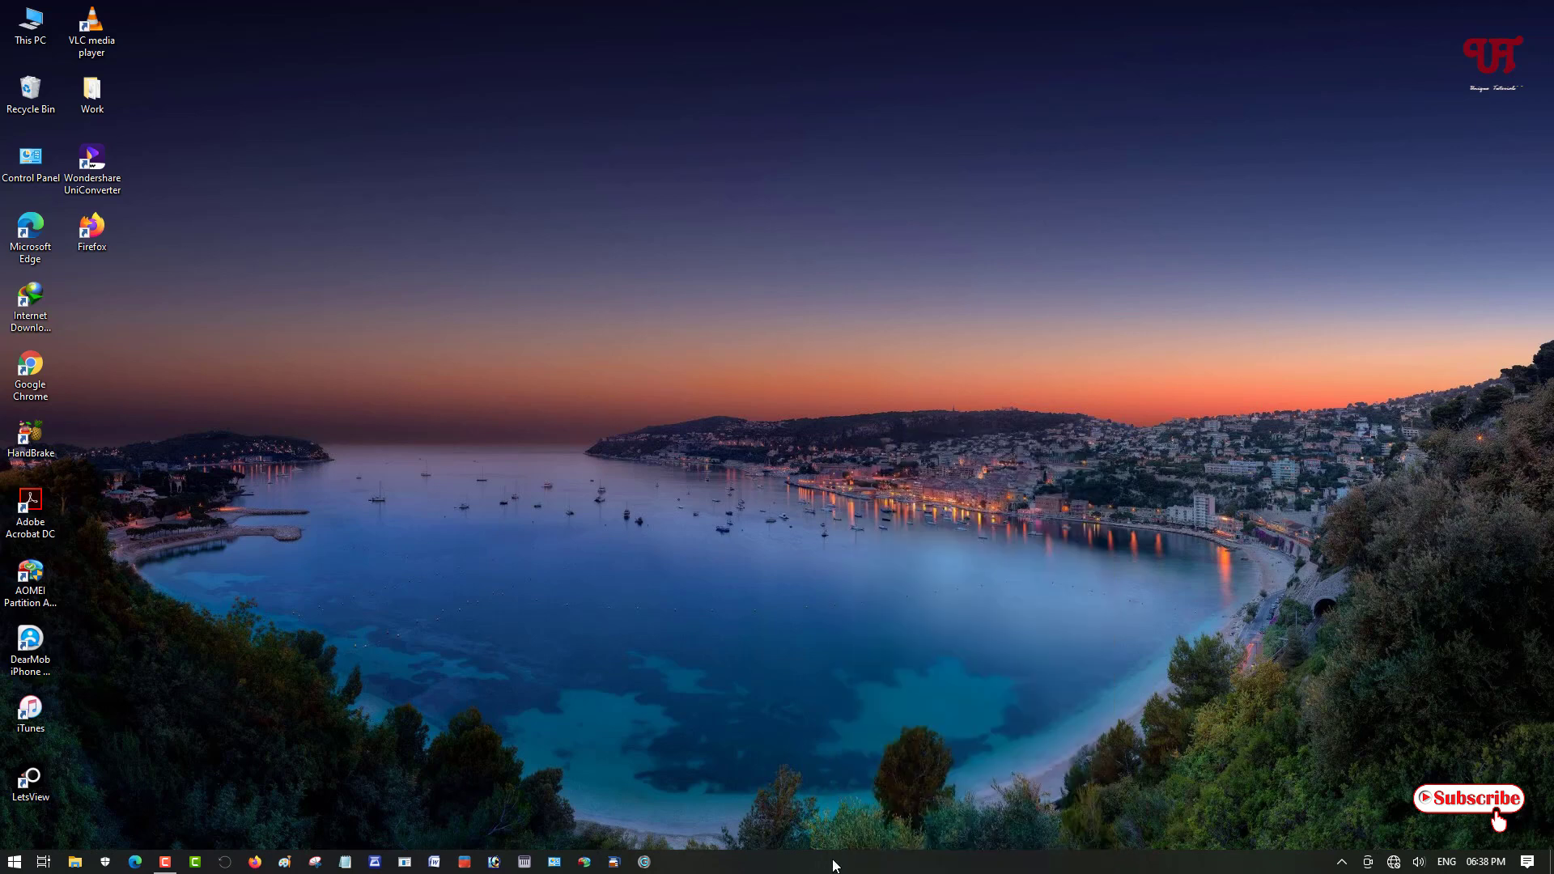
mouse_move(904, 860)
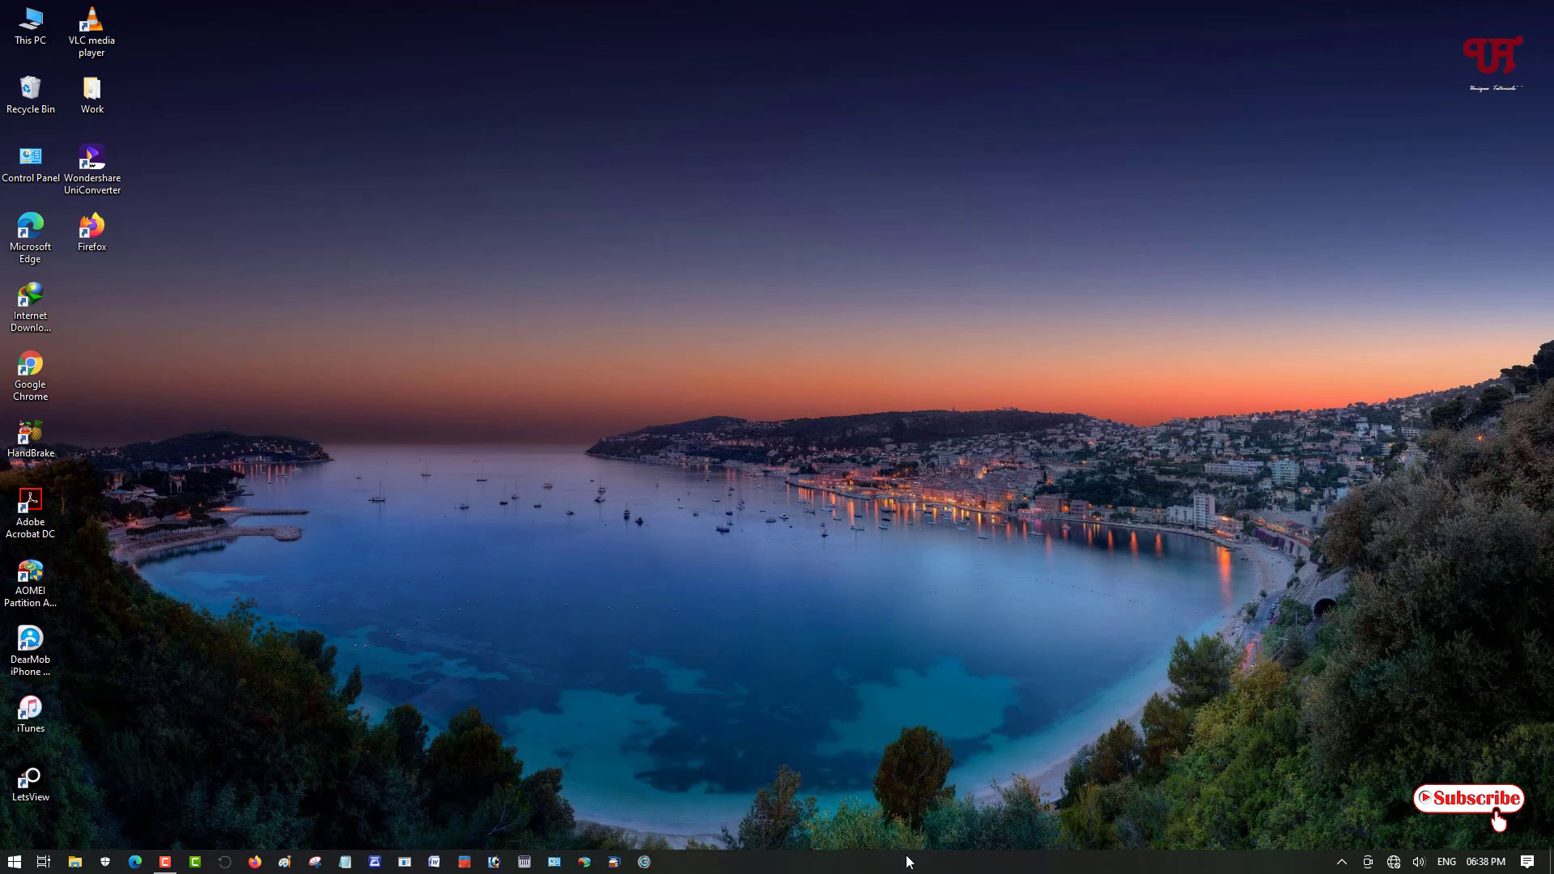
mouse_move(929, 865)
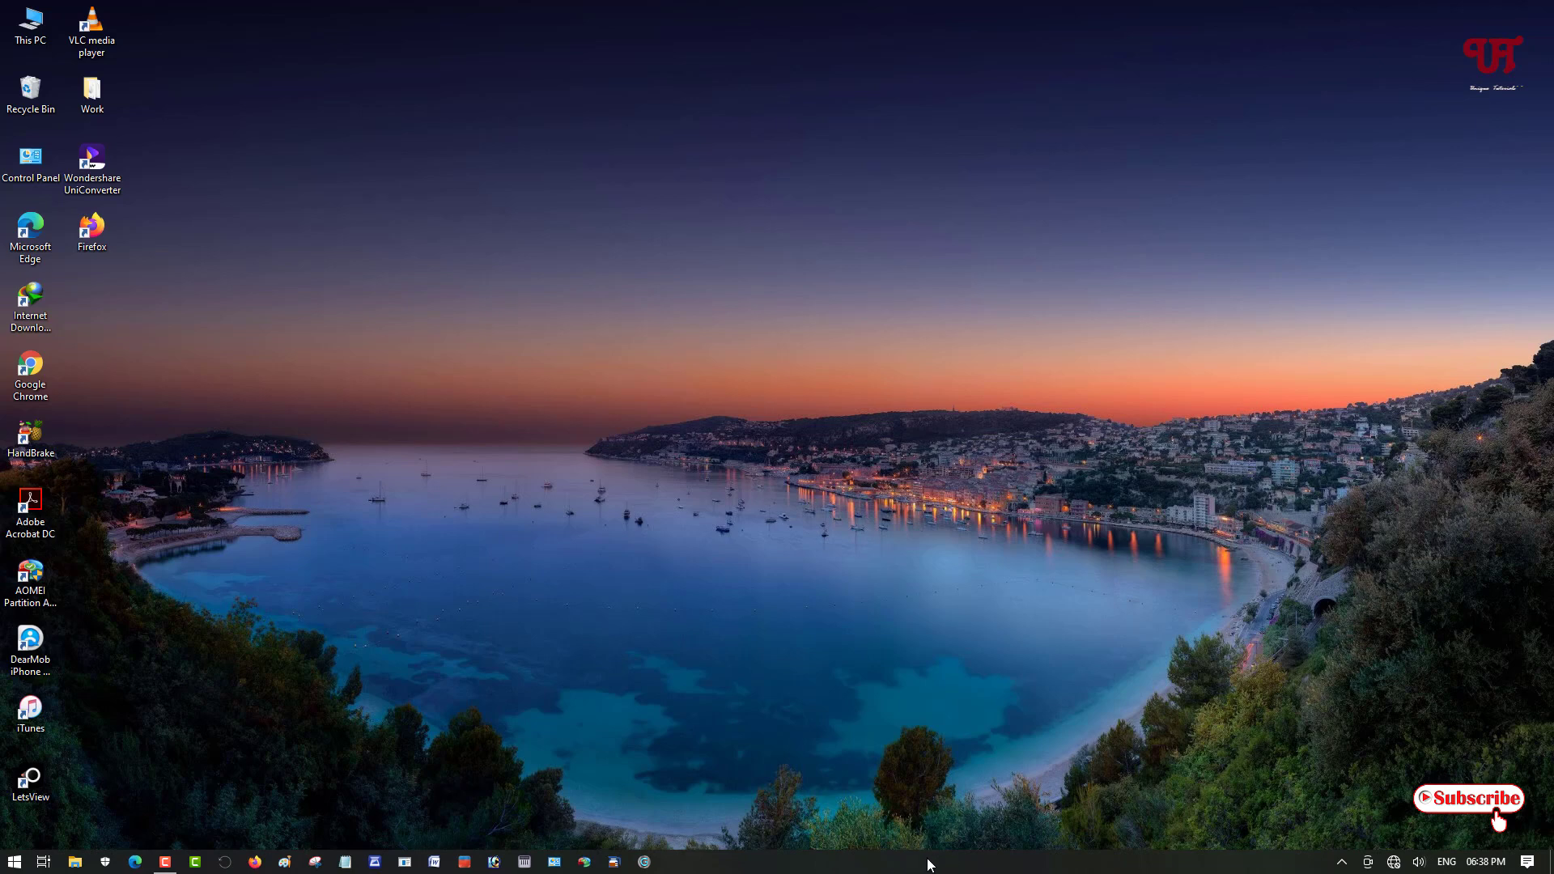
- Open the taskbar's Toolbars > New toolbar folder chooser dialog
right_click(930, 864)
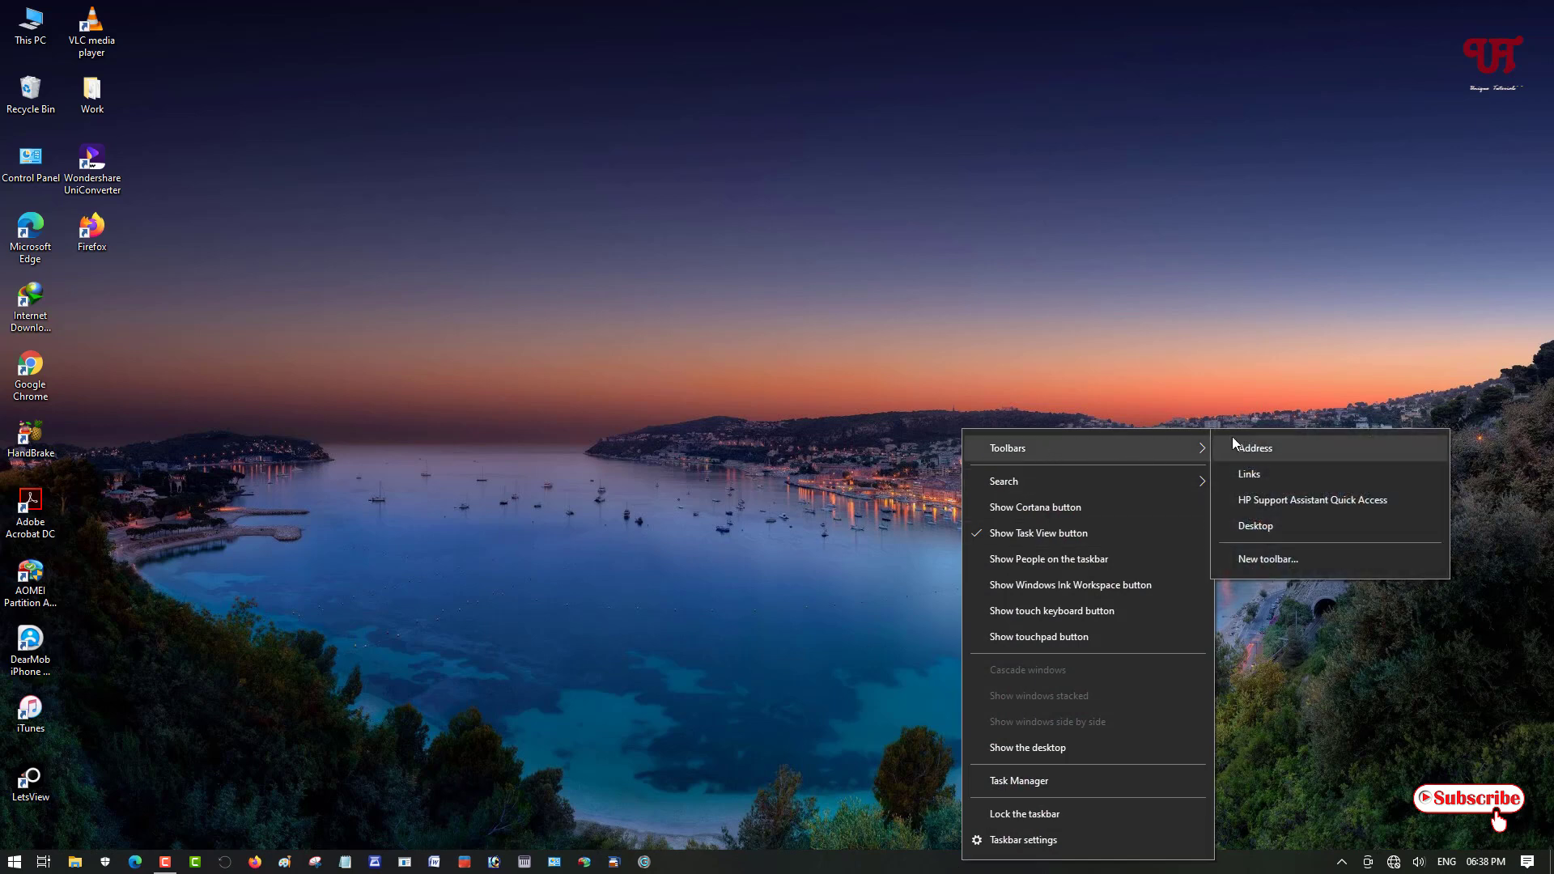
mouse_move(1286, 566)
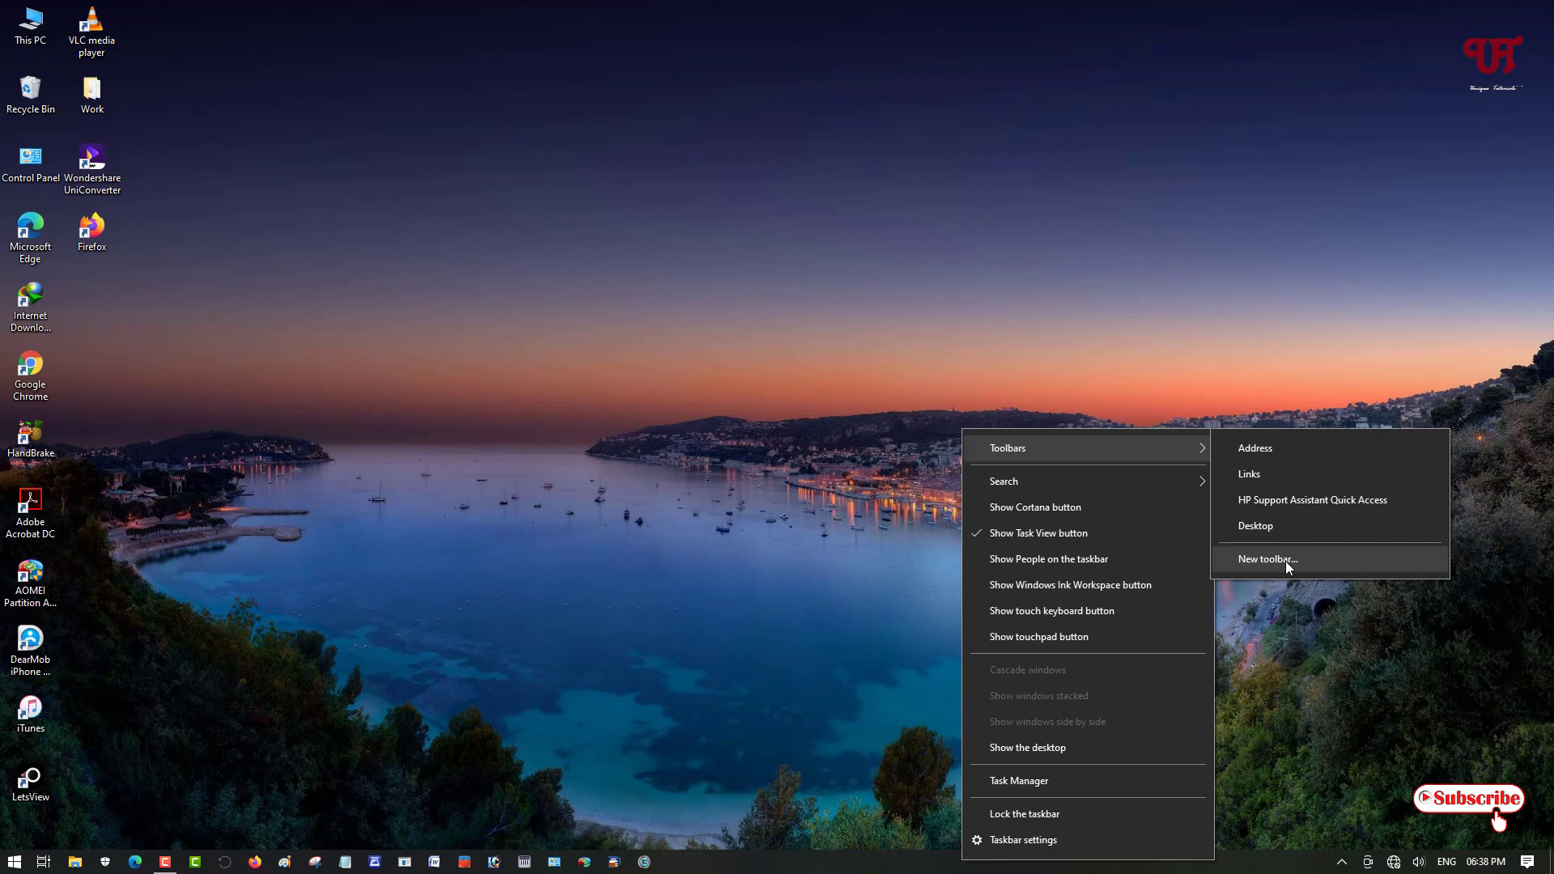
click(1267, 559)
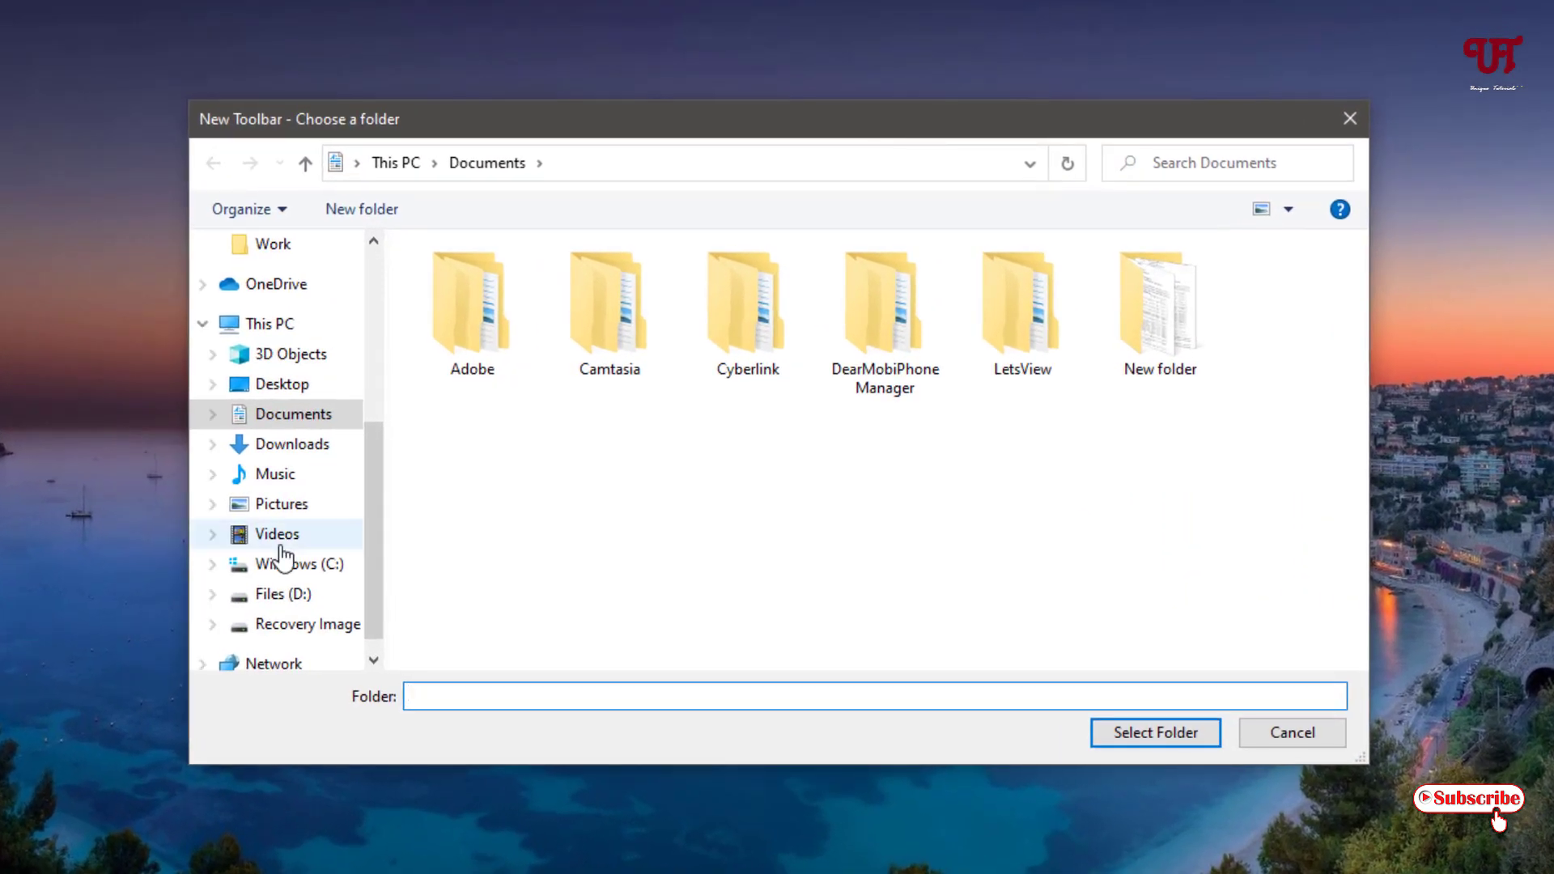
- Choose C:\TaskBar as the folder for the new taskbar toolbar
click(288, 564)
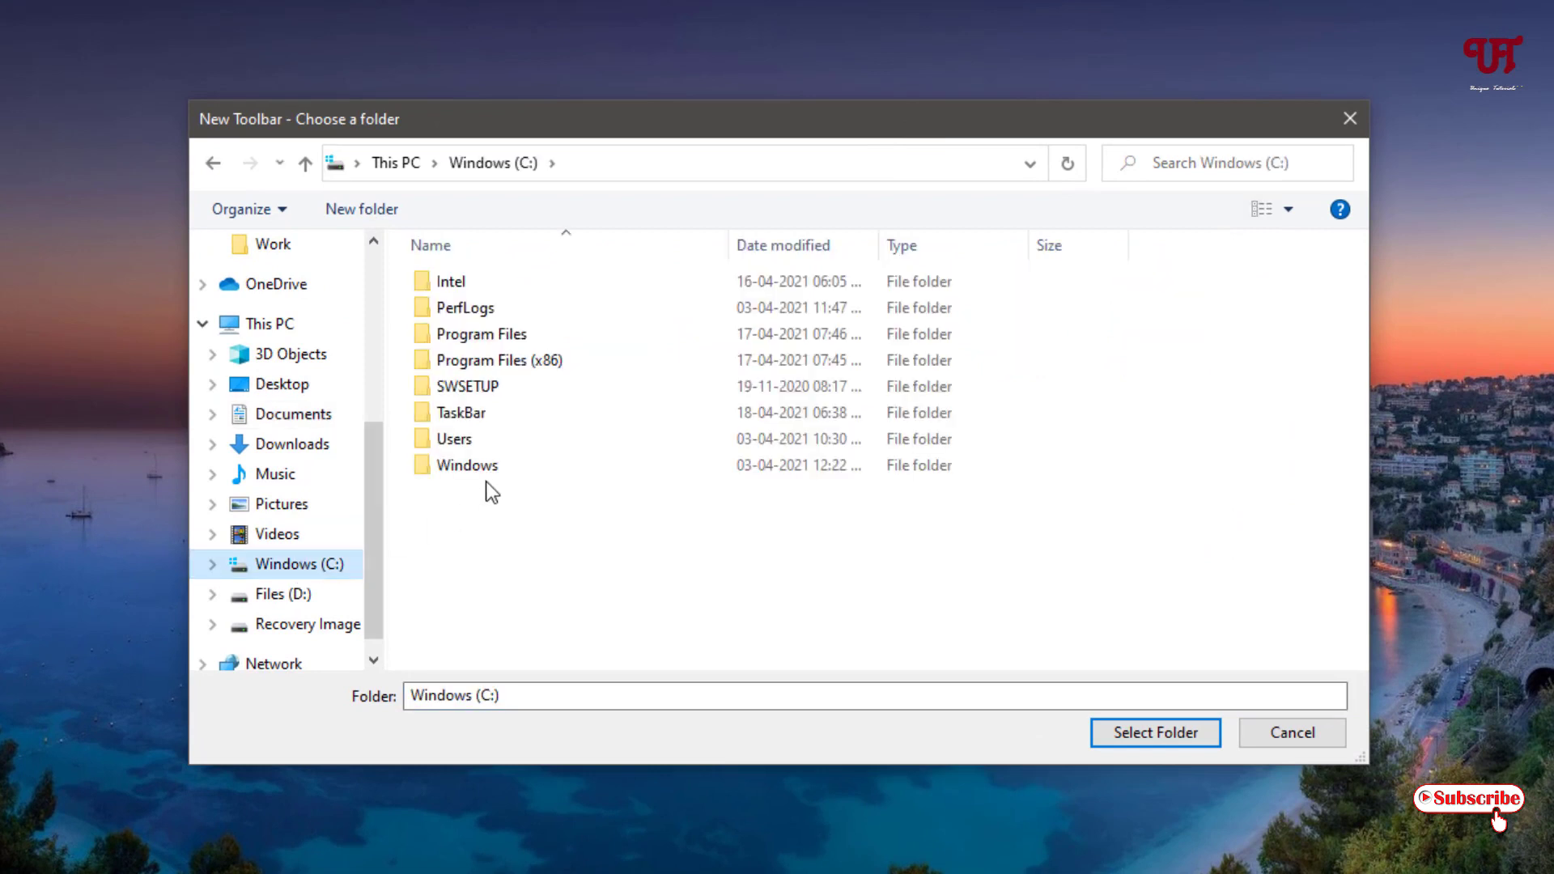
mouse_move(459, 412)
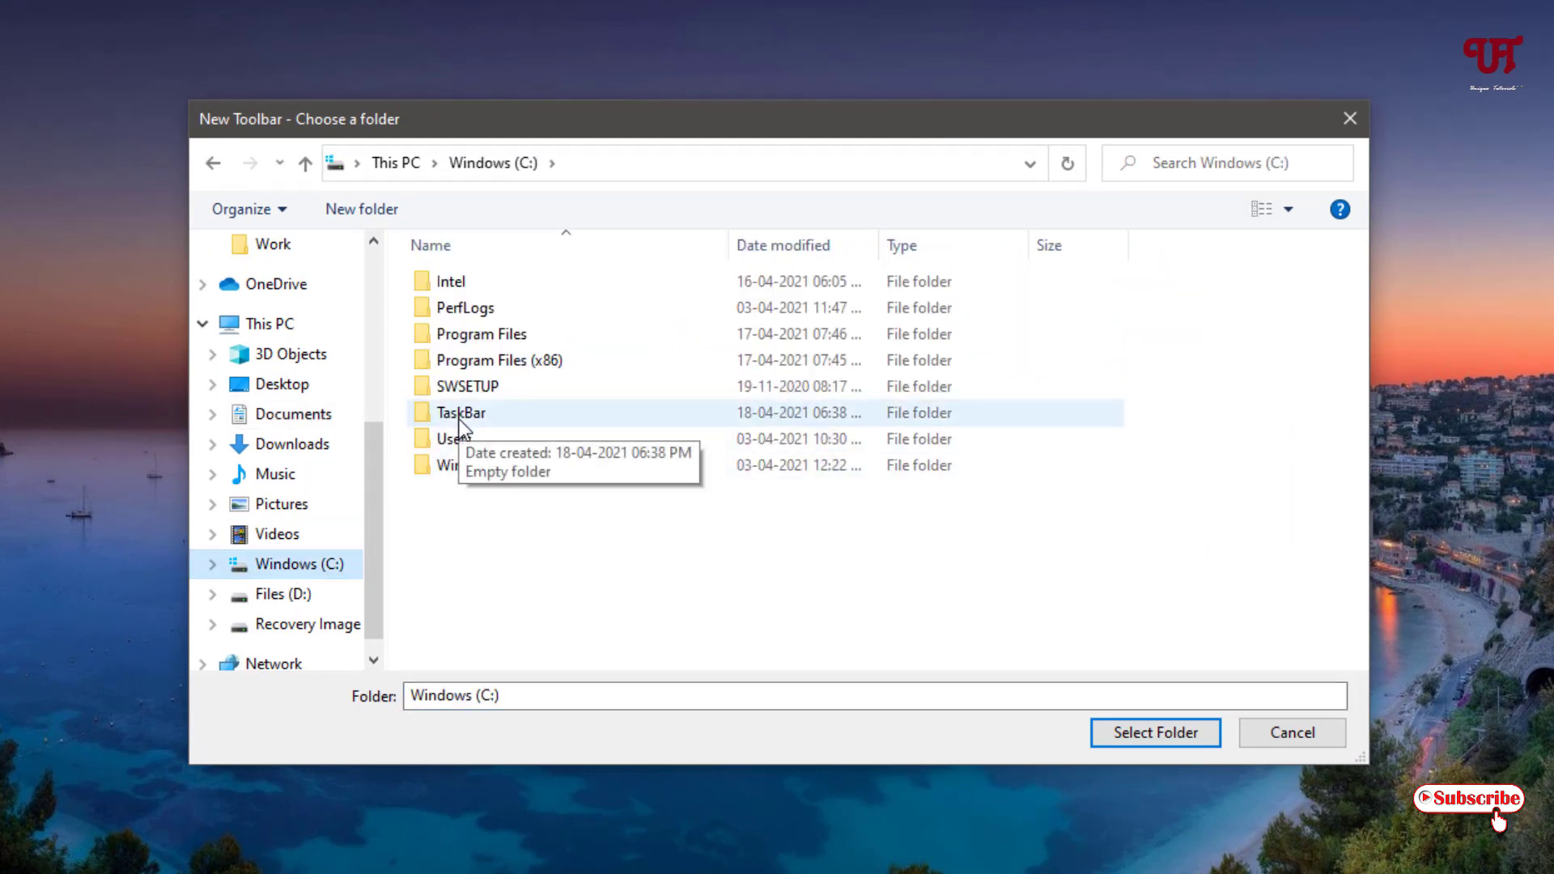
double_click(460, 412)
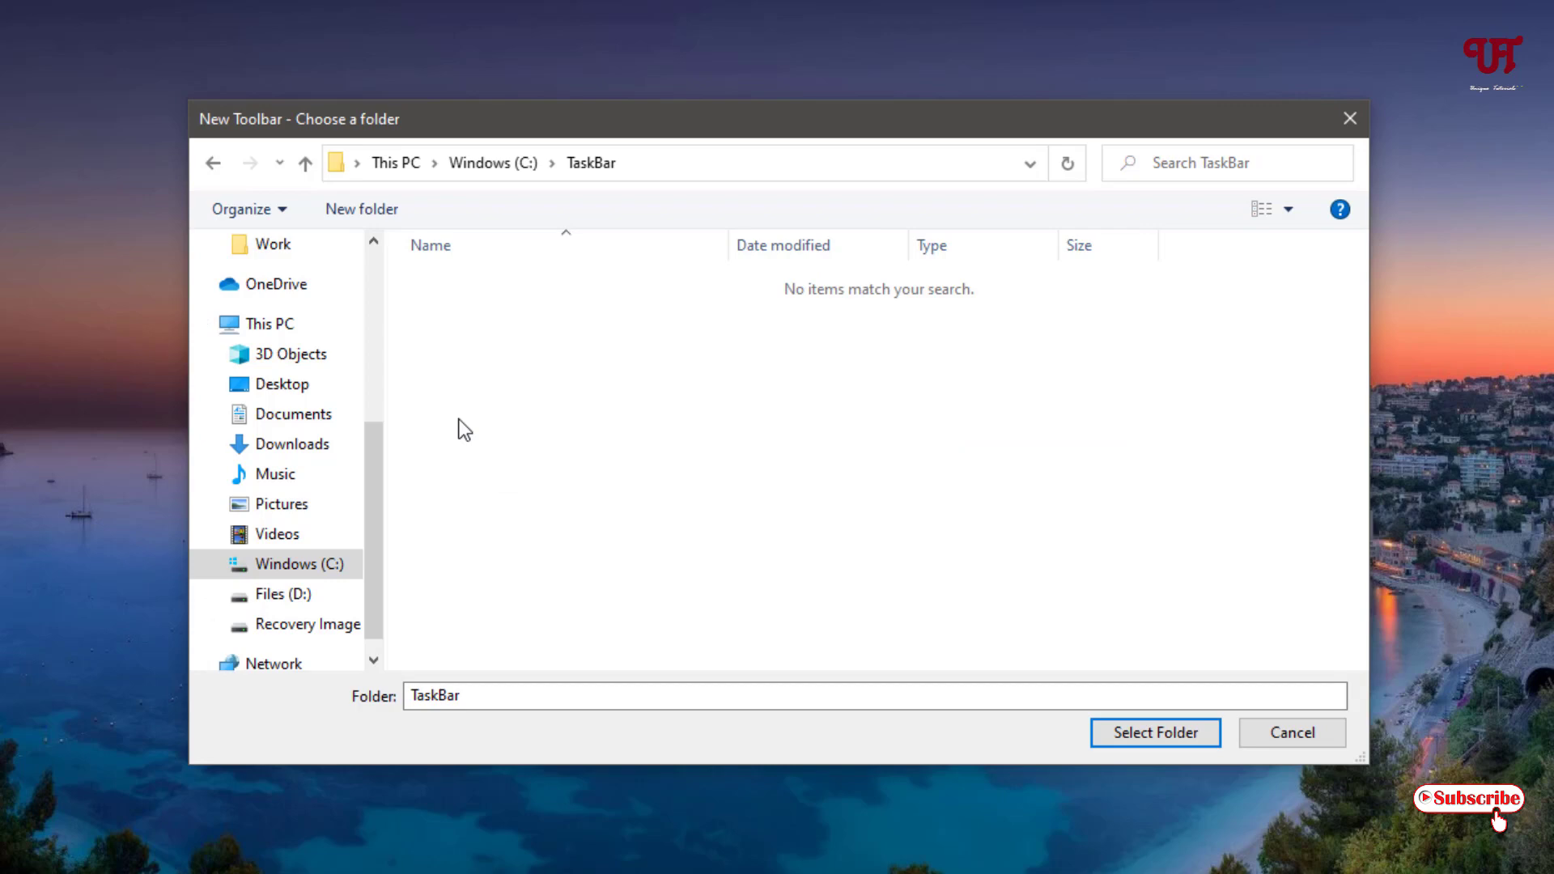
click(1155, 732)
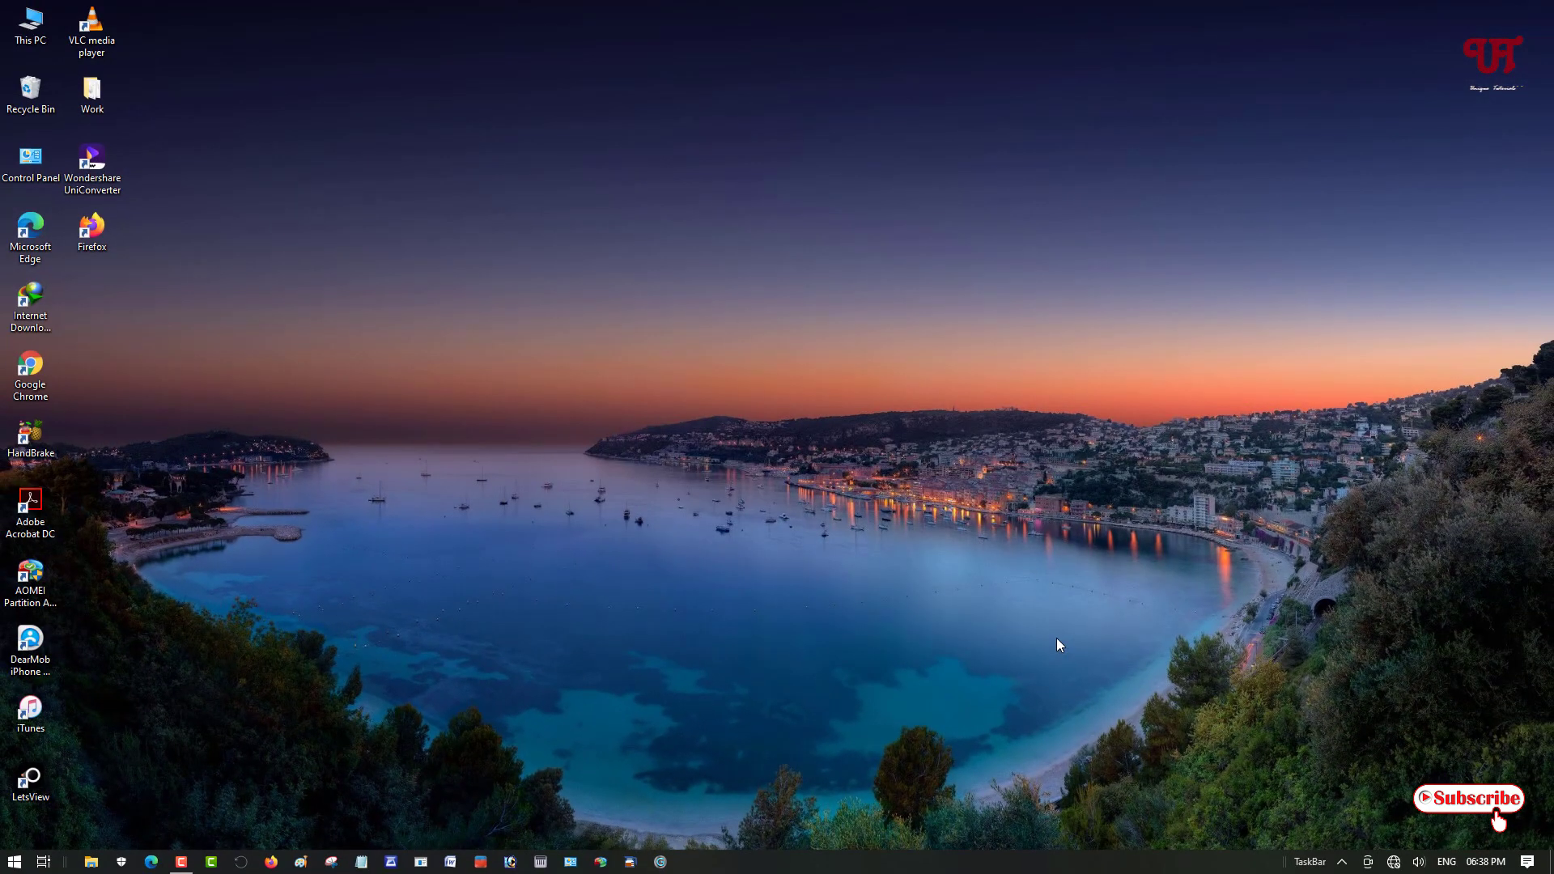
mouse_move(1311, 870)
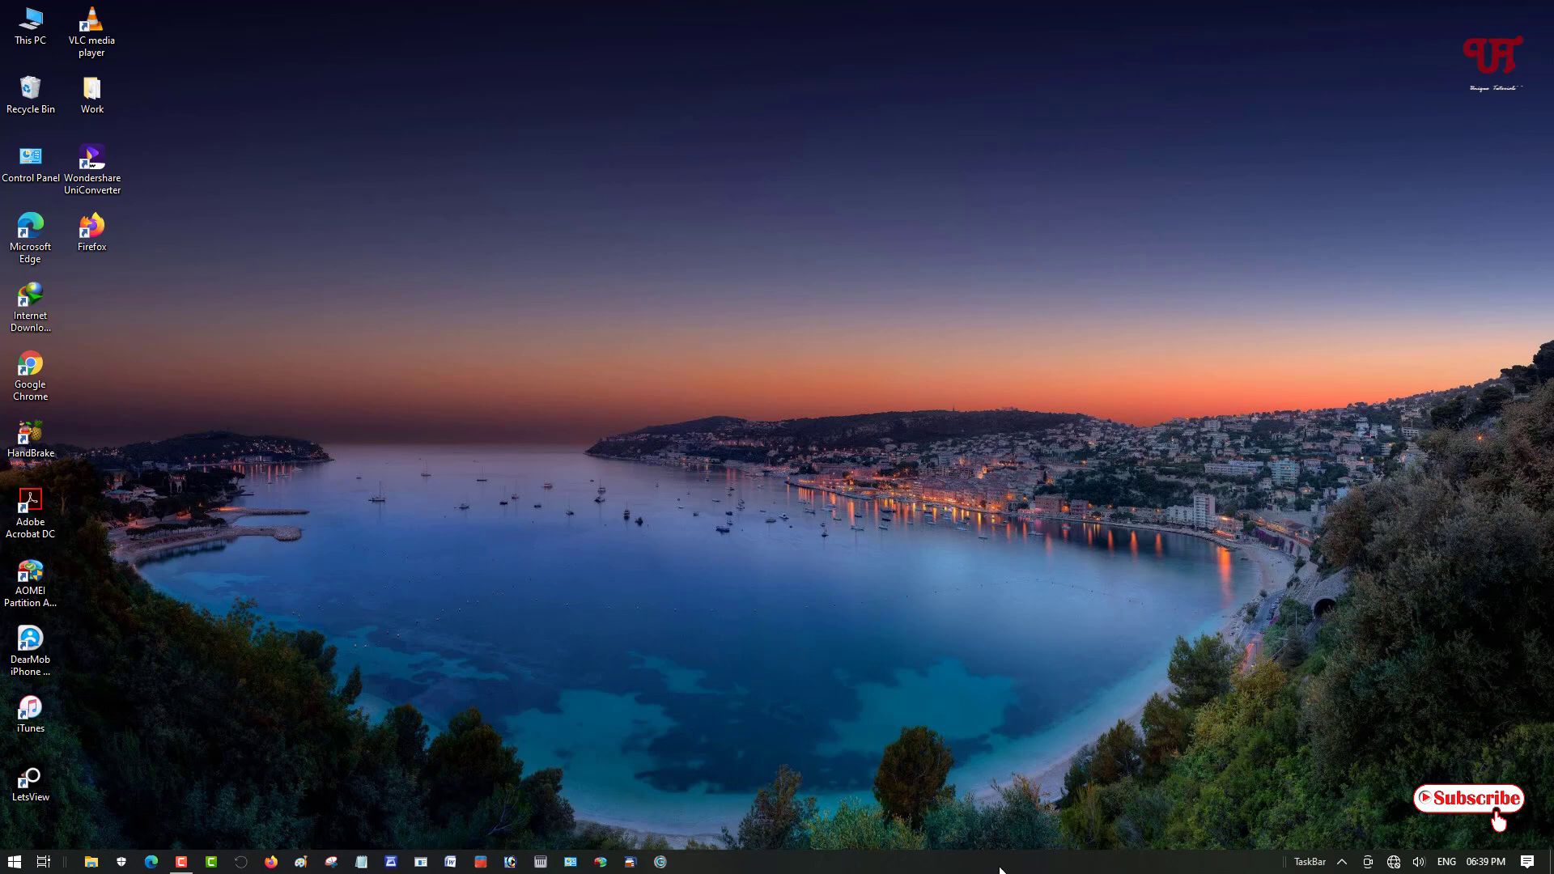
mouse_move(1014, 865)
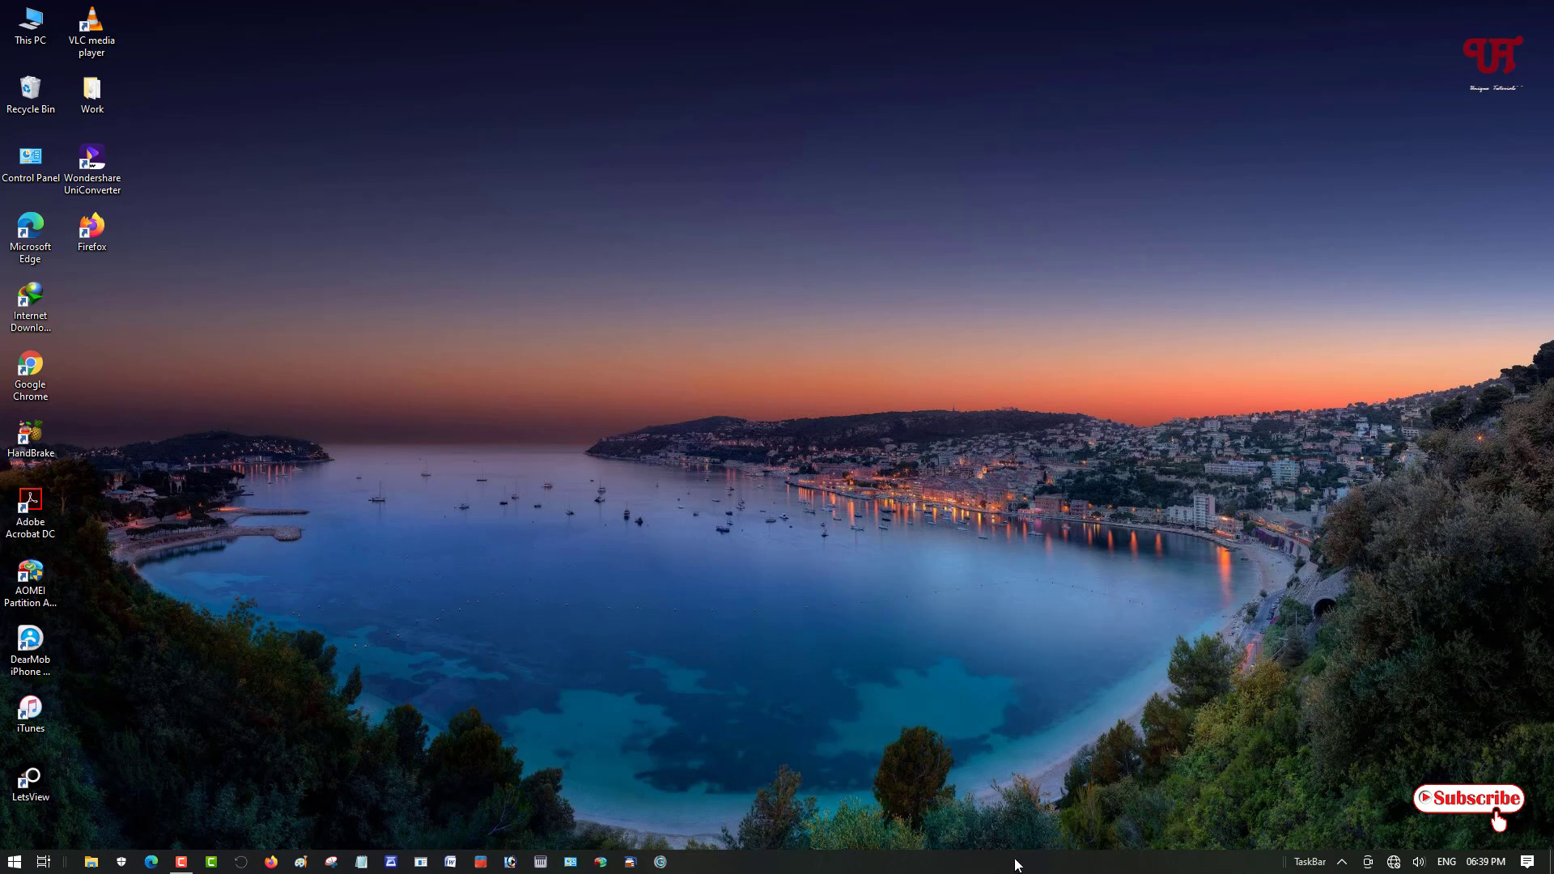
- Add another New toolbar to the taskbar using the C:\TaskBar folder
right_click(1011, 865)
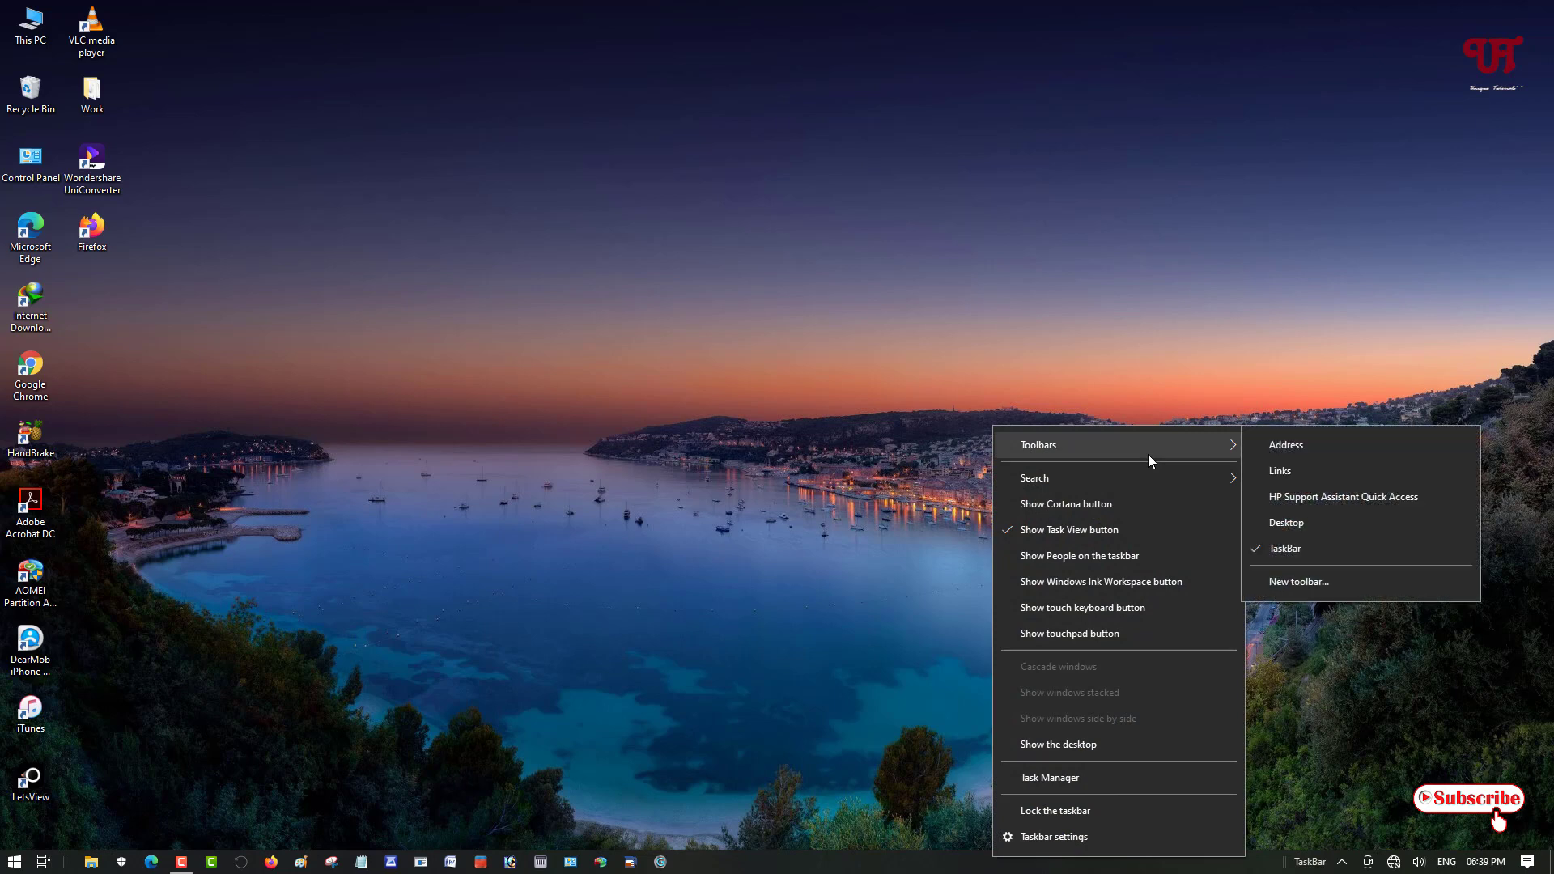
mouse_move(1298, 582)
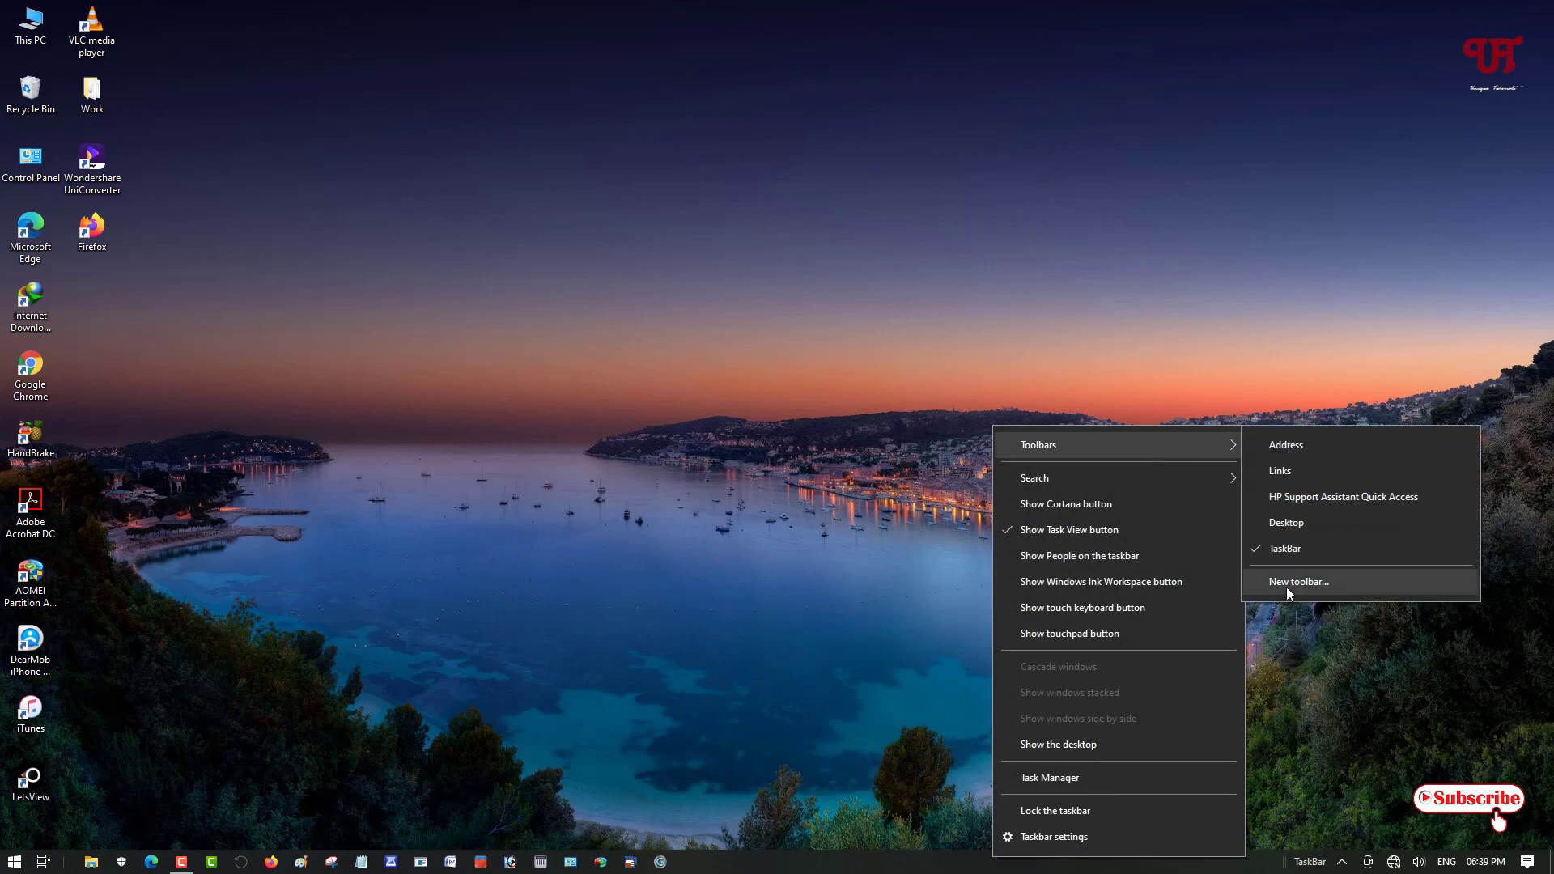
click(1299, 582)
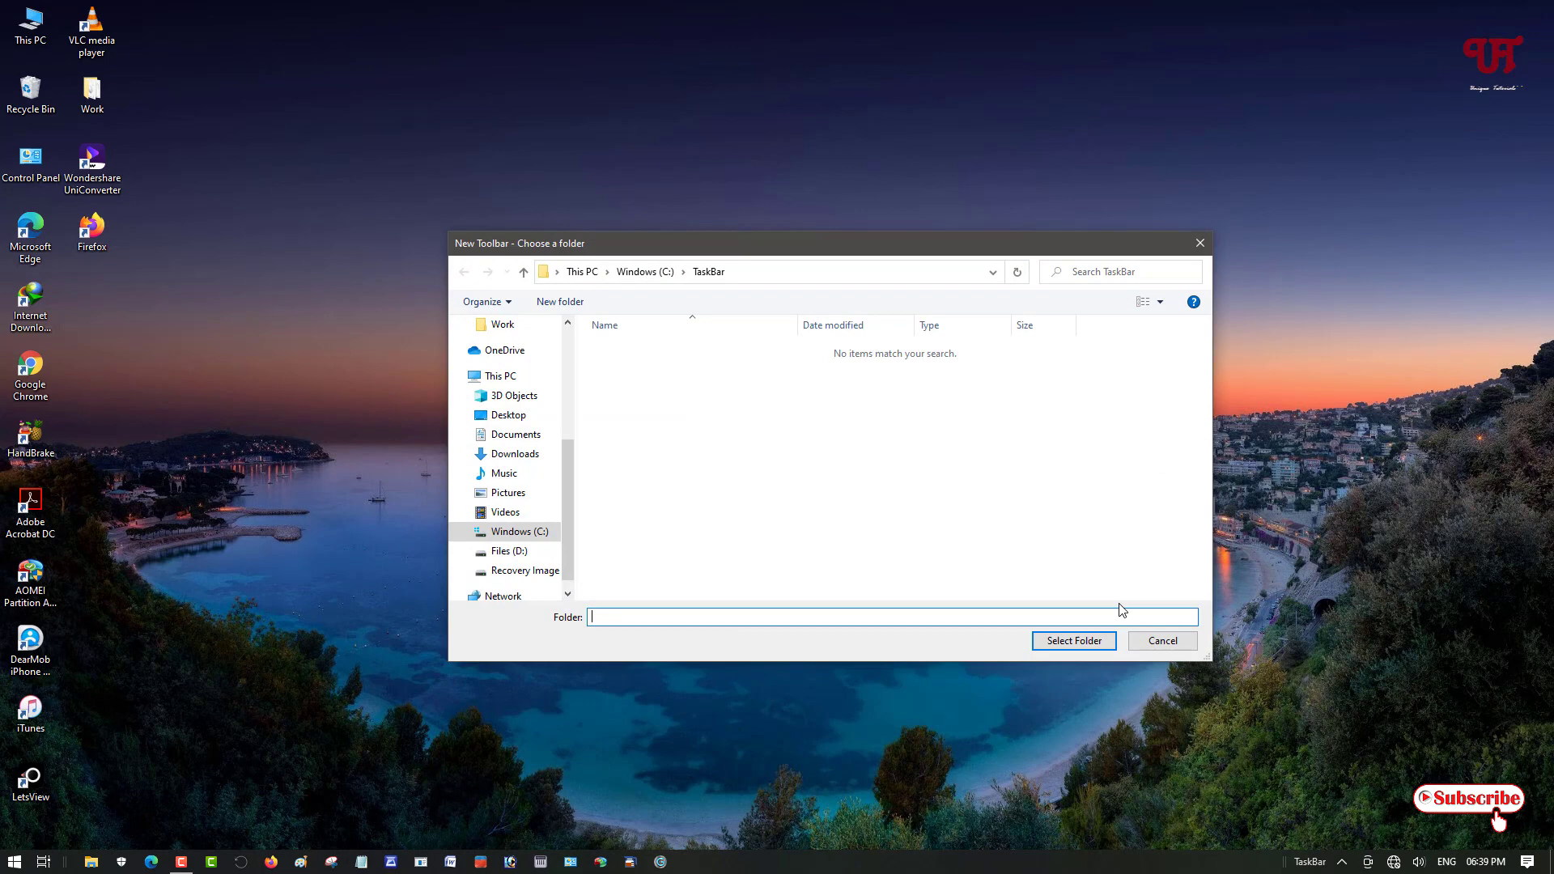
mouse_move(1074, 641)
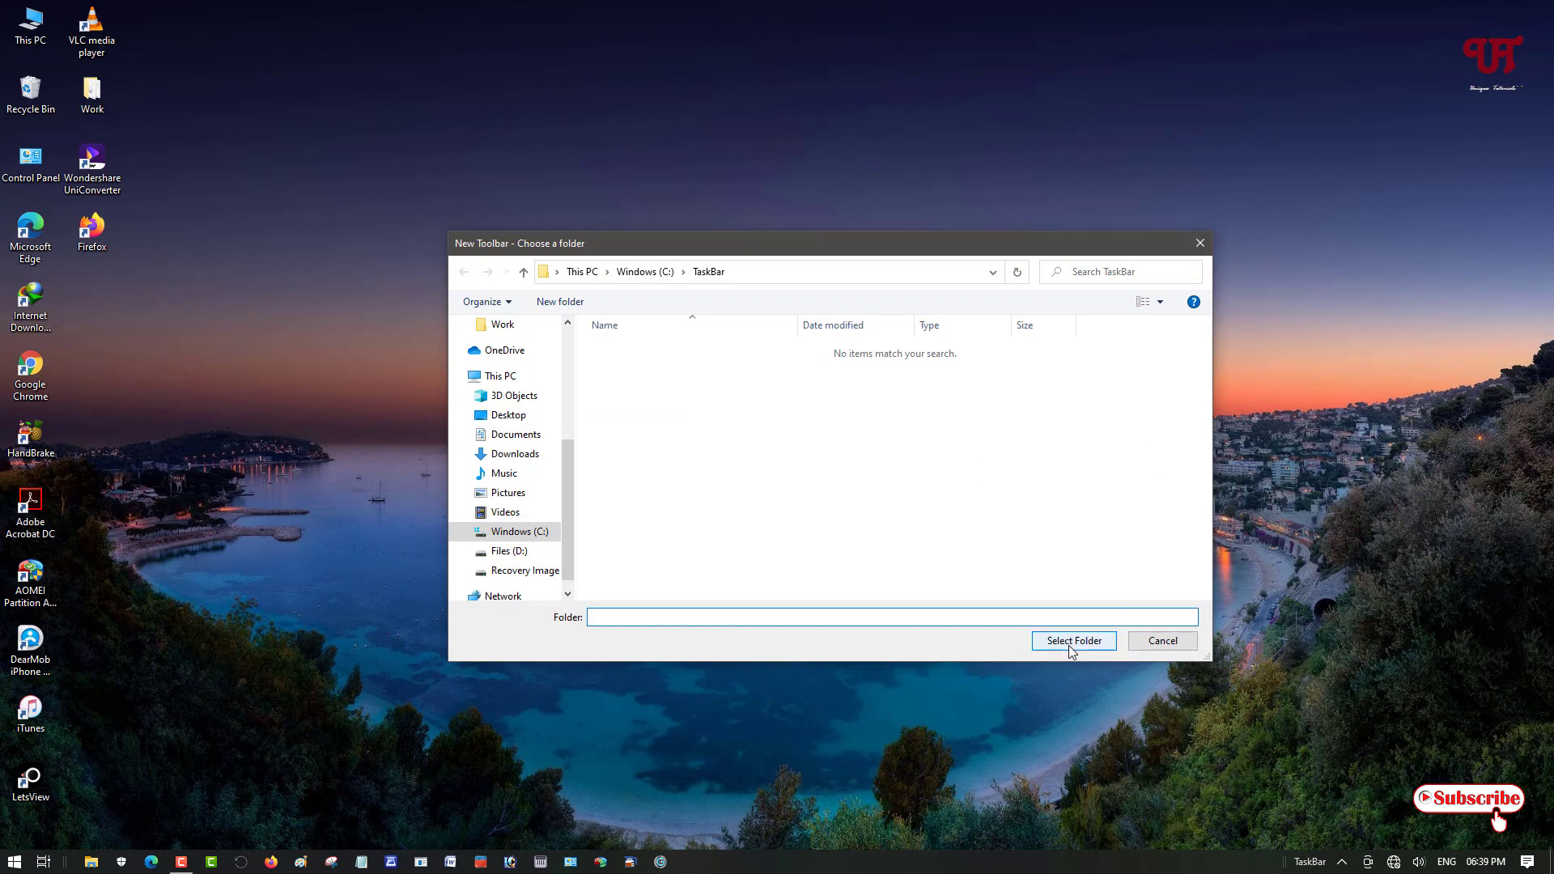
click(1072, 640)
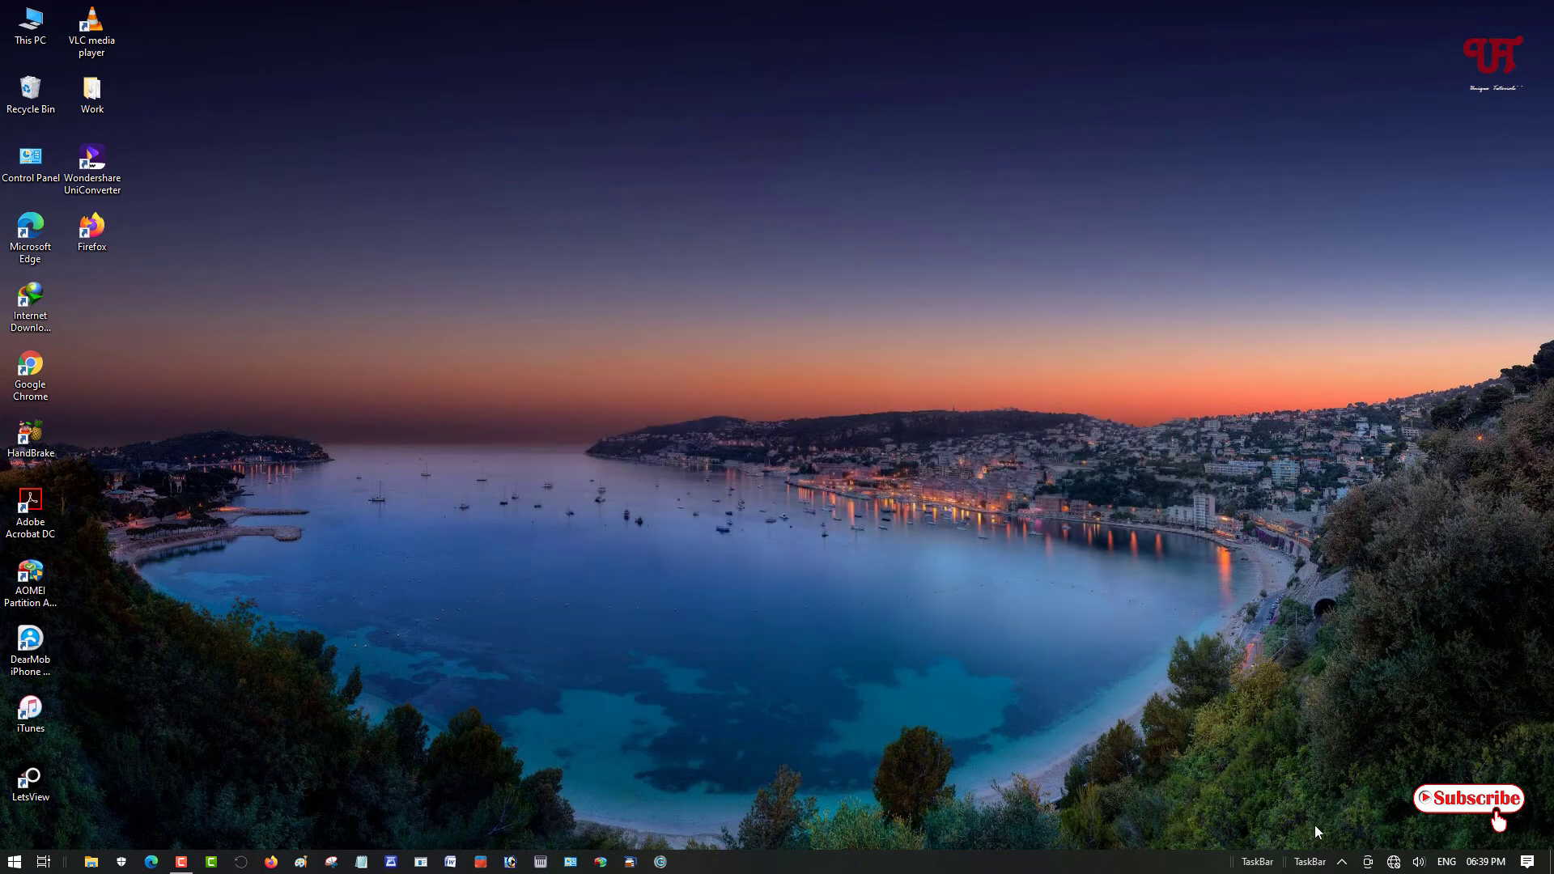
mouse_move(1265, 865)
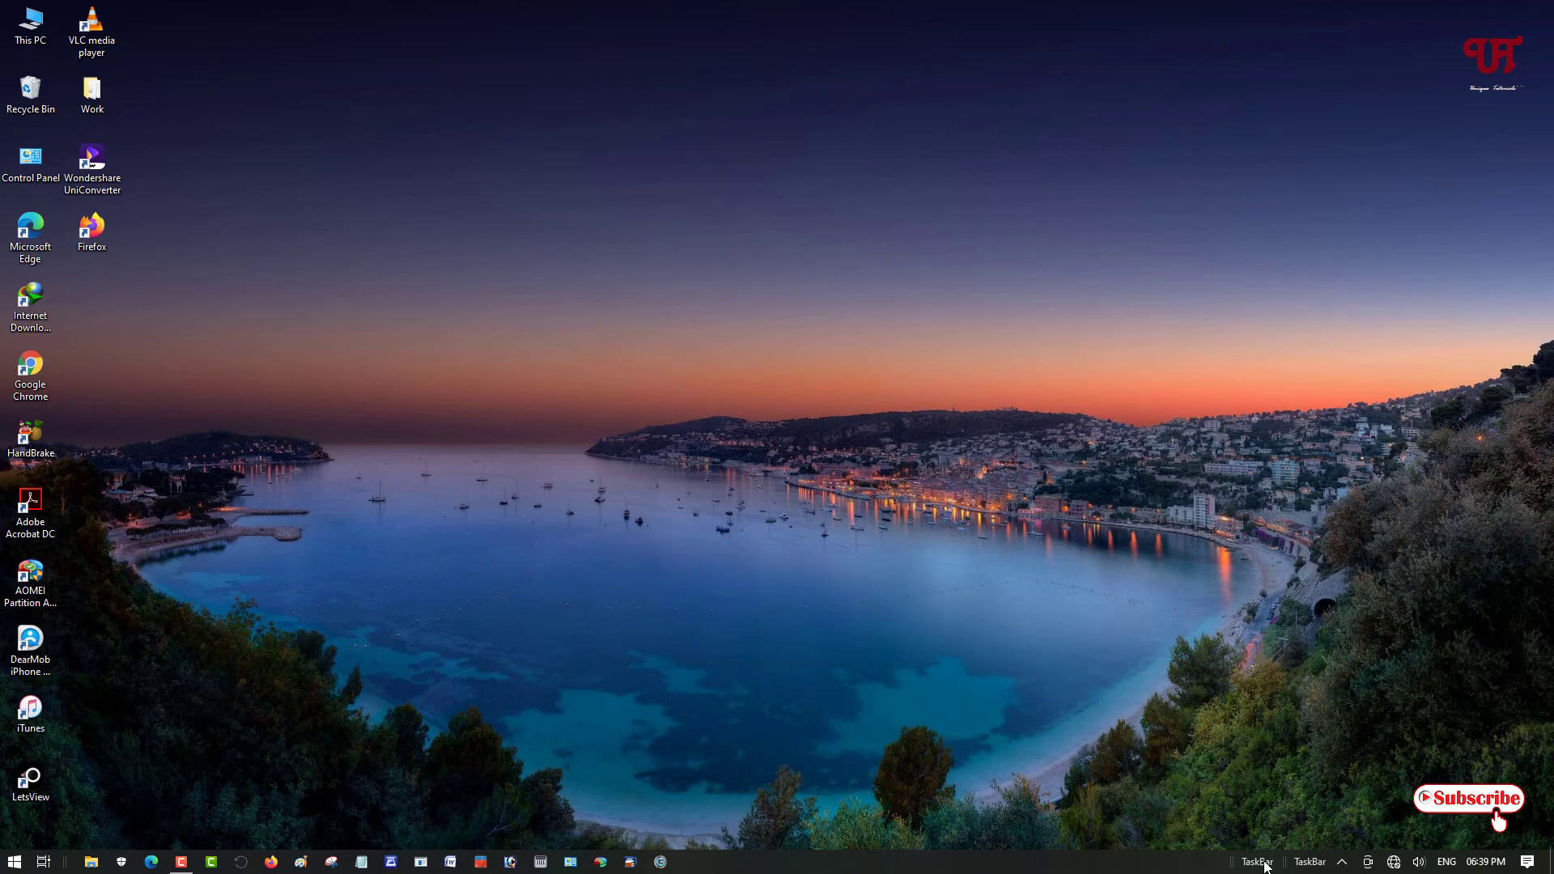
mouse_move(1306, 864)
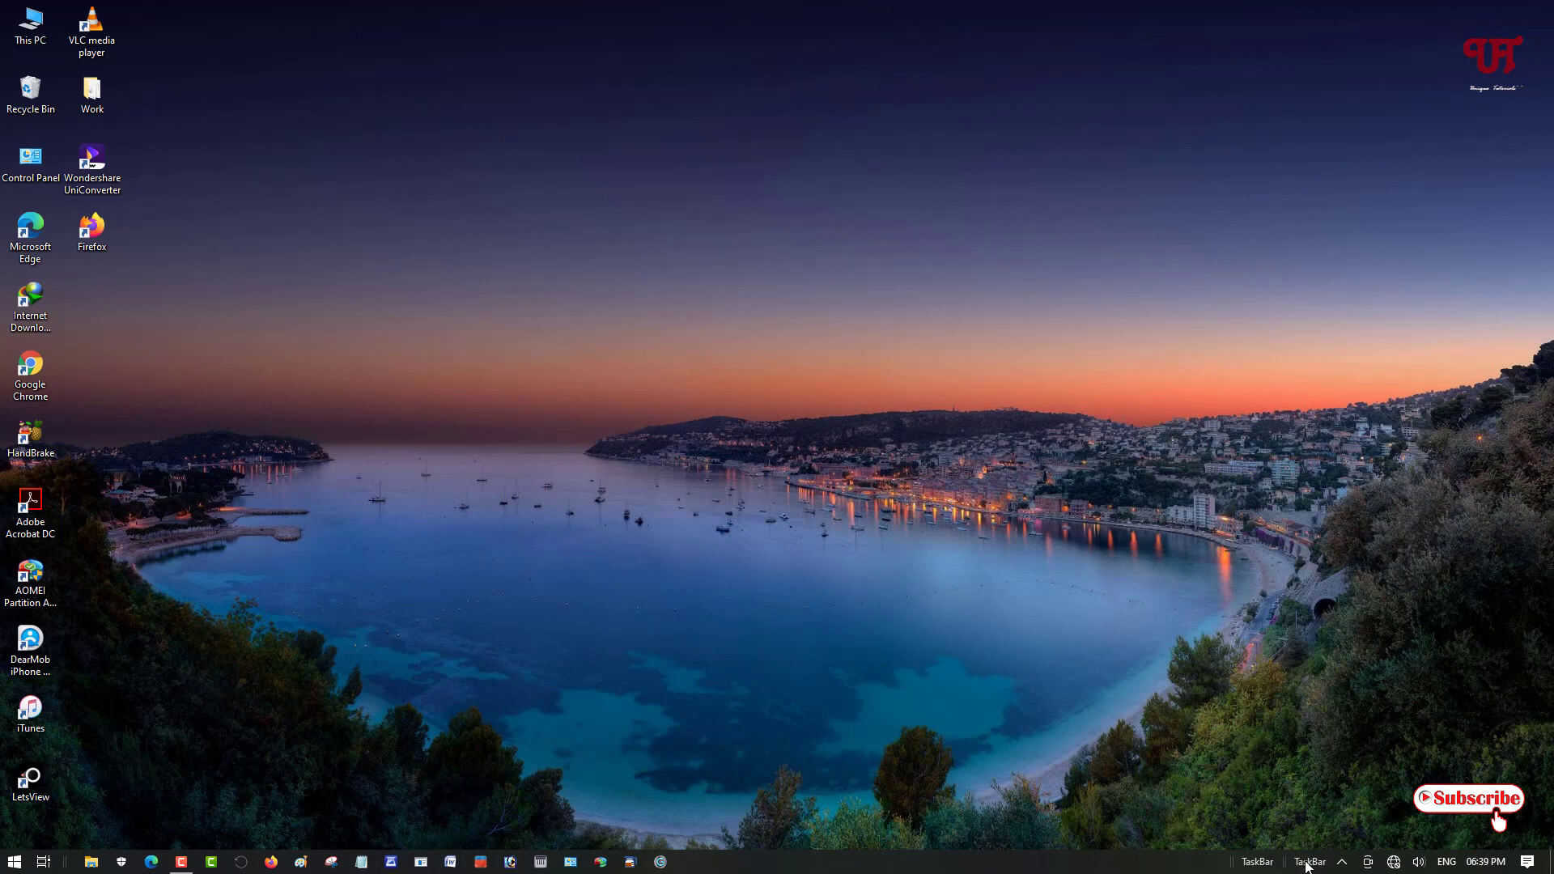
mouse_move(1320, 865)
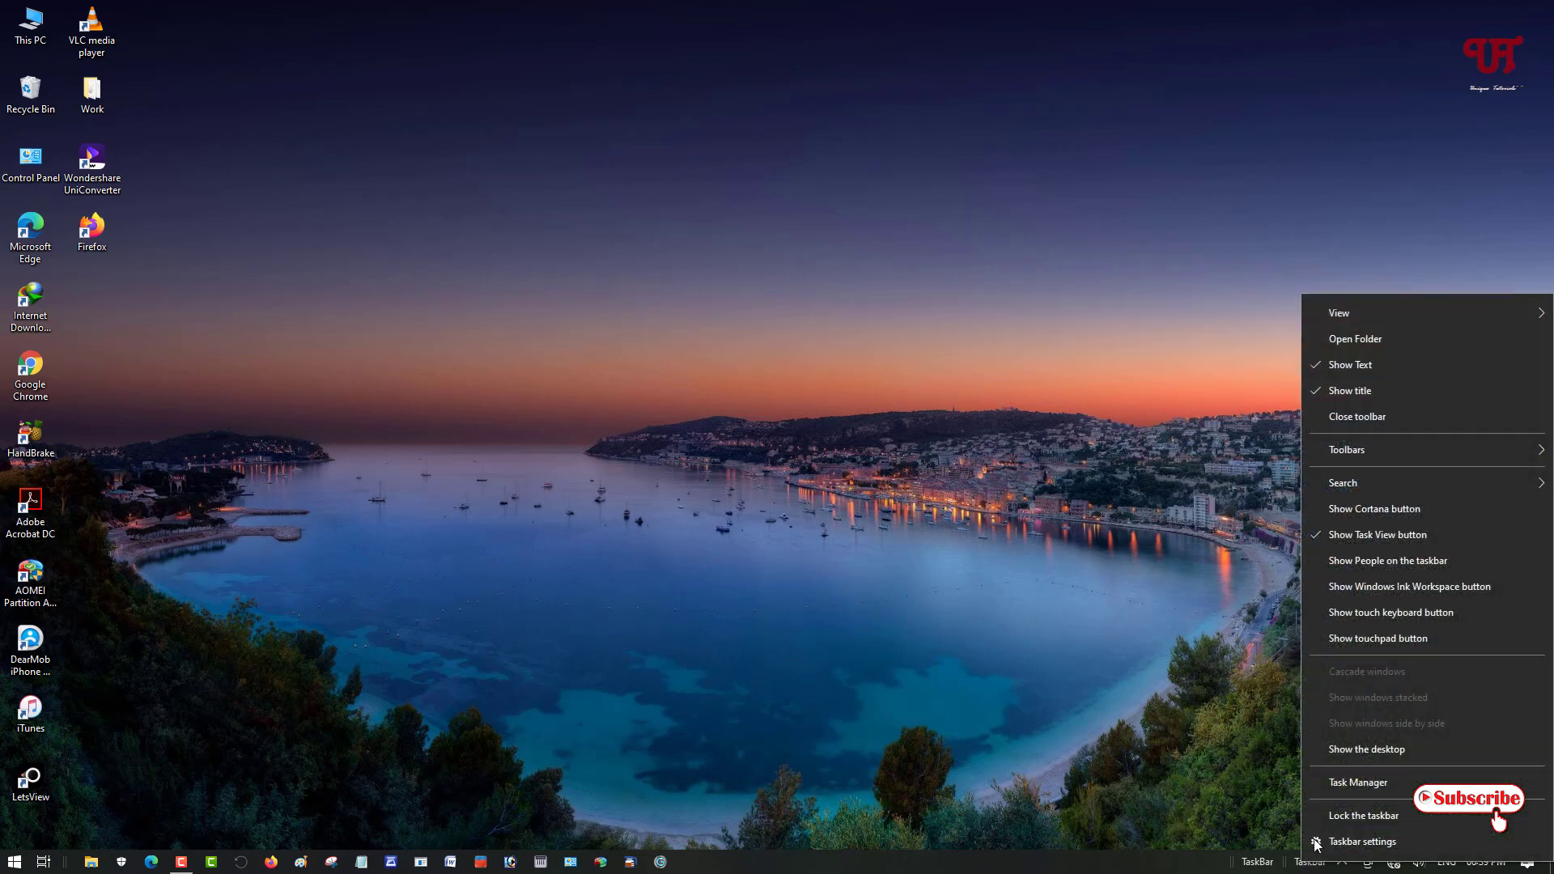
mouse_move(1337, 365)
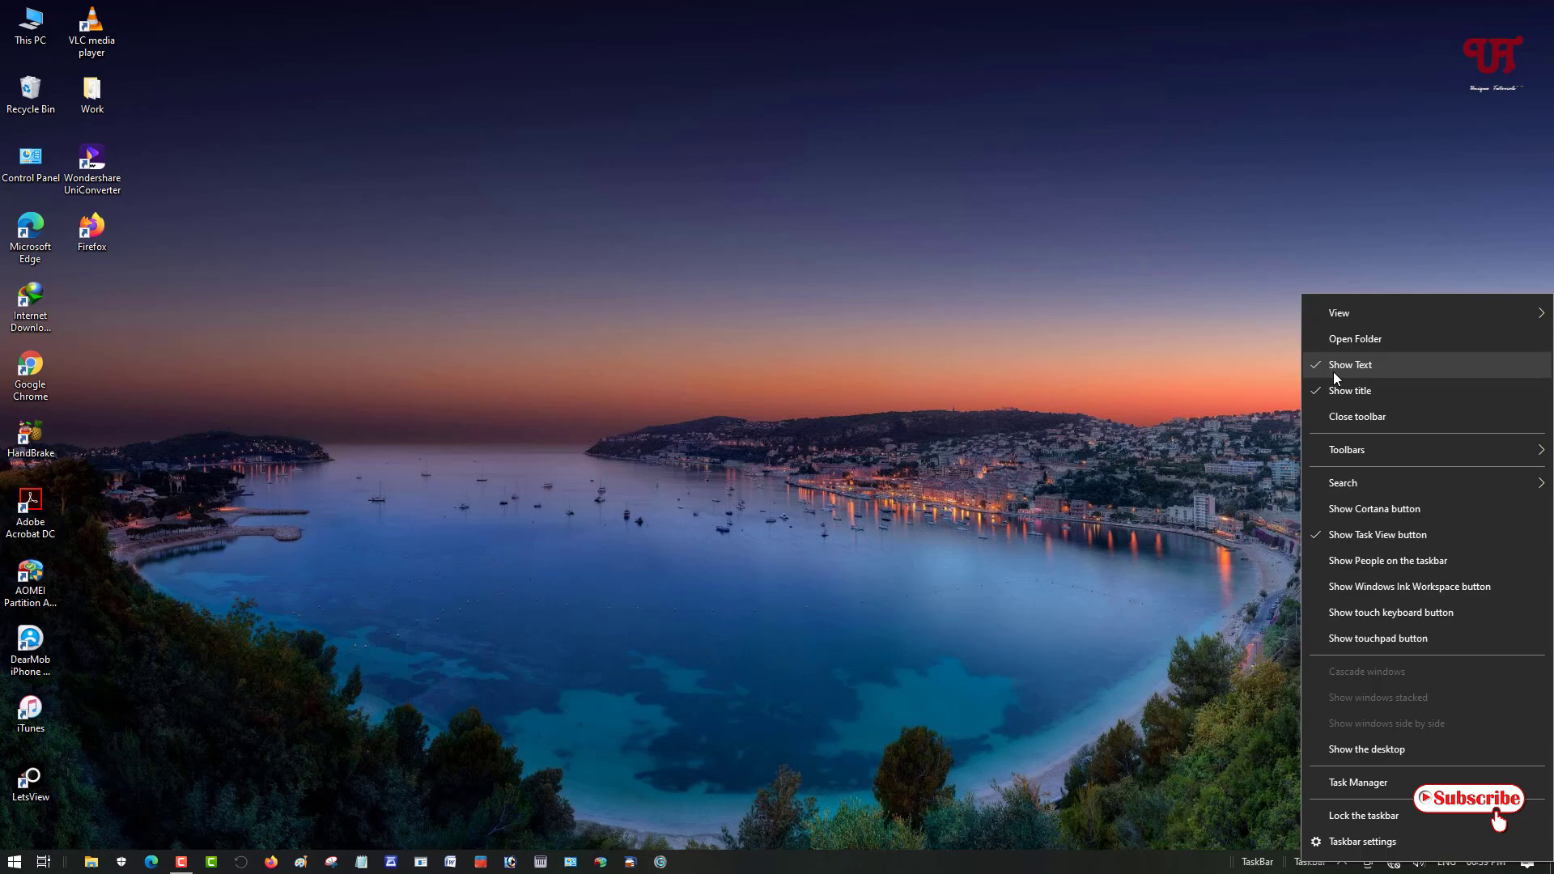
mouse_move(1350, 390)
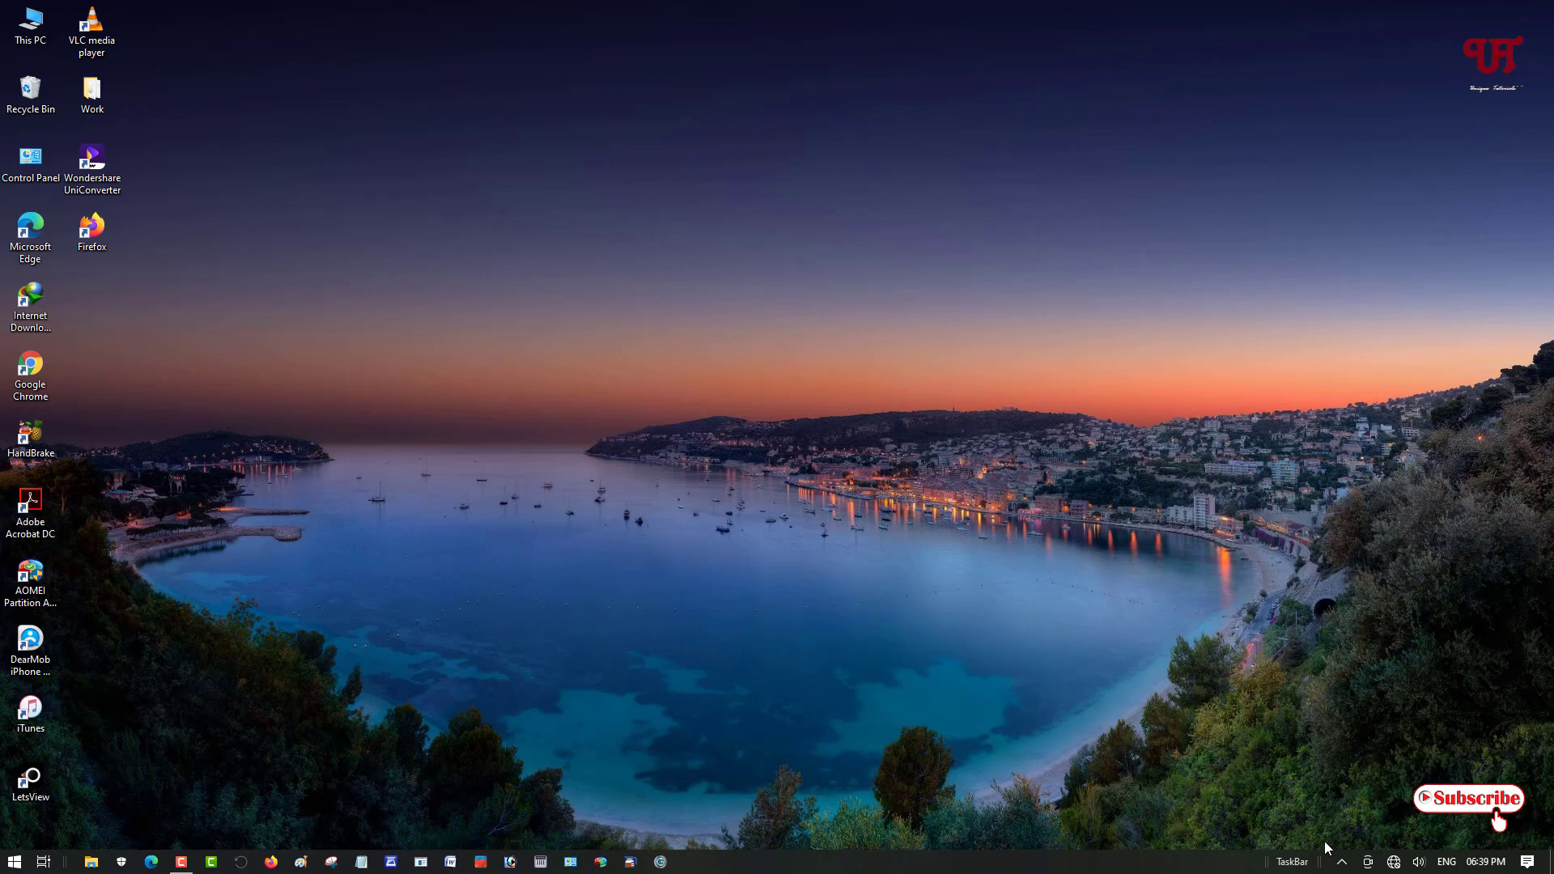
mouse_move(1281, 863)
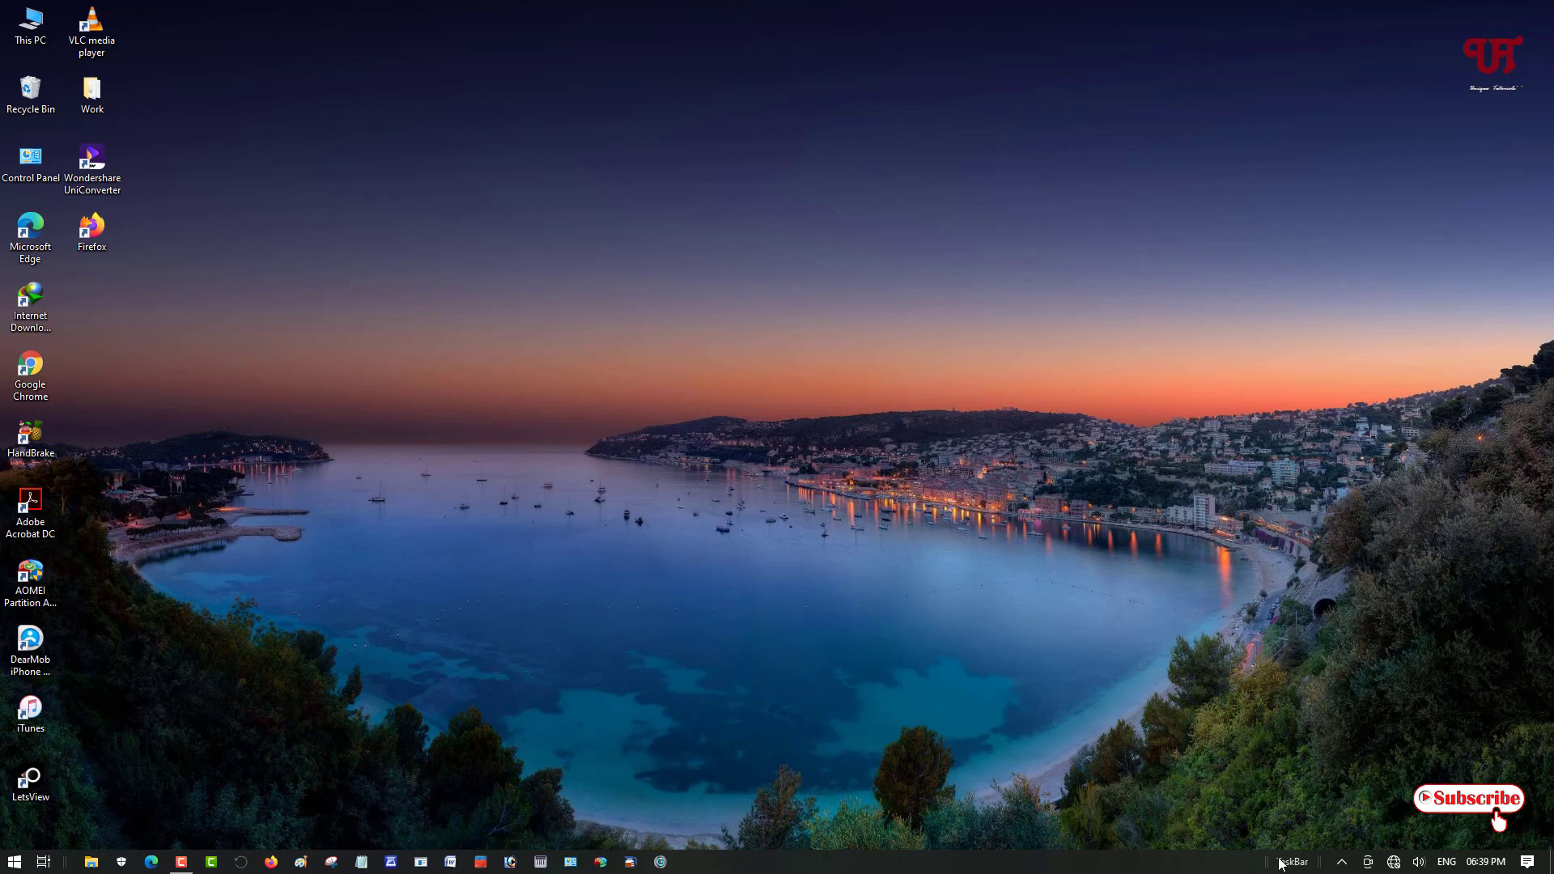
- Turn off Show title on the TaskBar toolbar's context menu
right_click(1293, 861)
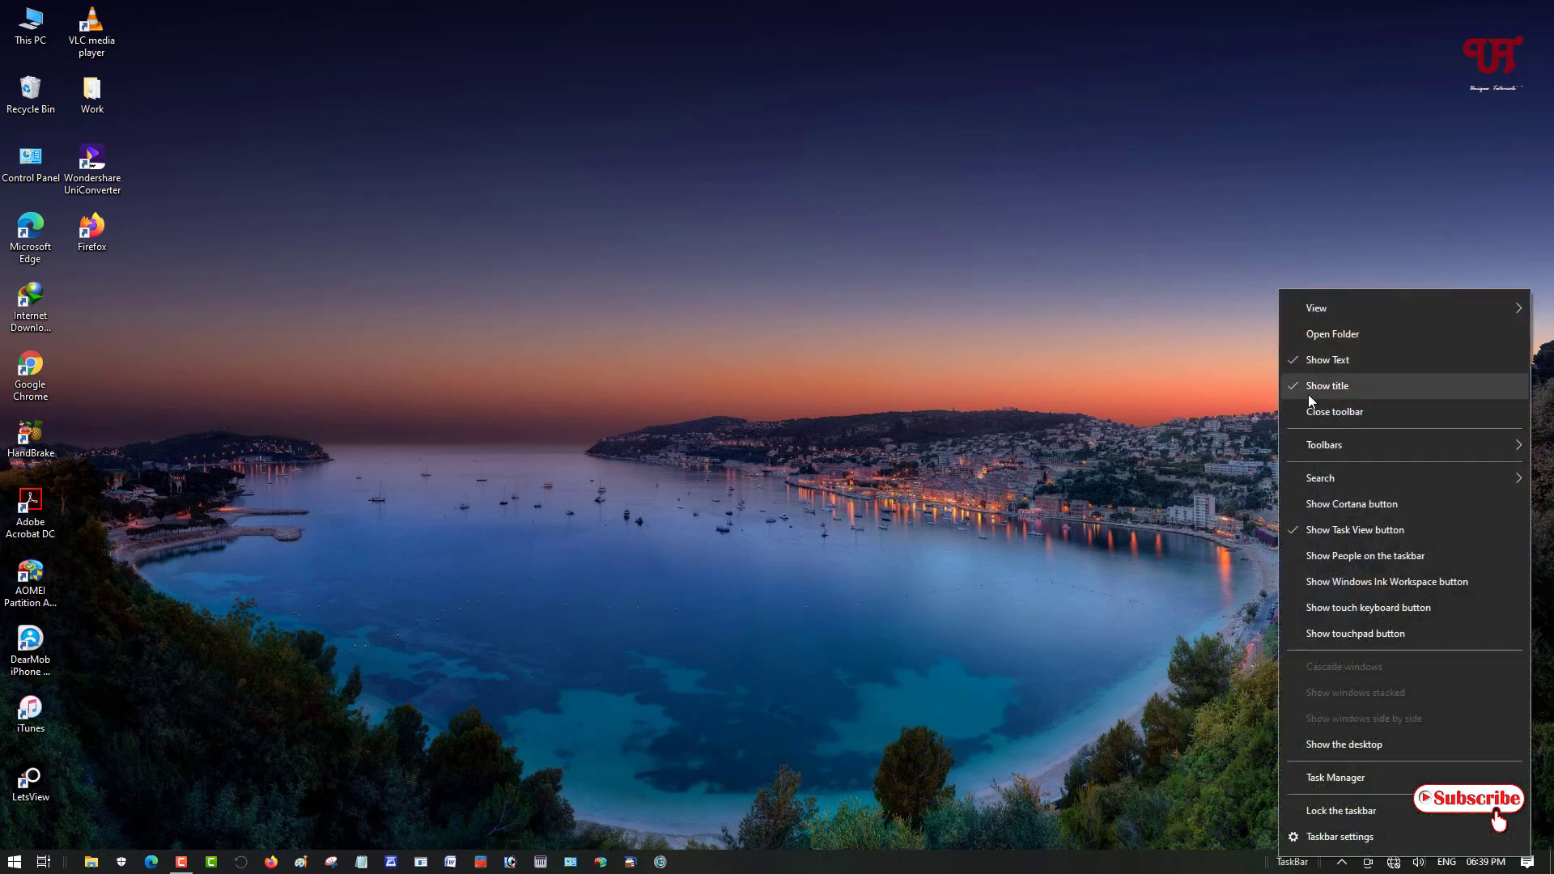
click(1327, 385)
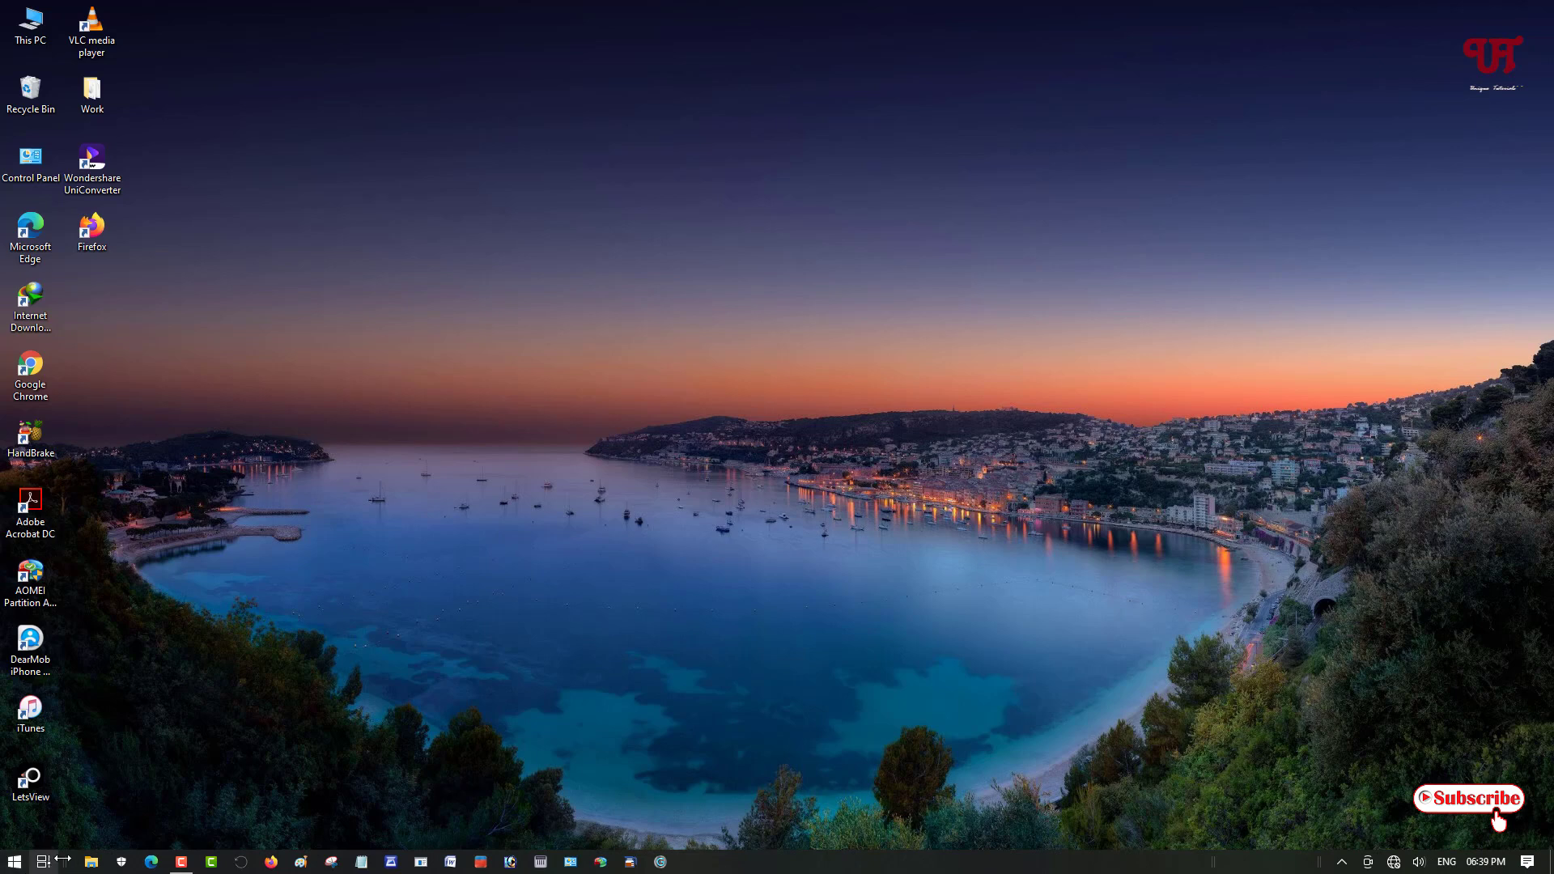
mouse_move(1186, 865)
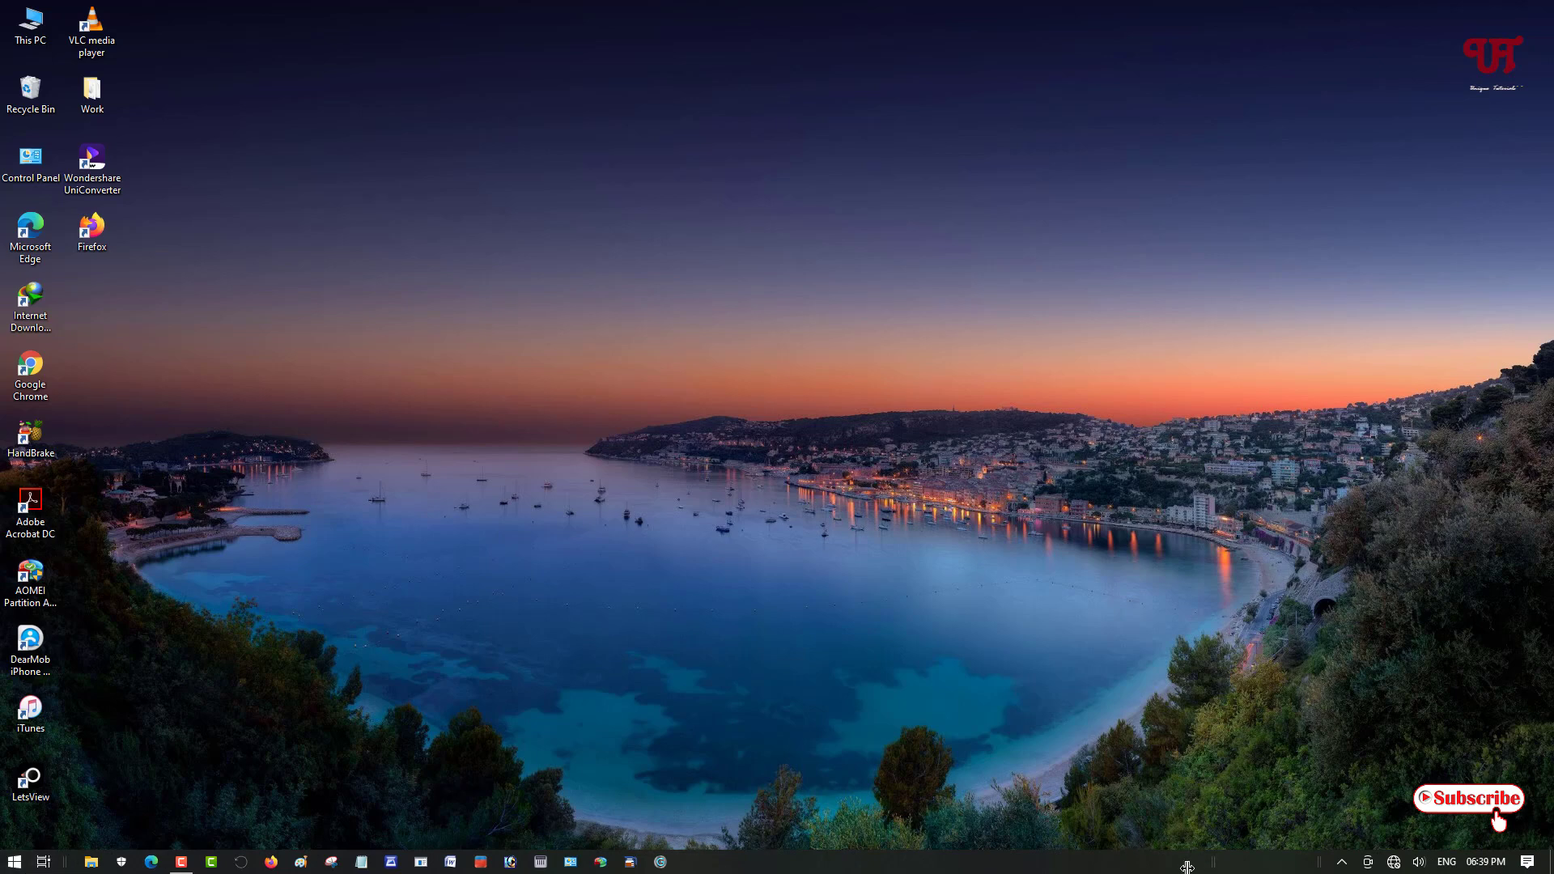
mouse_move(1157, 865)
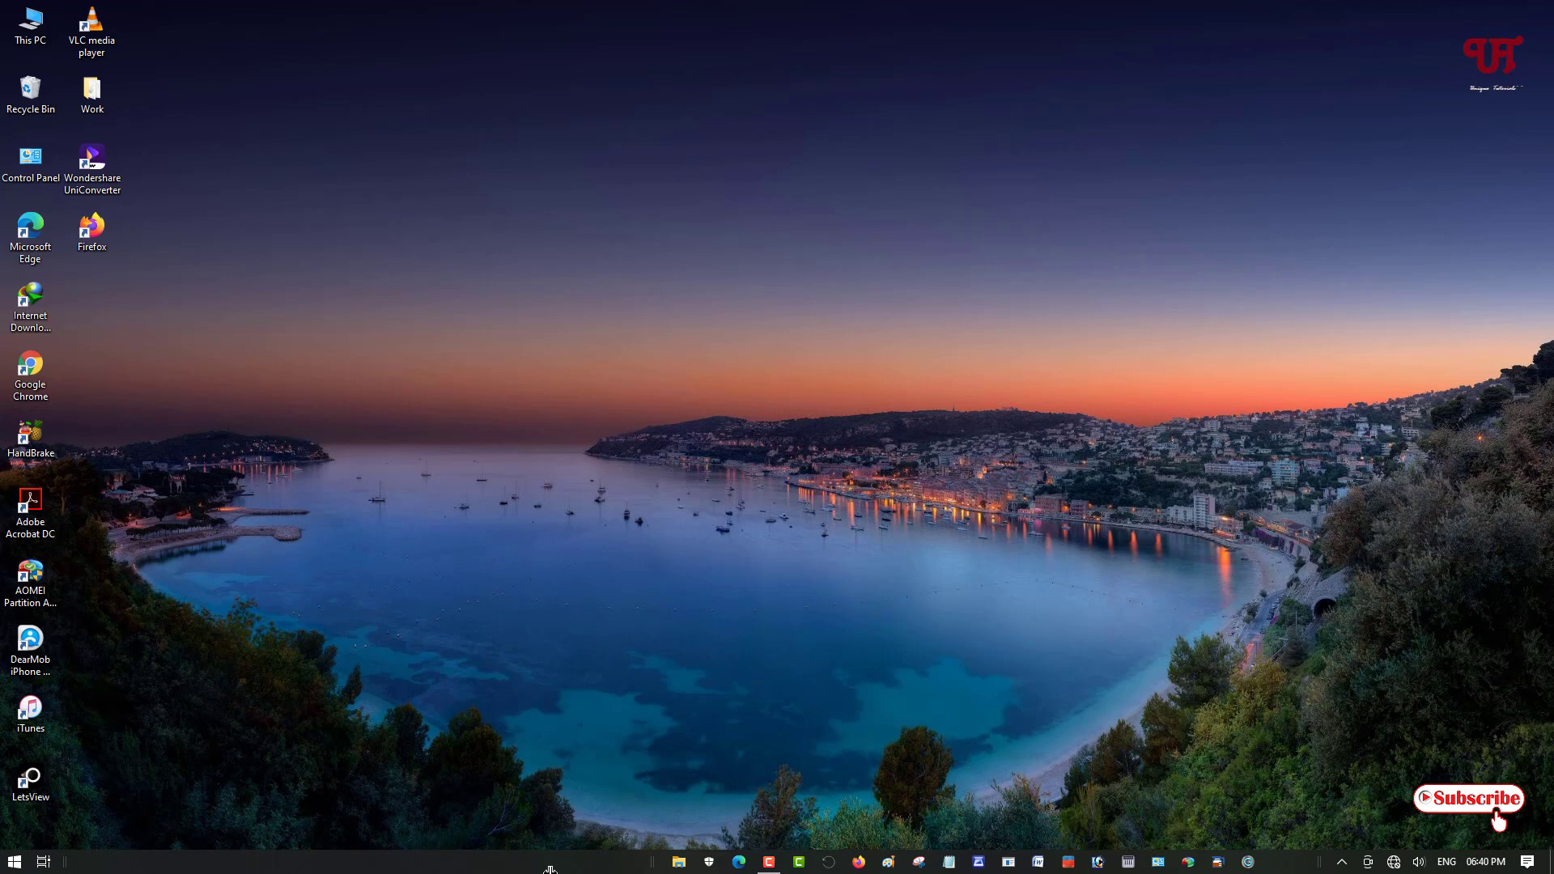
mouse_move(648, 860)
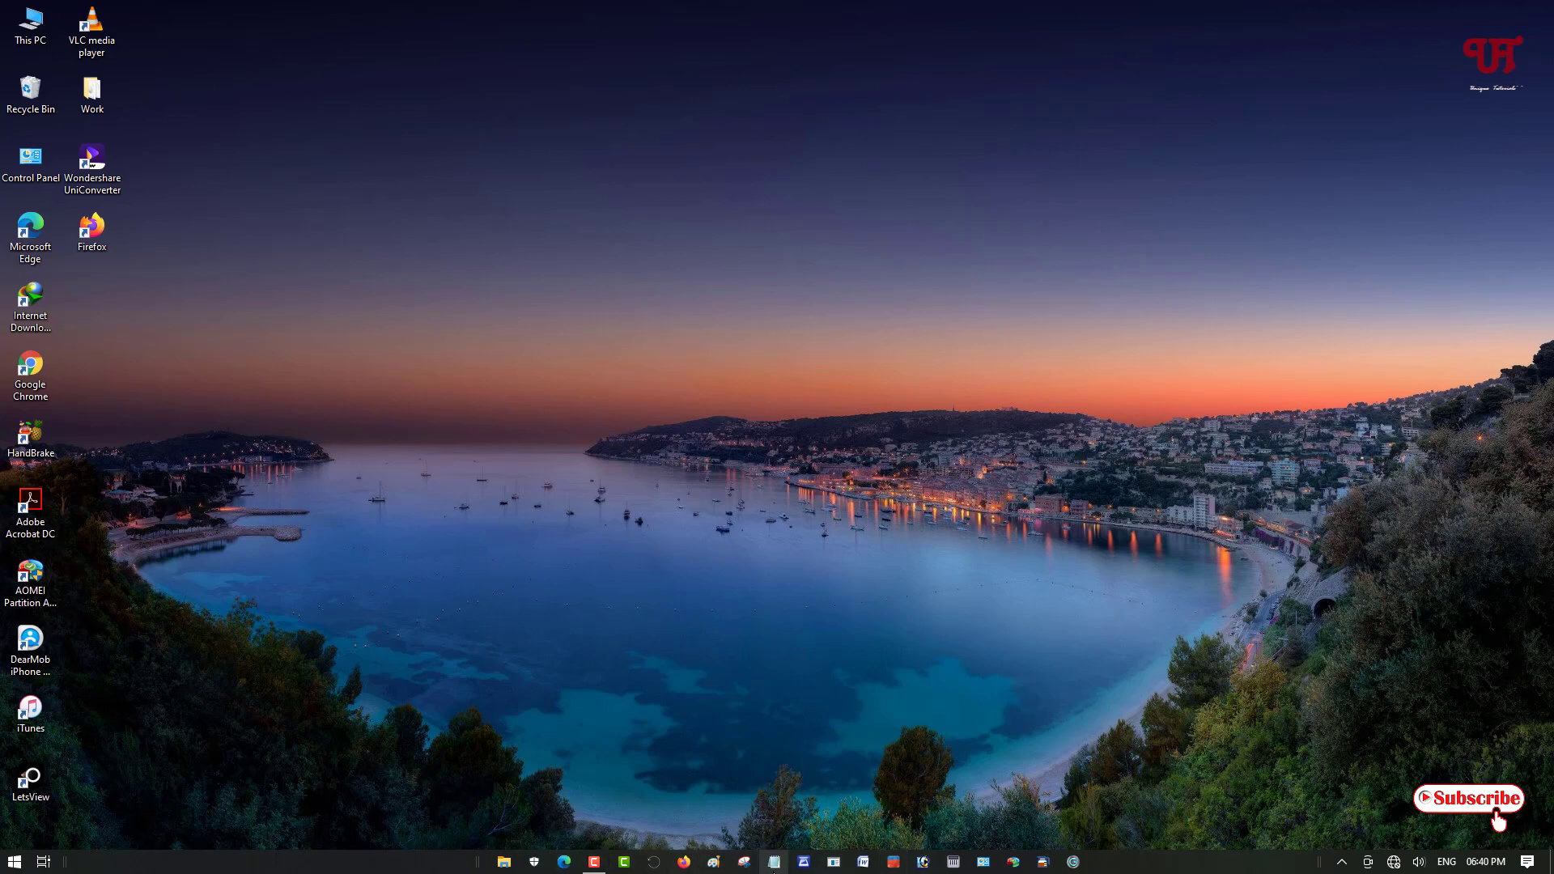
mouse_move(281, 868)
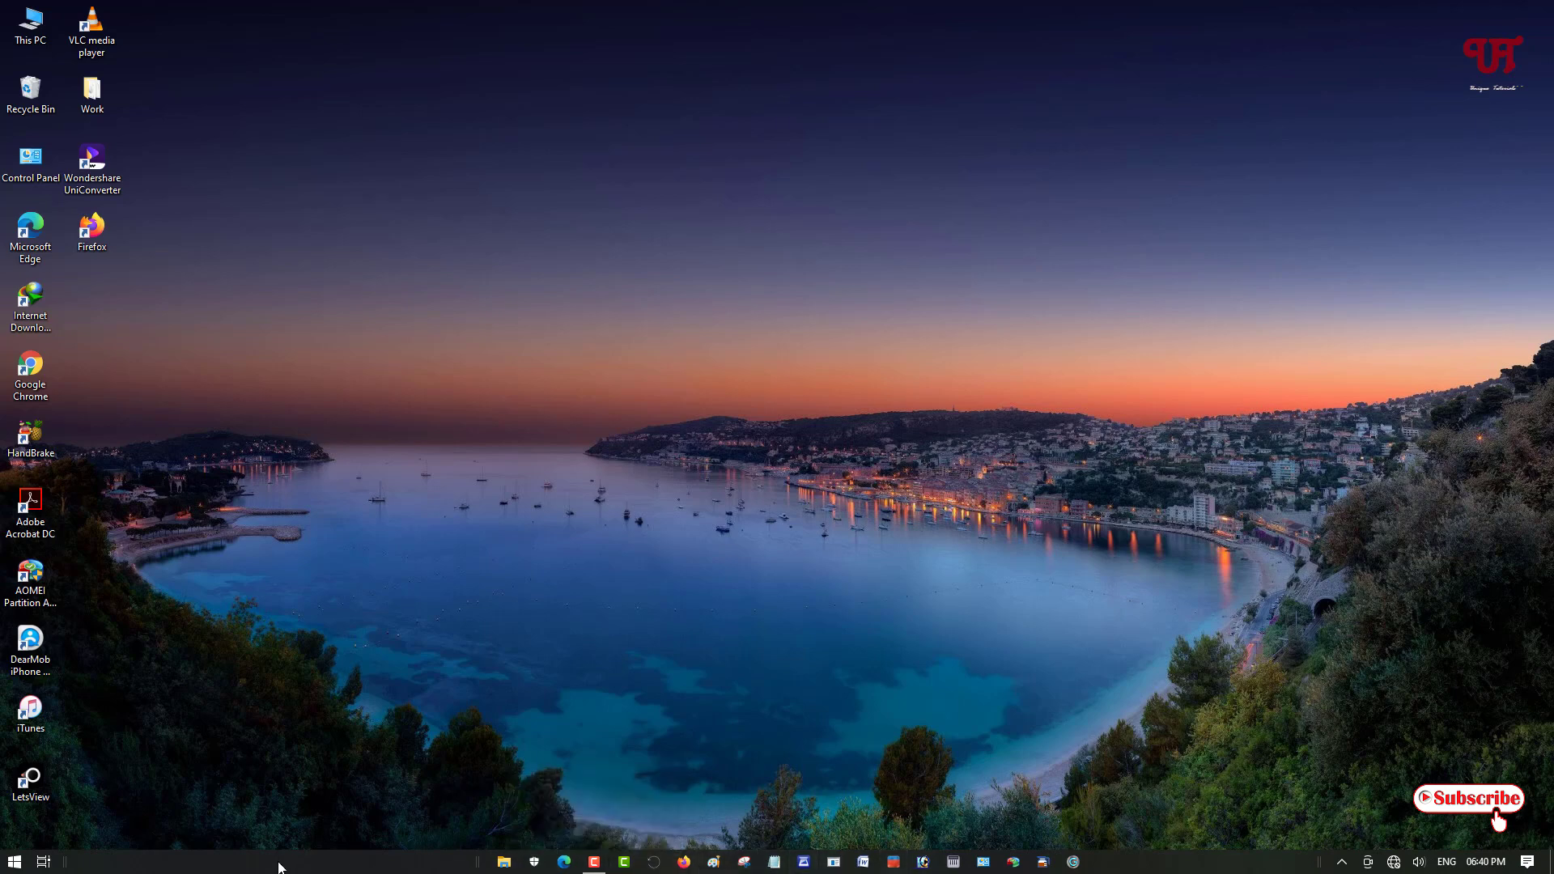
mouse_move(340, 860)
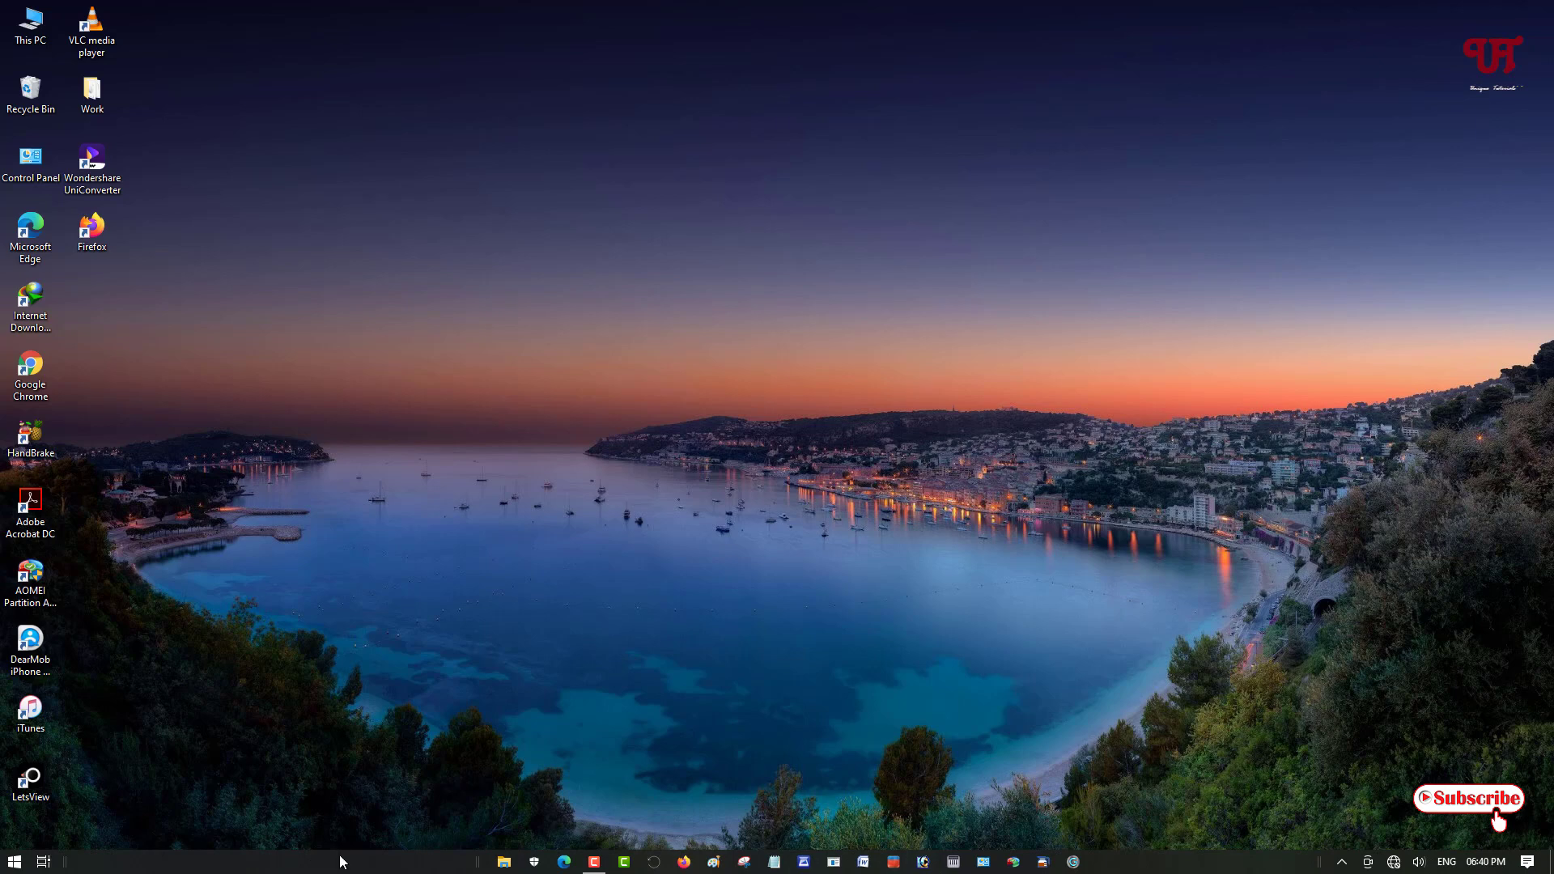
mouse_move(363, 869)
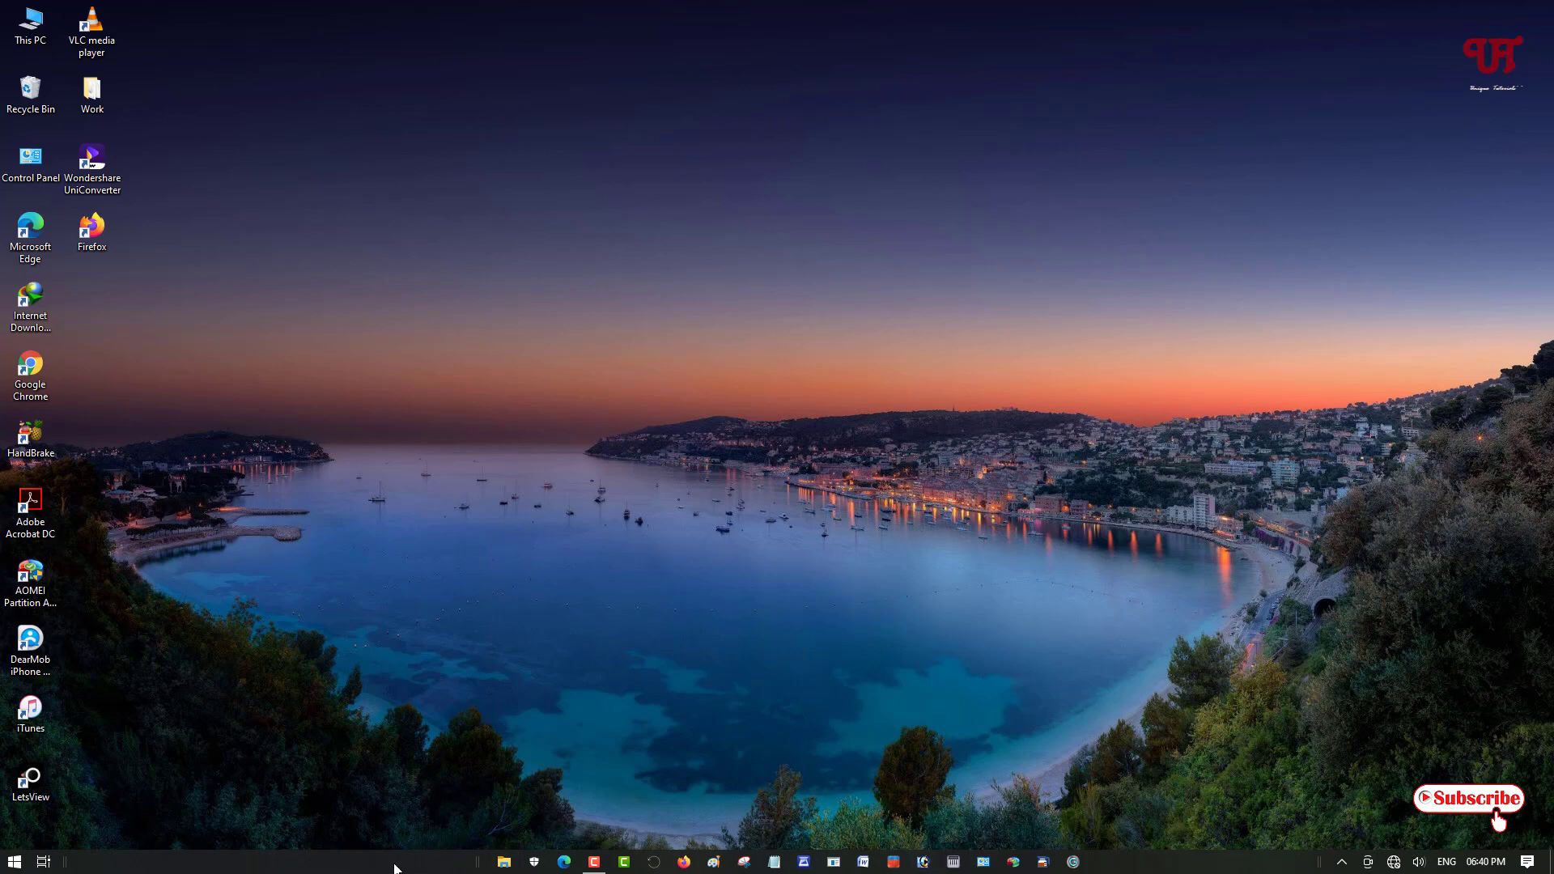
- Enable 'Lock the taskbar' from the taskbar's right-click menu
right_click(396, 861)
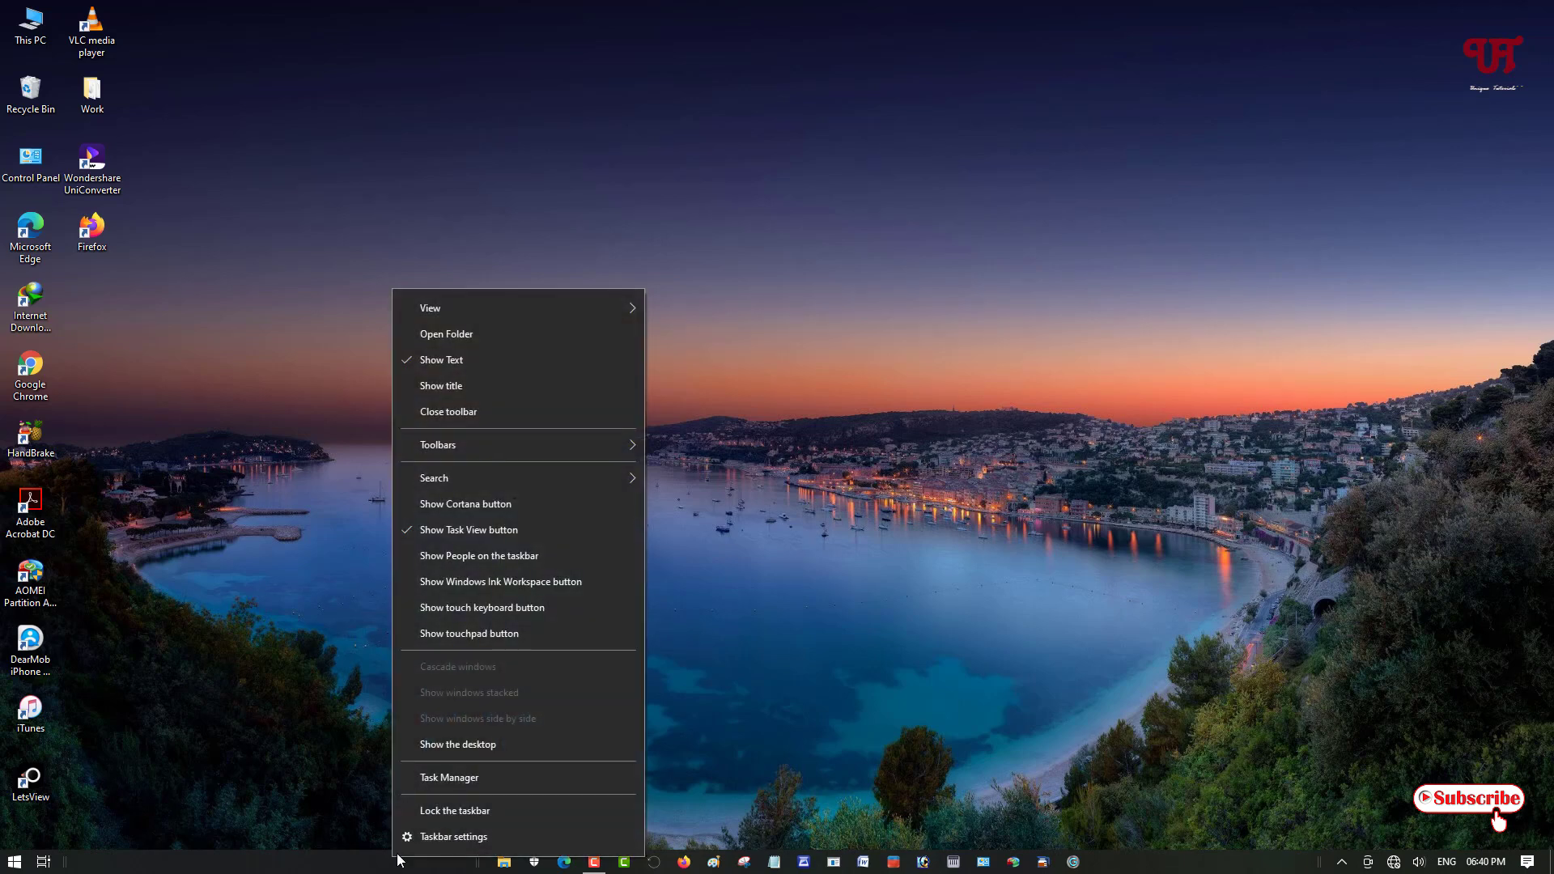
mouse_move(455, 809)
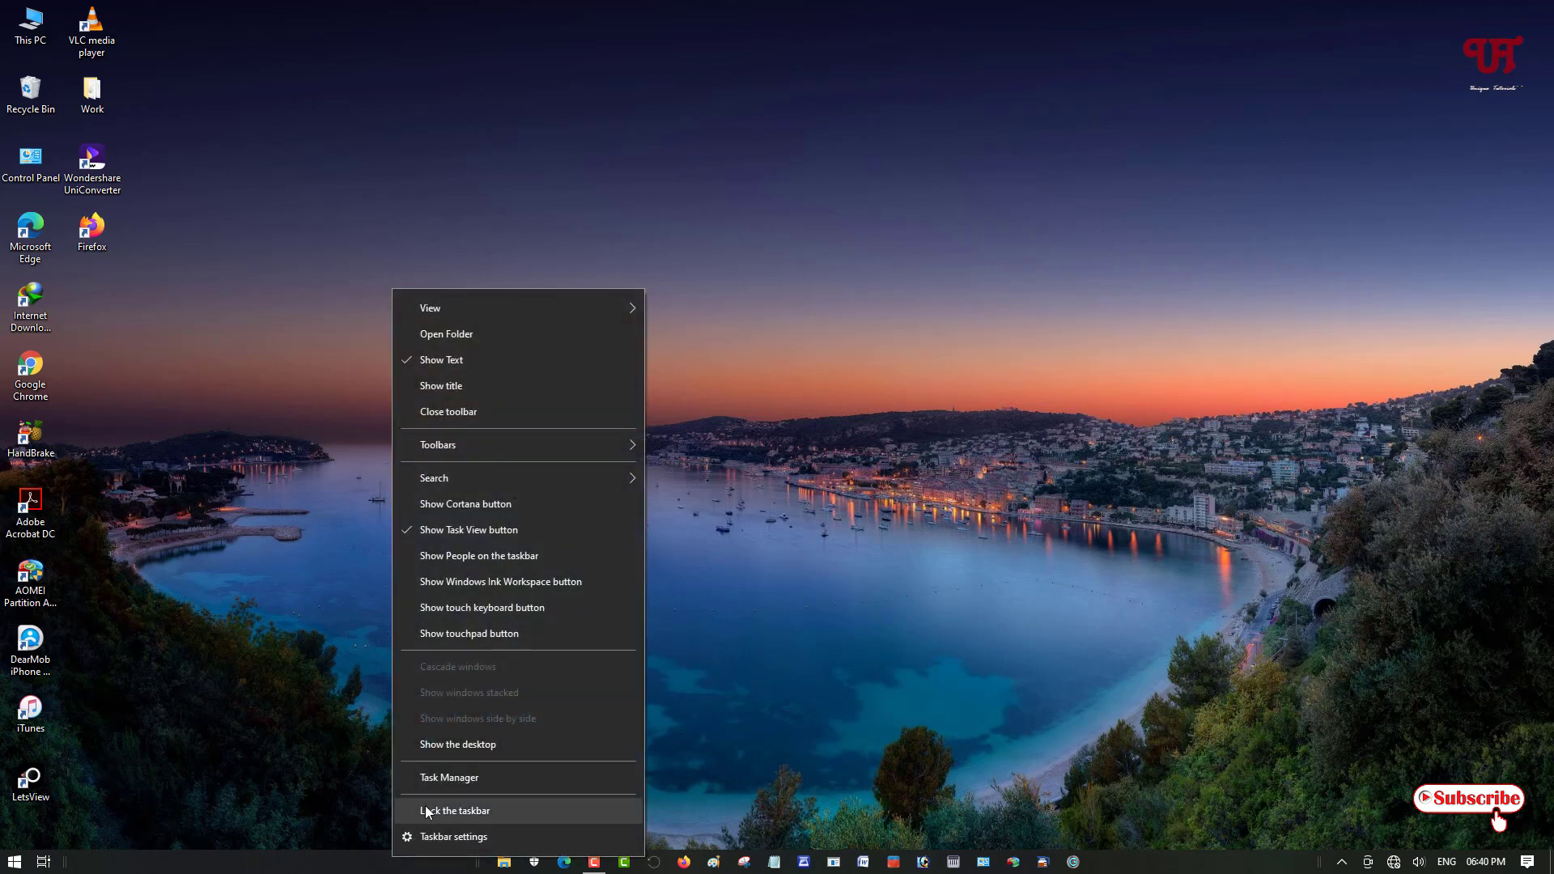
click(454, 811)
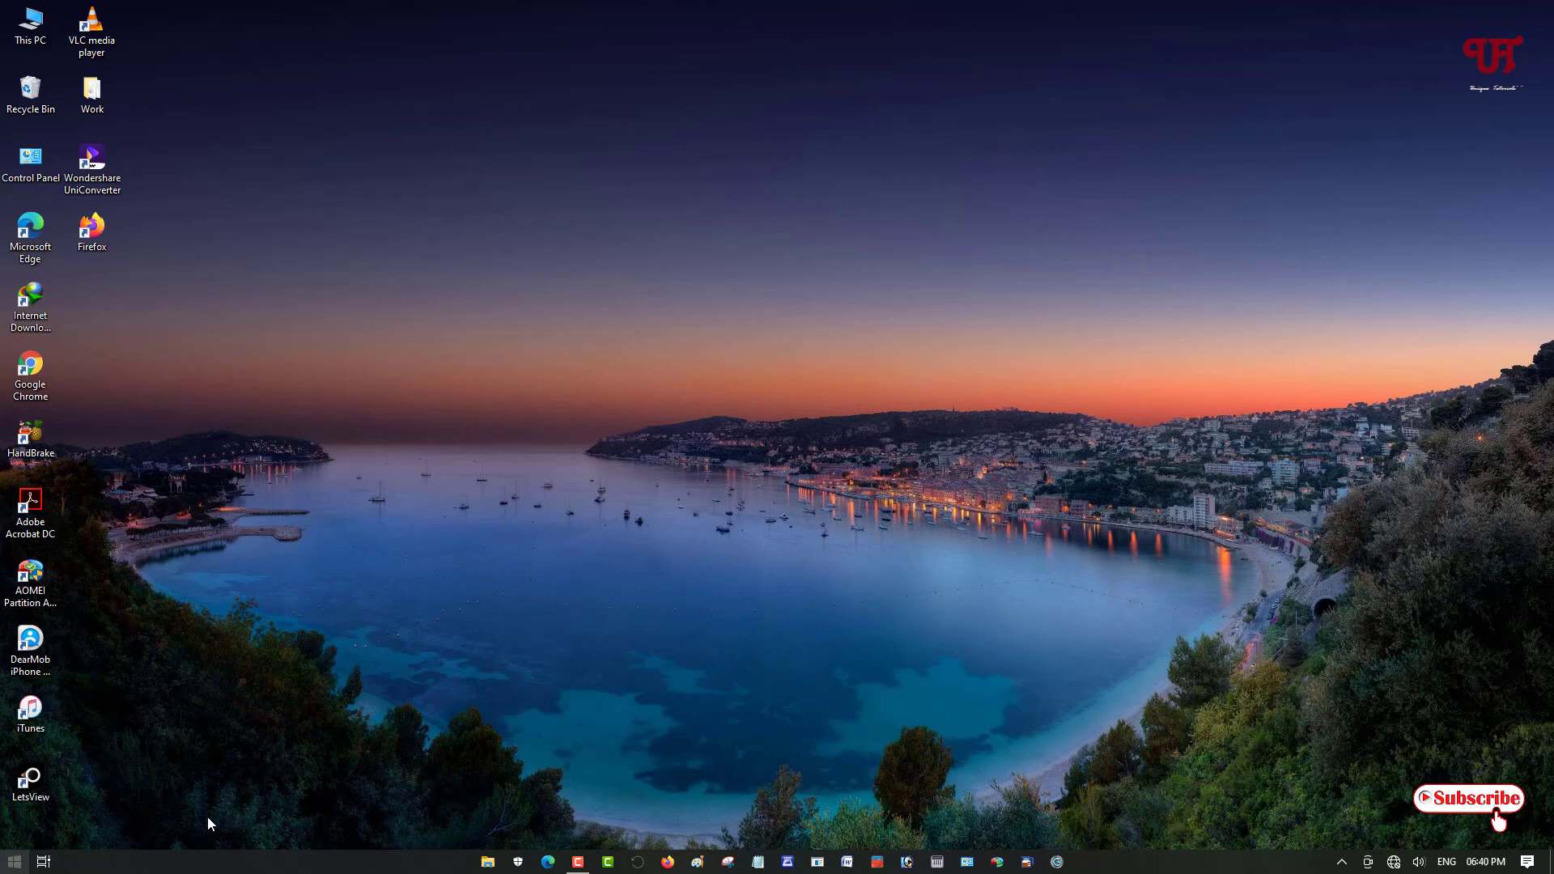
mouse_move(699, 815)
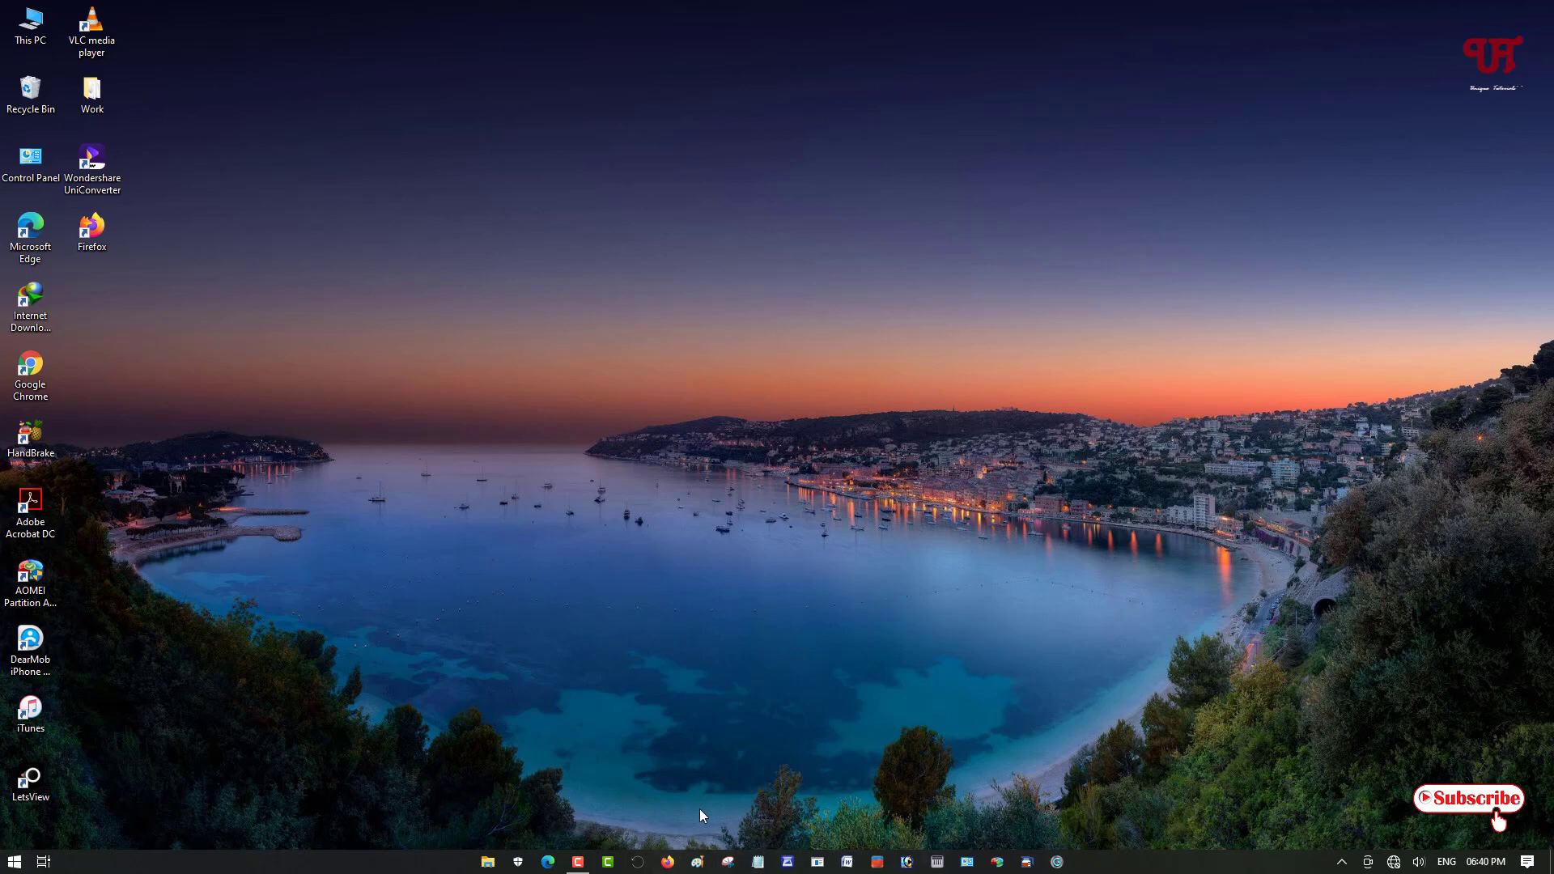
mouse_move(1120, 858)
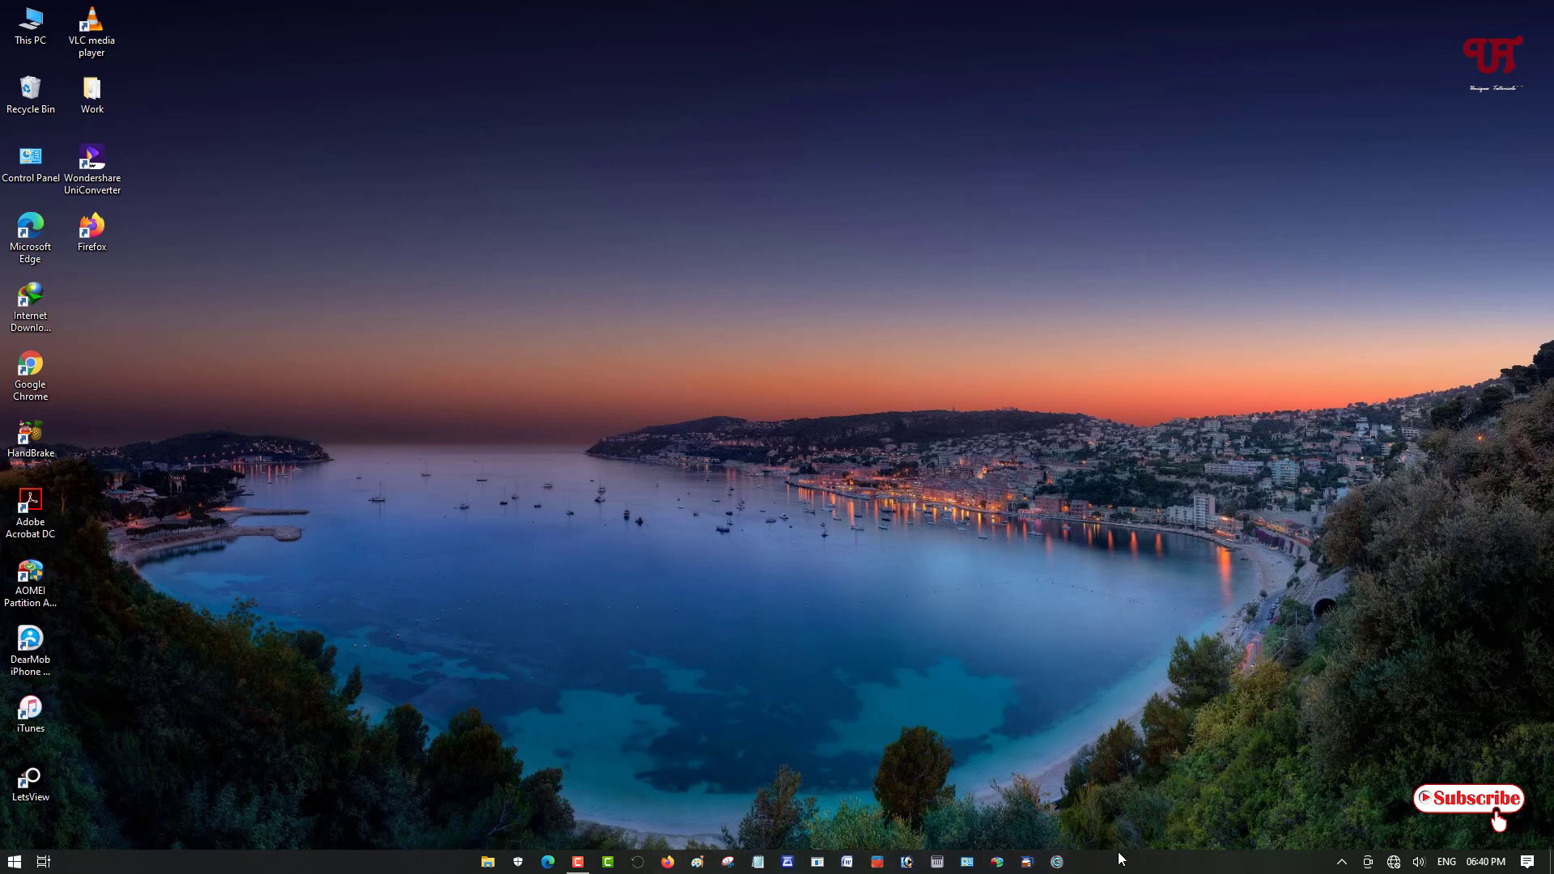
mouse_move(409, 818)
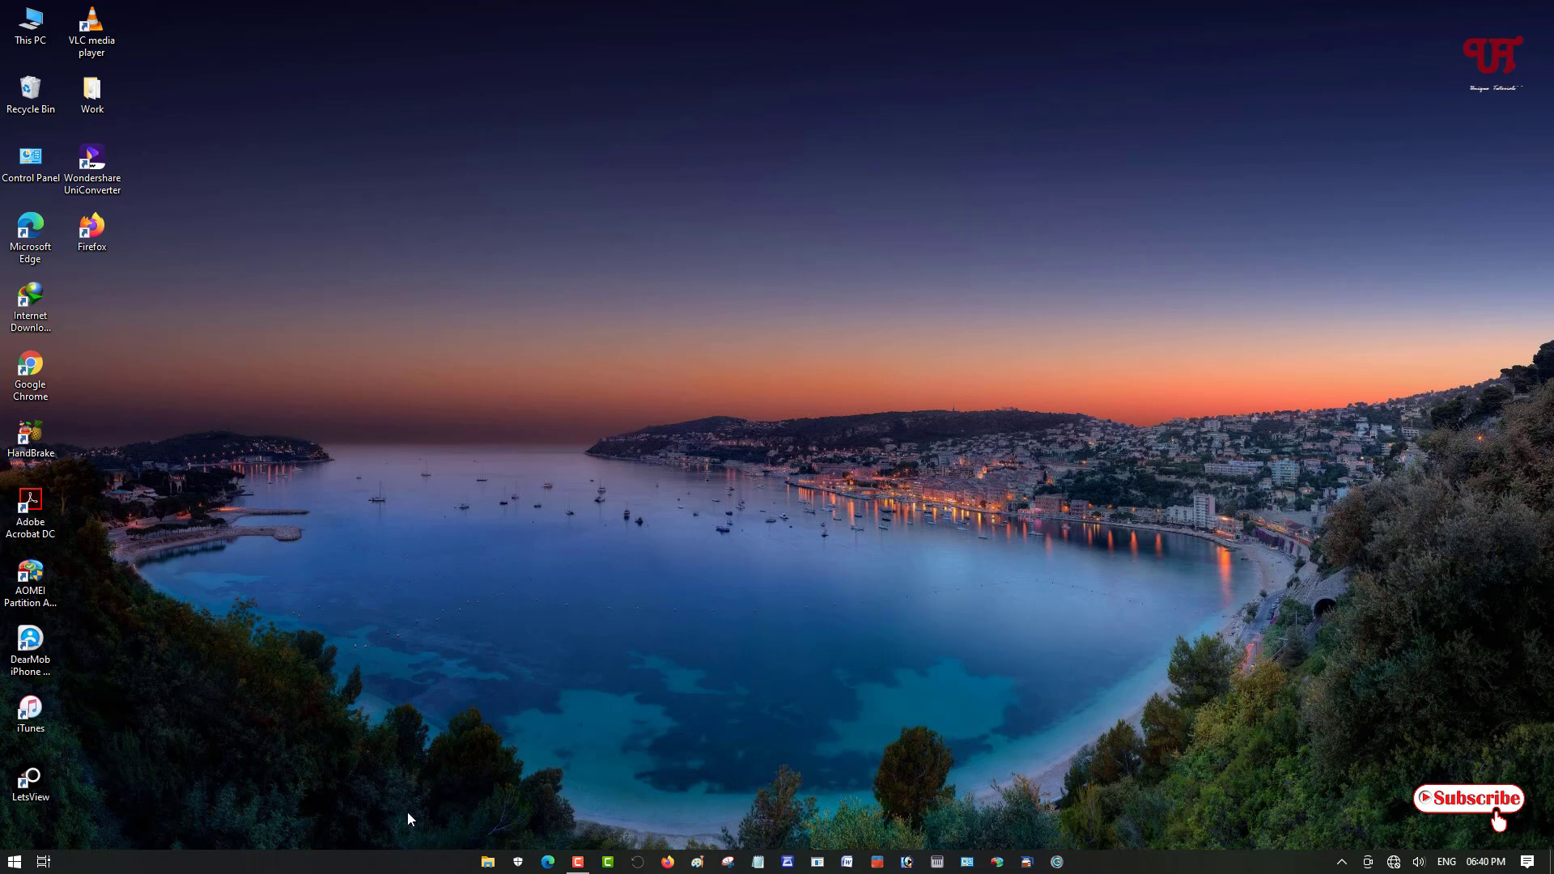
mouse_move(376, 868)
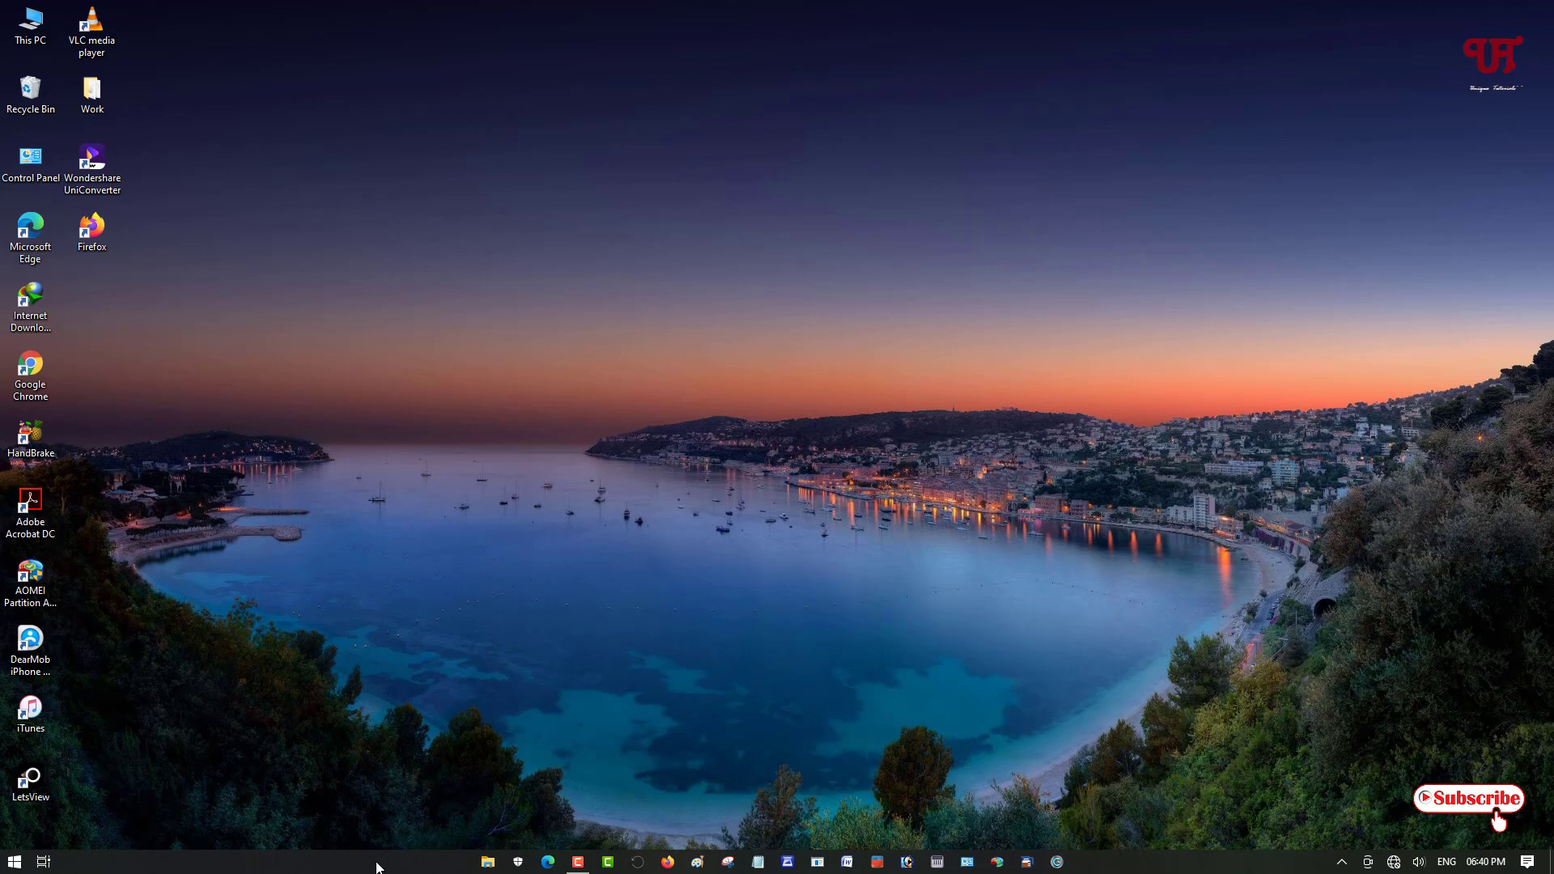
mouse_move(607, 858)
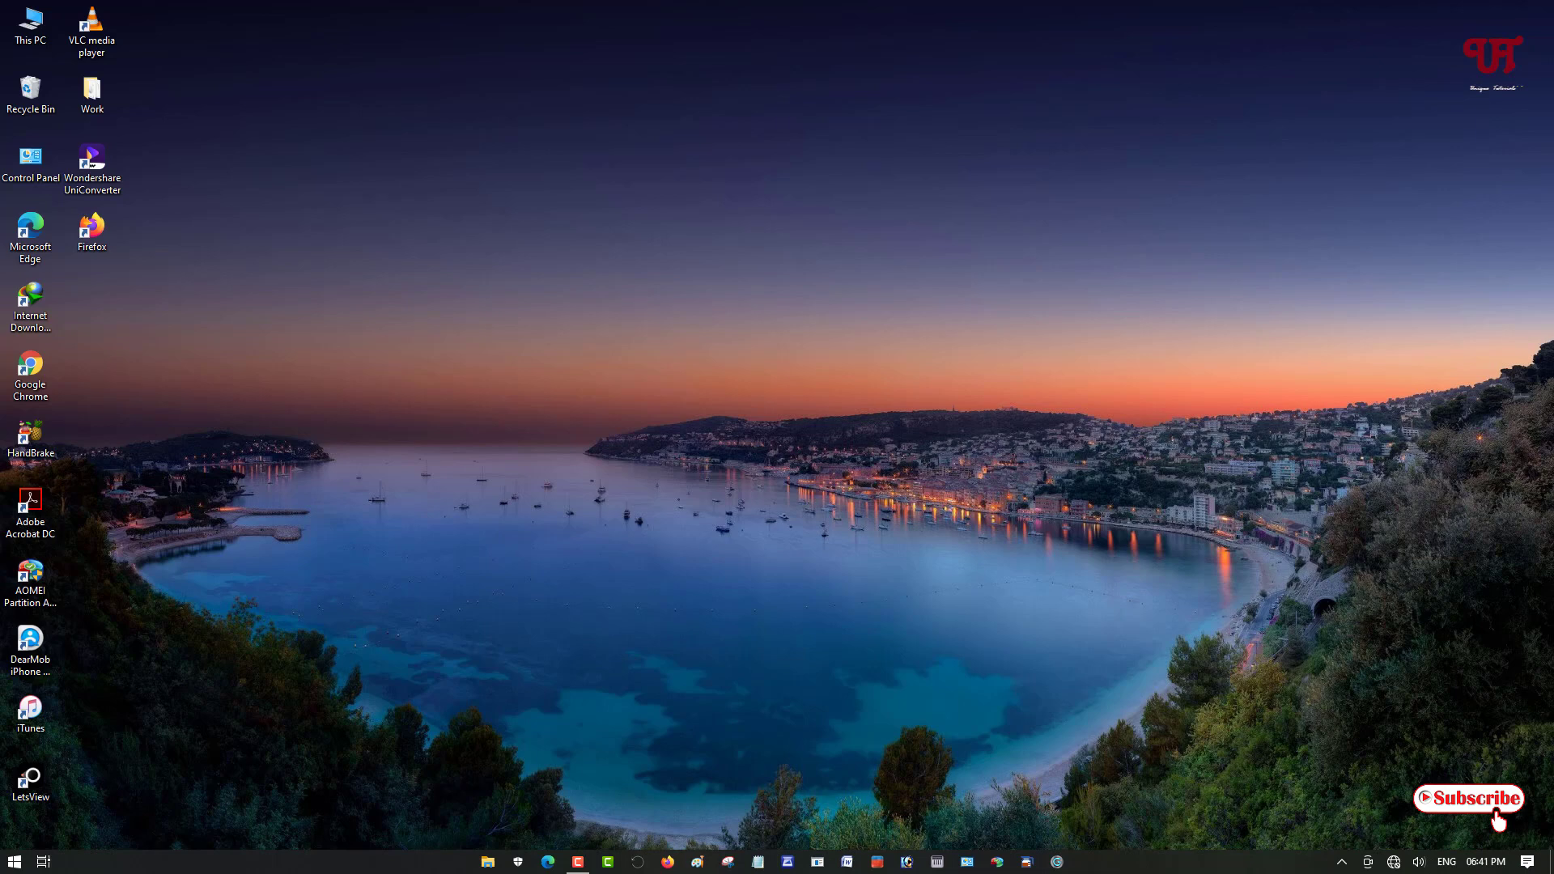
mouse_move(1114, 720)
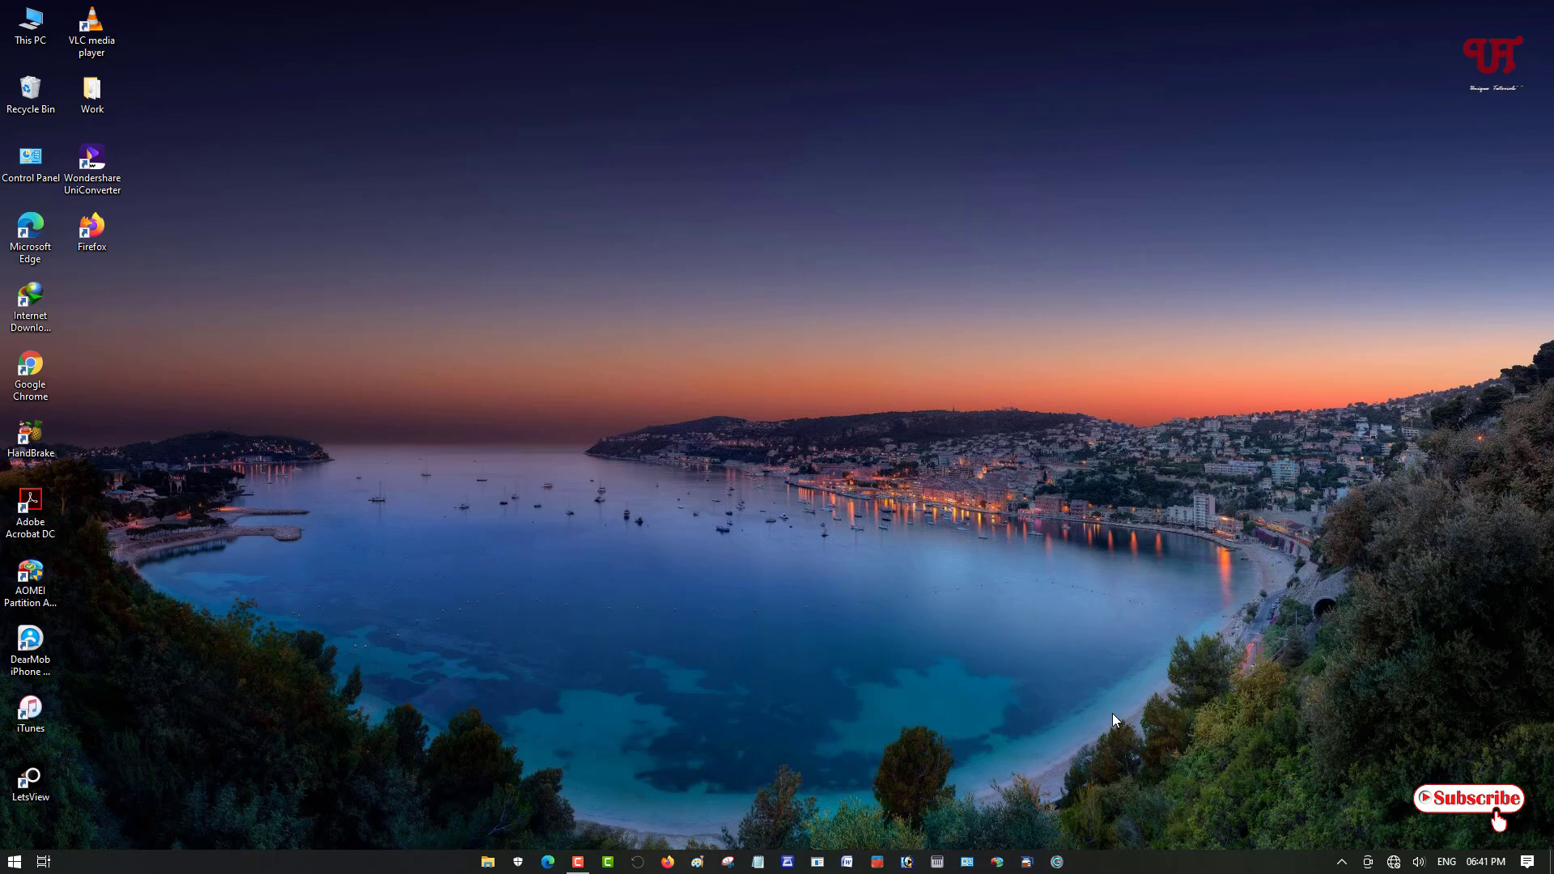
mouse_move(976, 666)
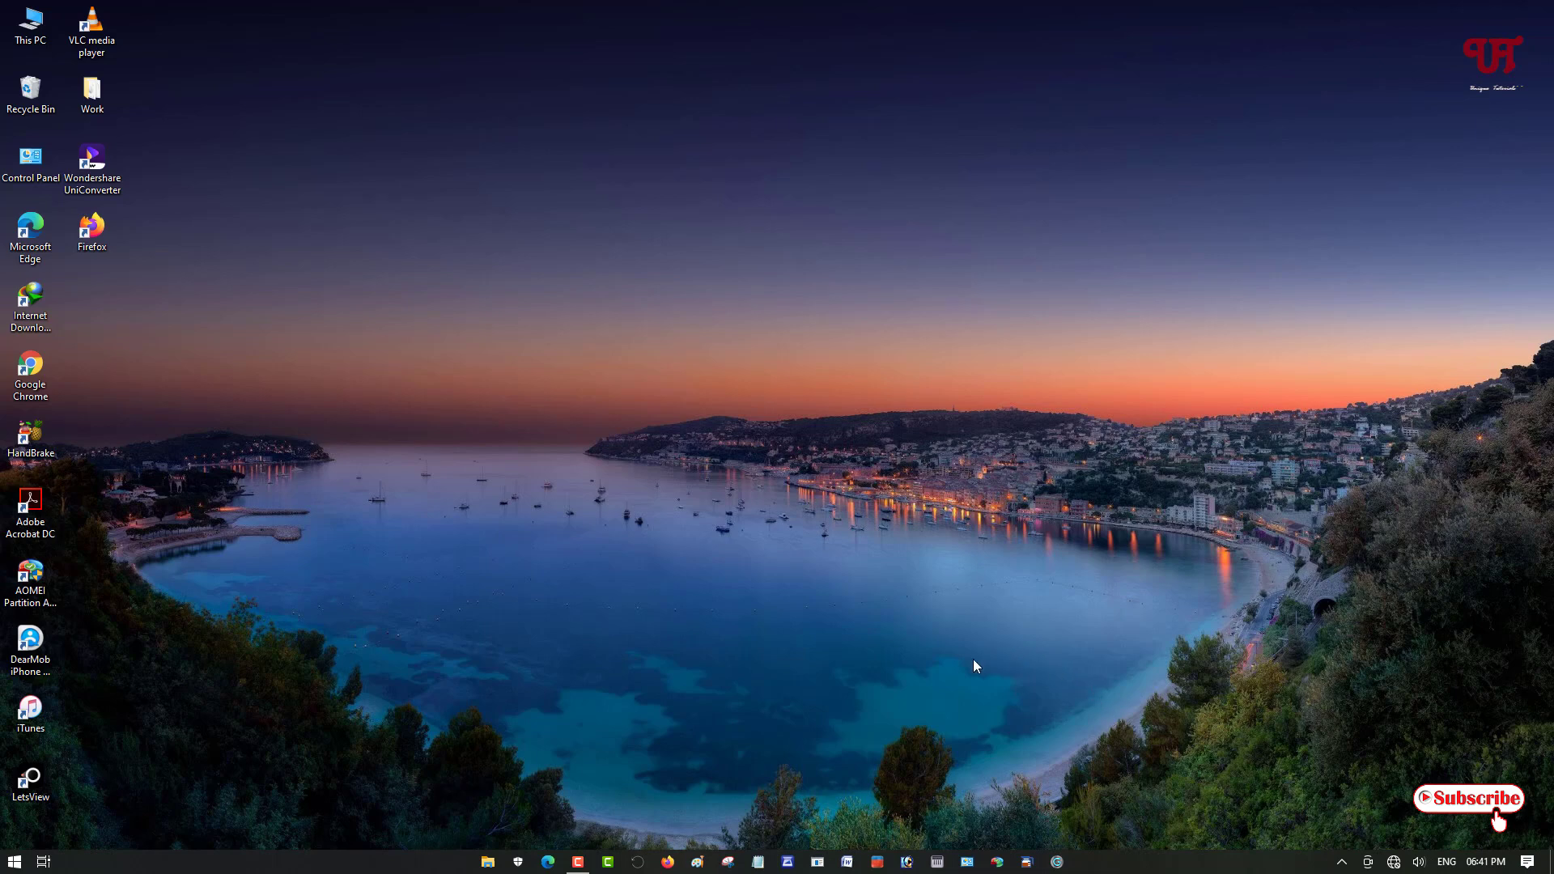